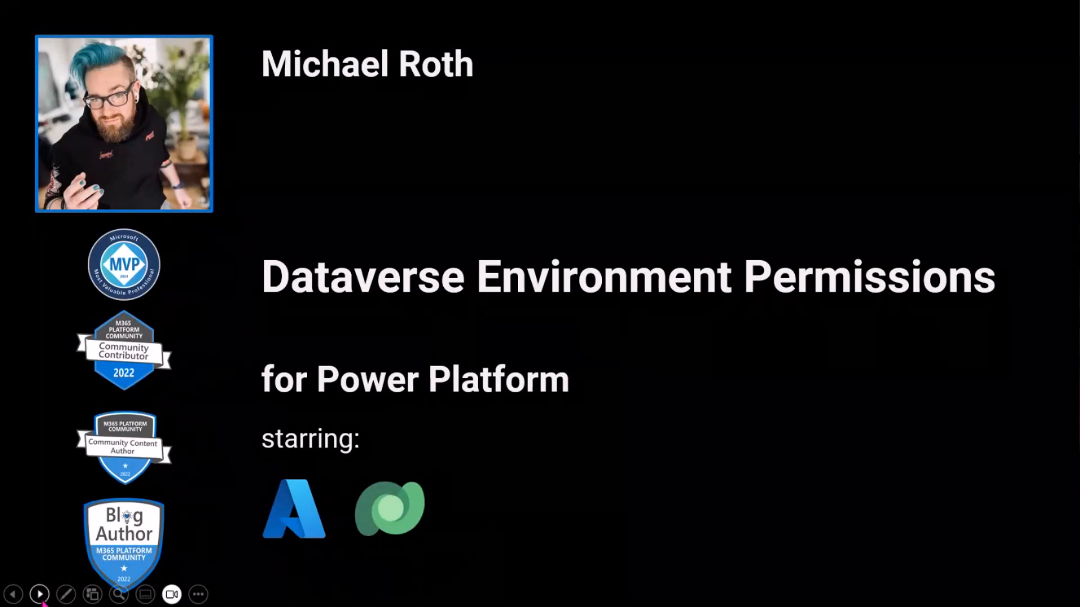
- Advance the slide animation so the crowd appears with orange and blue figures
click(39, 594)
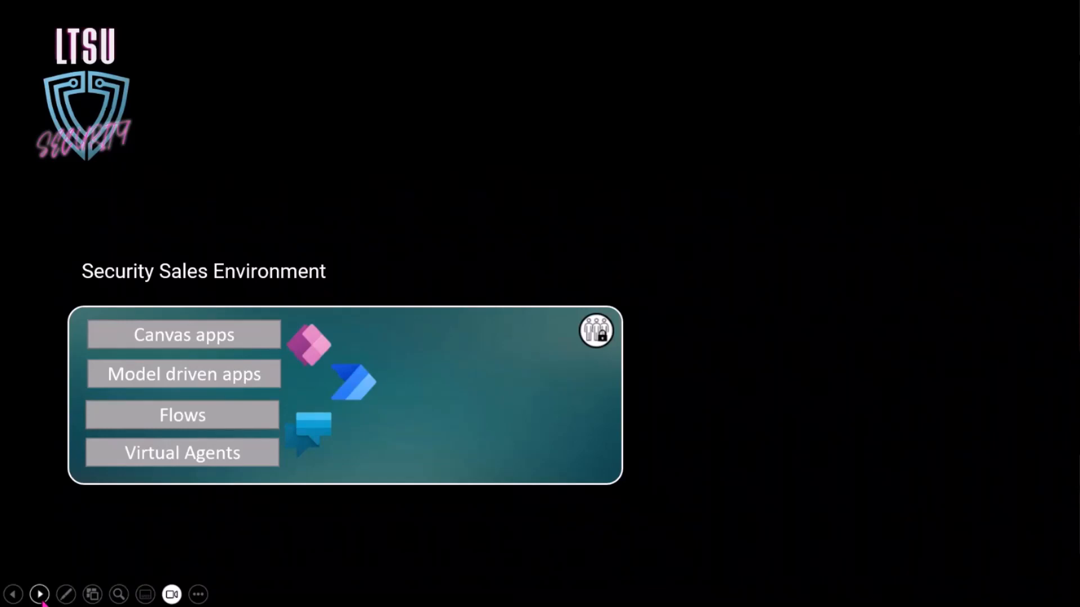
mouse_move(600, 354)
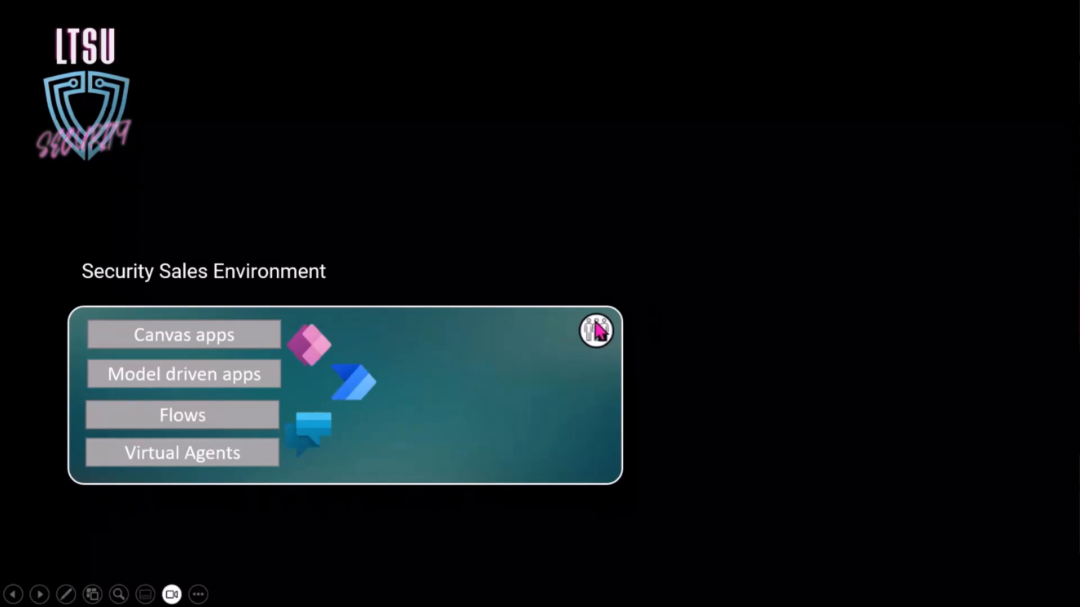
mouse_move(74, 541)
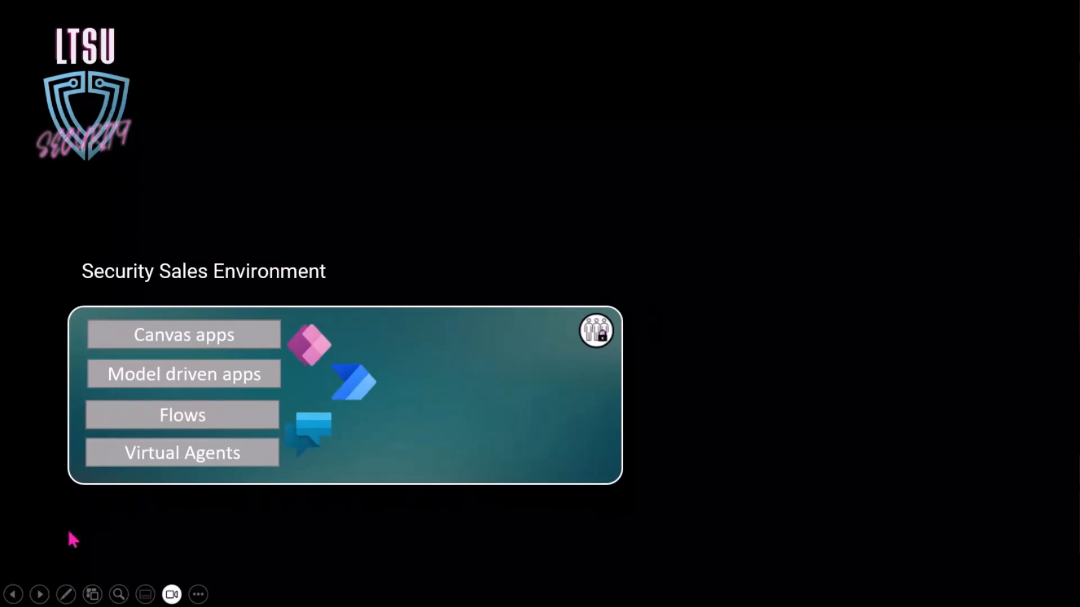
mouse_move(39, 593)
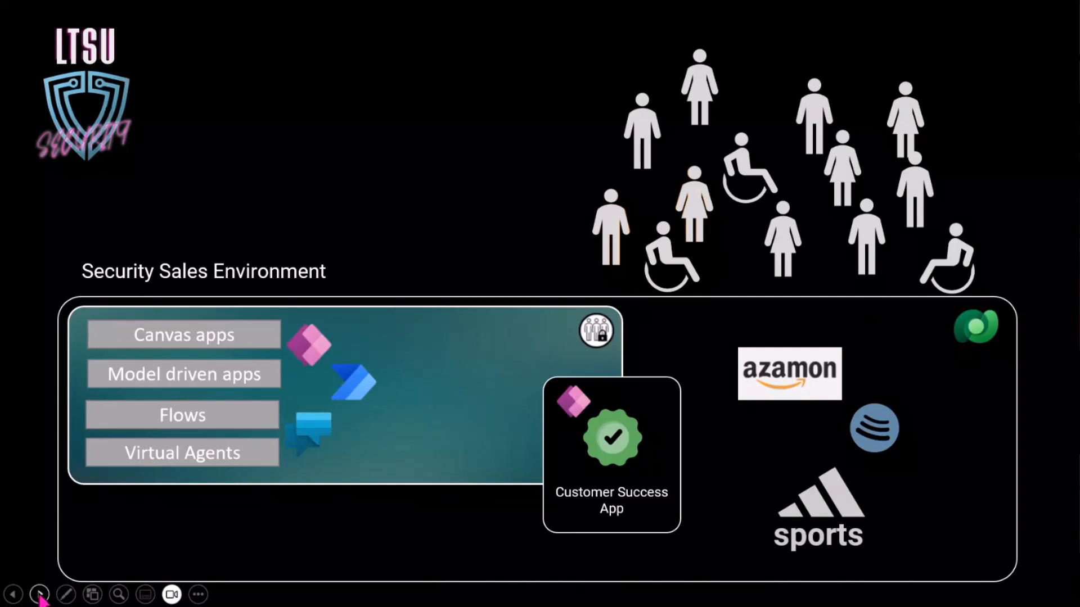
mouse_move(285, 389)
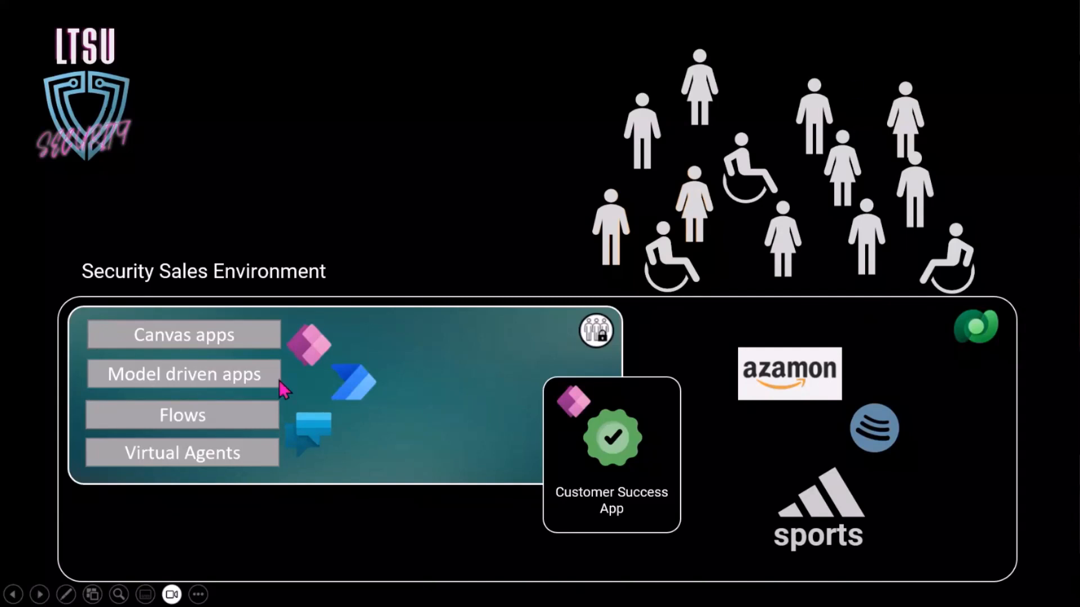
mouse_move(66, 578)
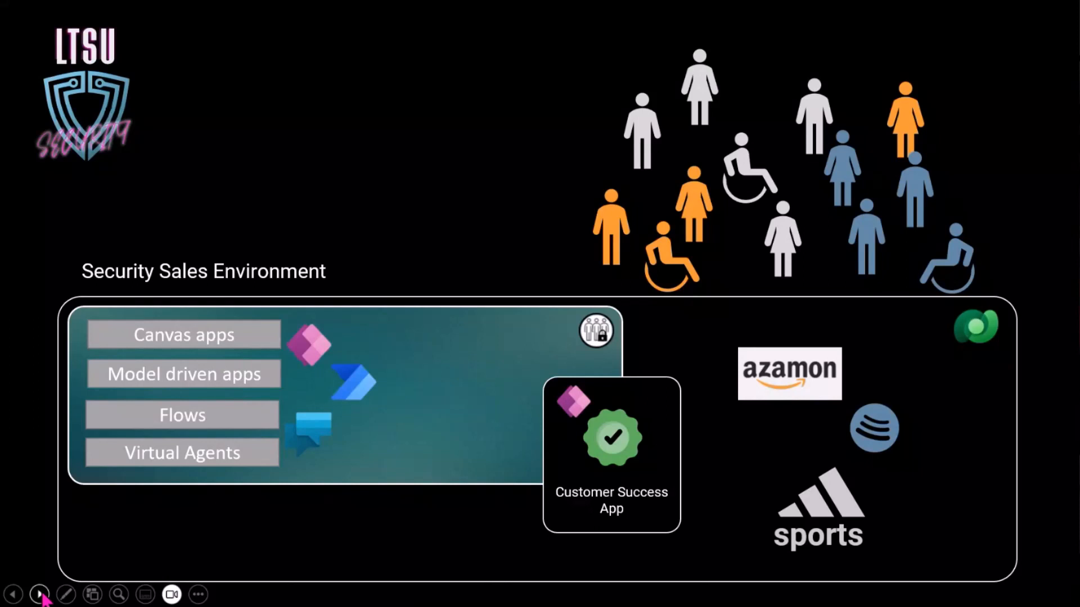
- Advance the slide to reveal the System Admins, Maker and User role boxes
click(39, 594)
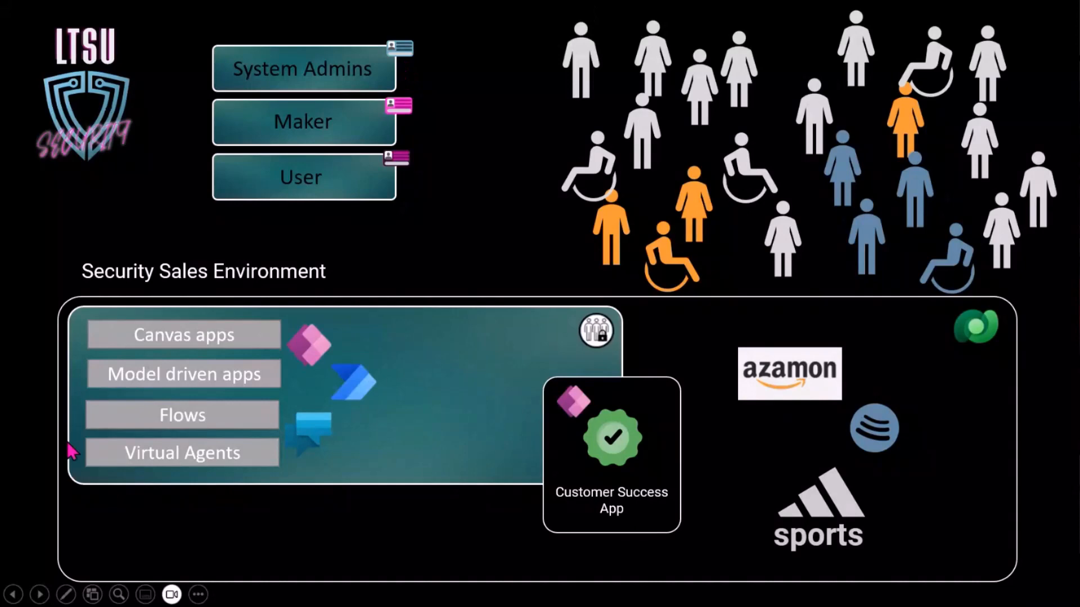
mouse_move(39, 593)
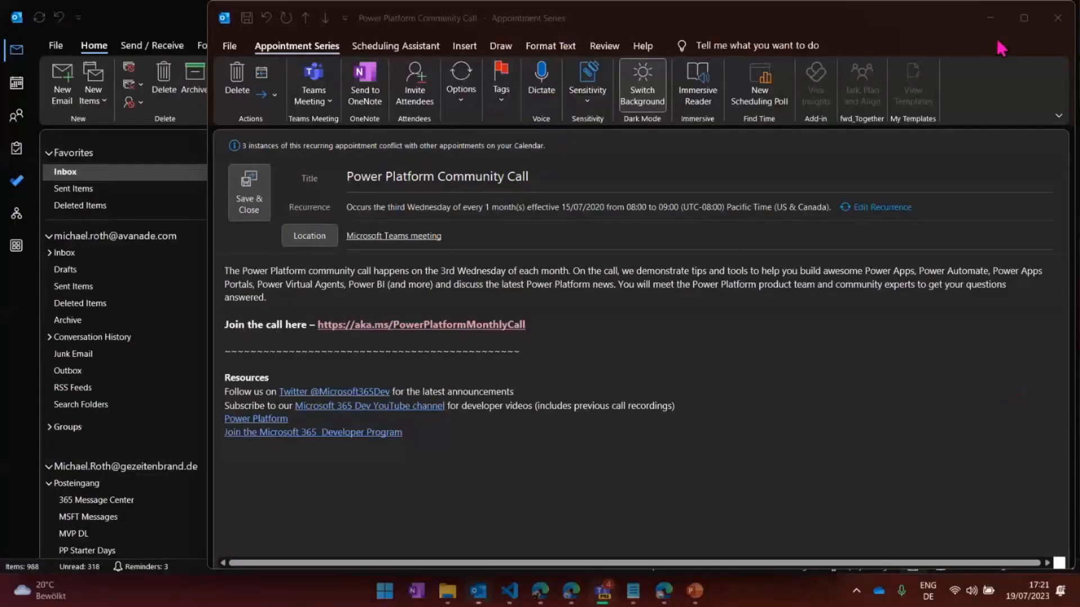
- Show the SEC_Sales environment details with SEC_Sales_SG as security group, then return to Azure
click(663, 590)
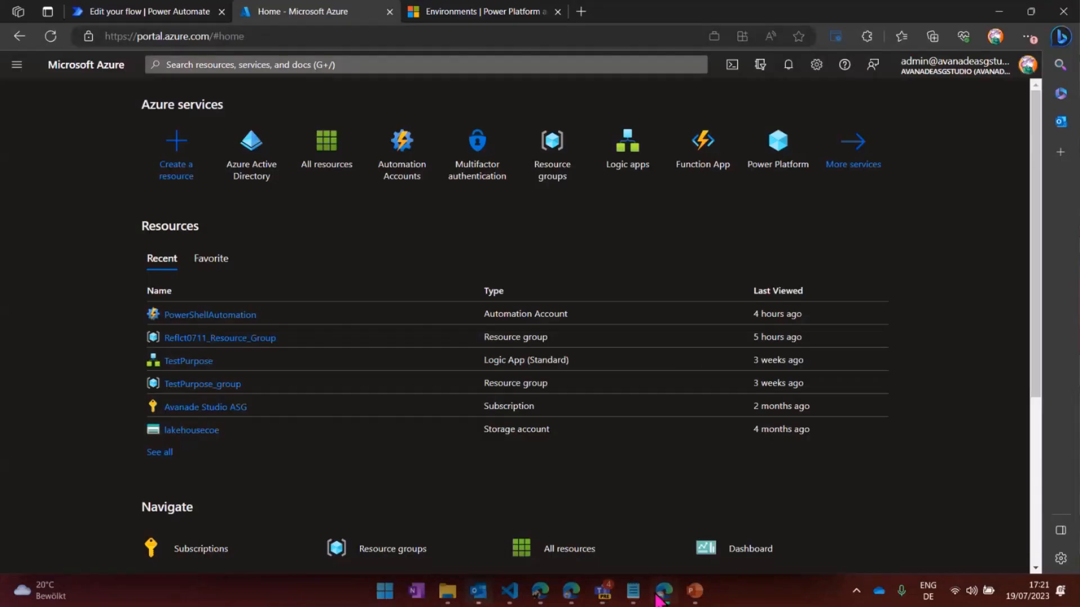
mouse_move(479, 12)
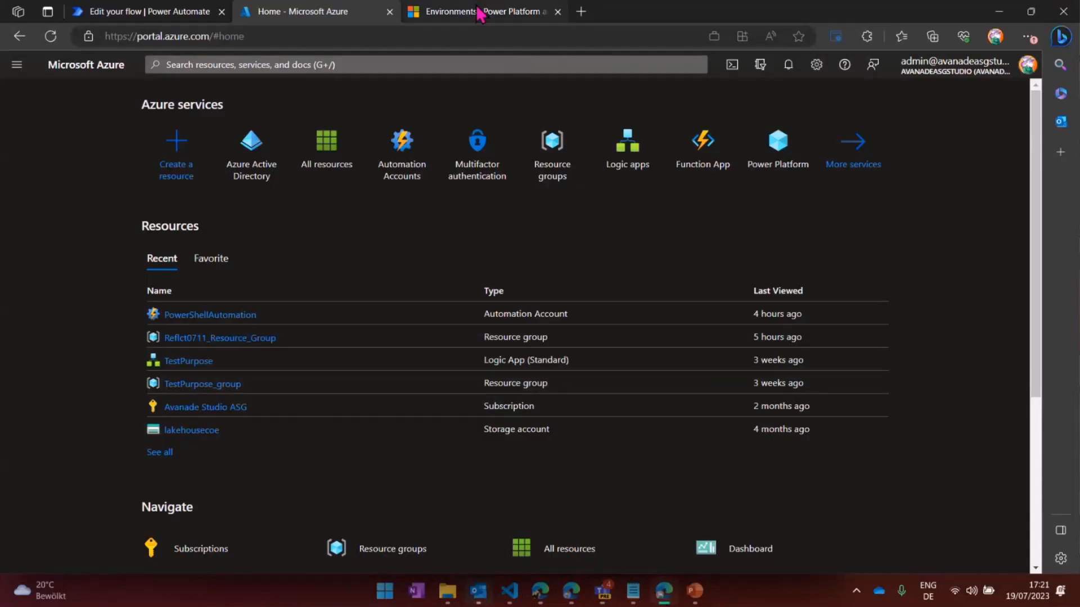
click(480, 11)
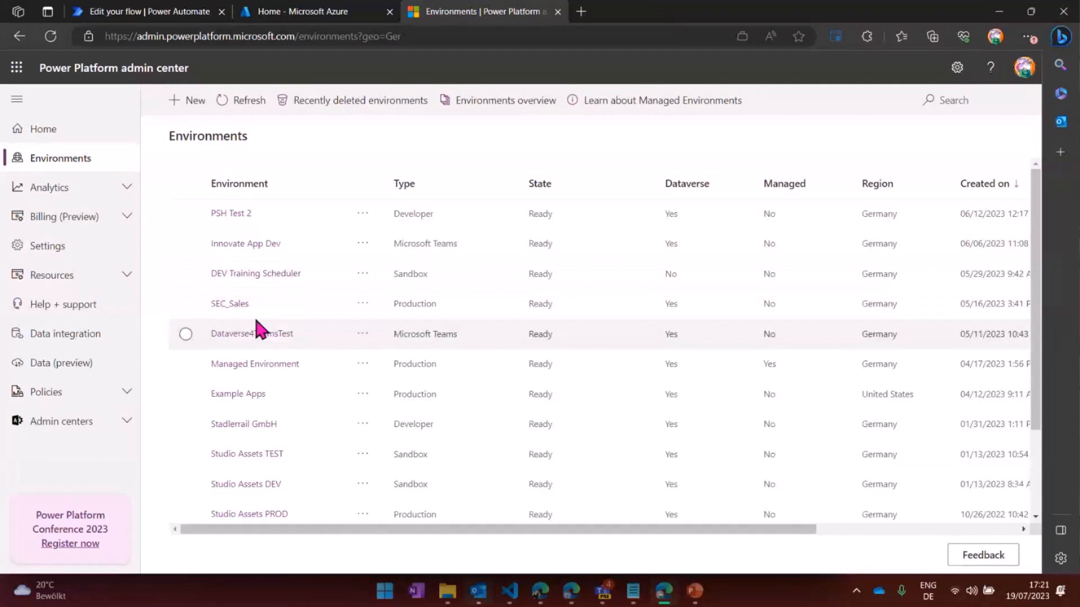
mouse_move(229, 304)
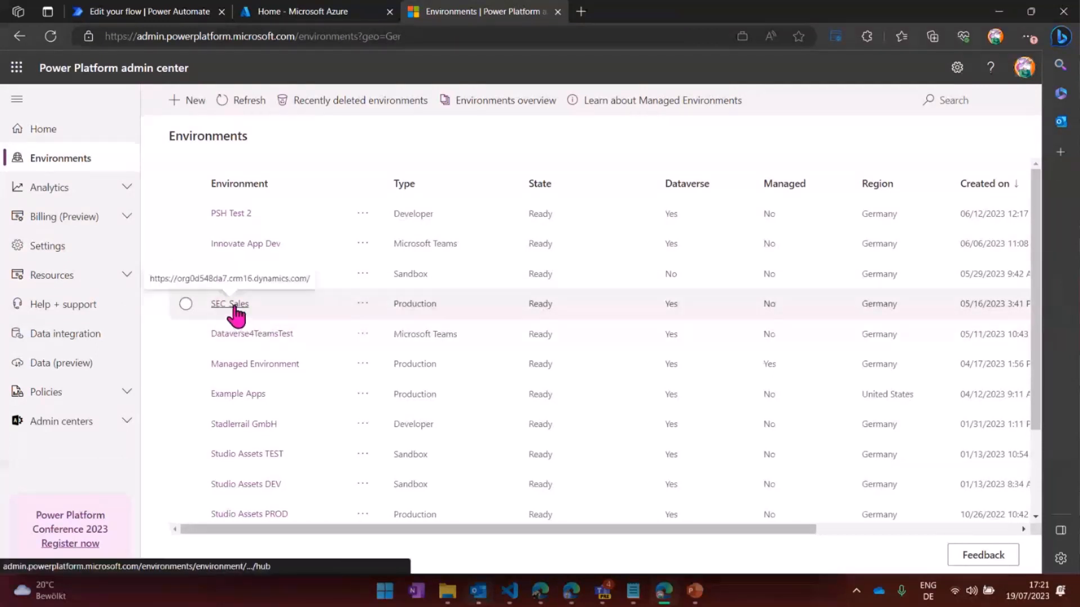
click(229, 304)
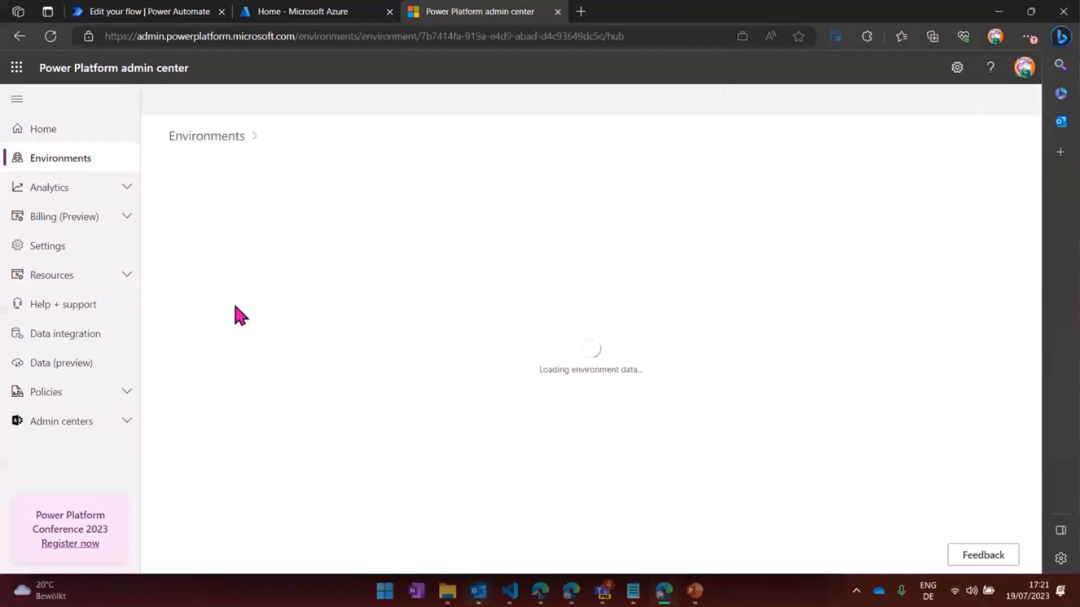
mouse_move(720, 79)
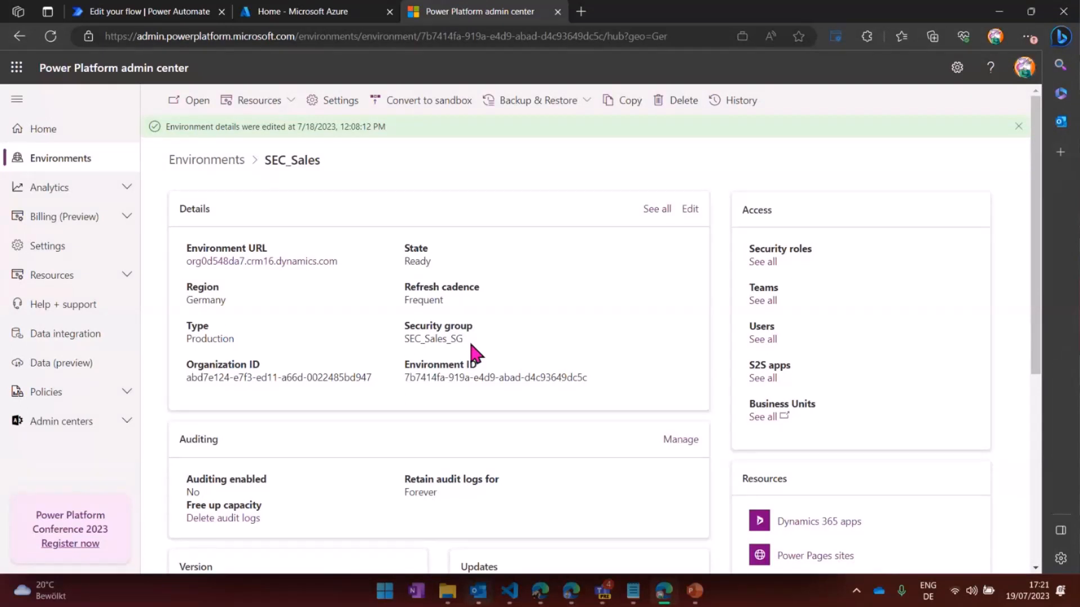
click(313, 12)
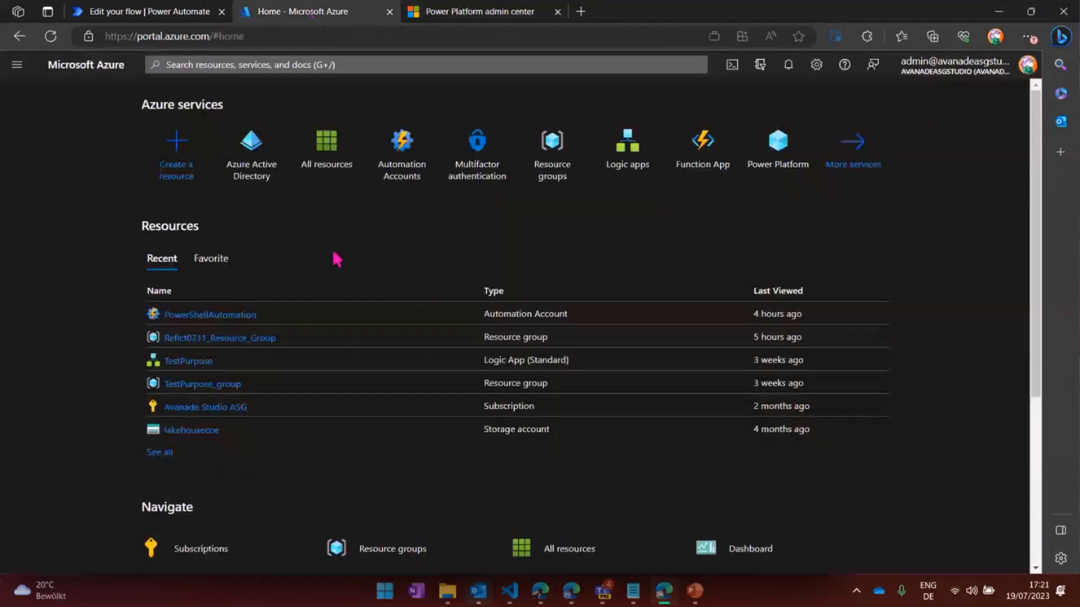
- Review the four SEC_Sales security groups in Azure Active Directory, then return to the admin center
click(251, 142)
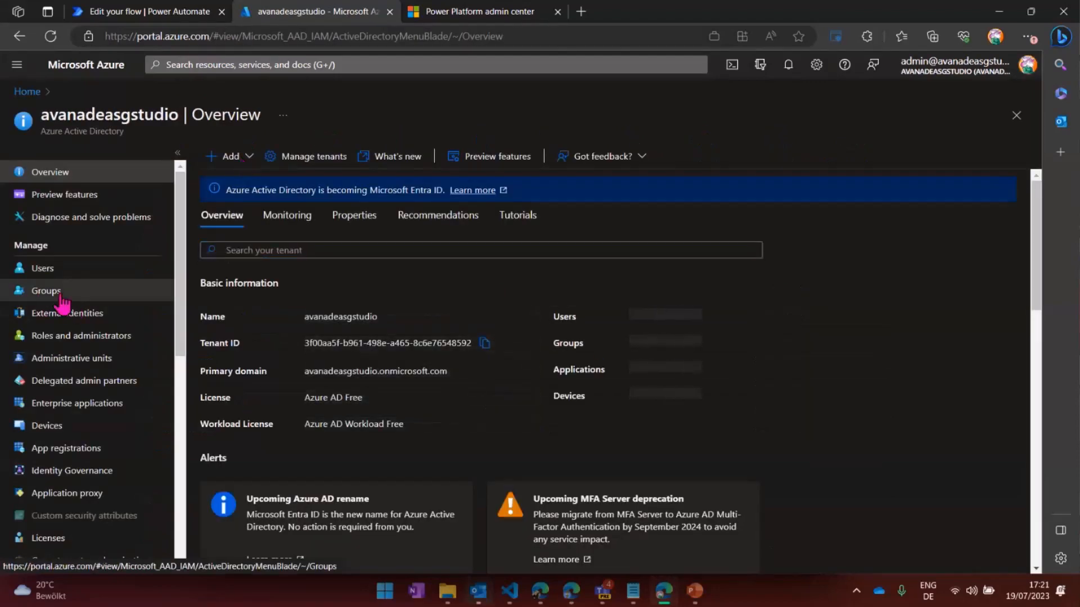
click(45, 290)
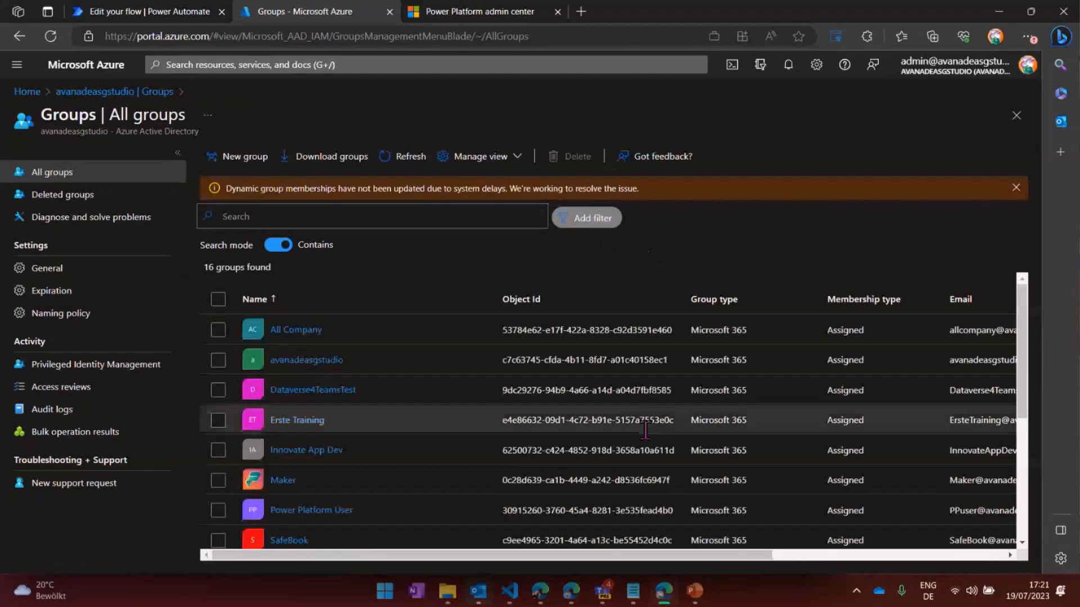
scroll(down, 3)
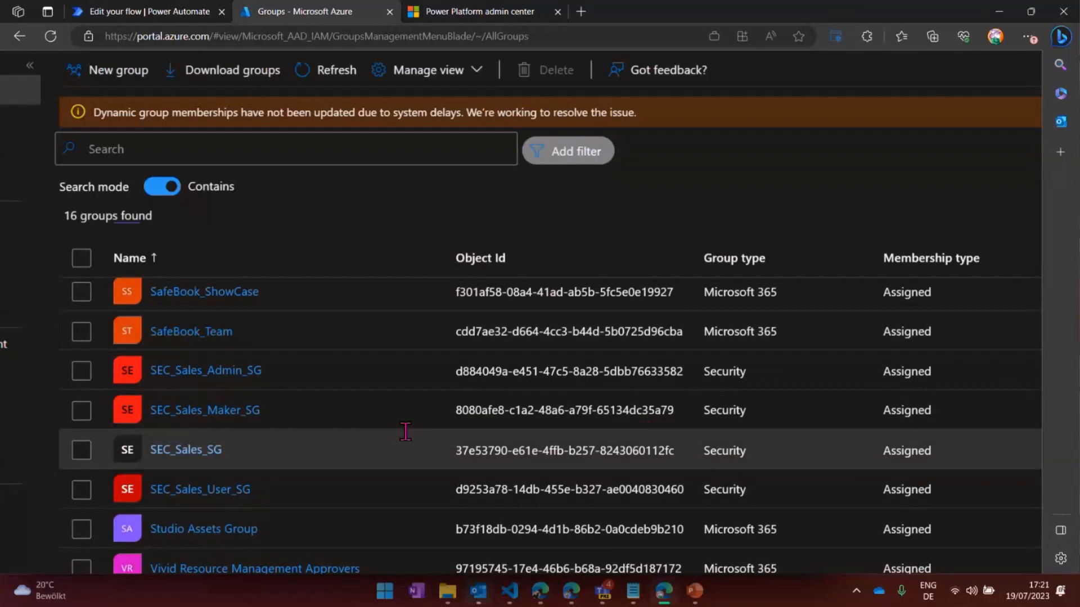
mouse_move(221, 458)
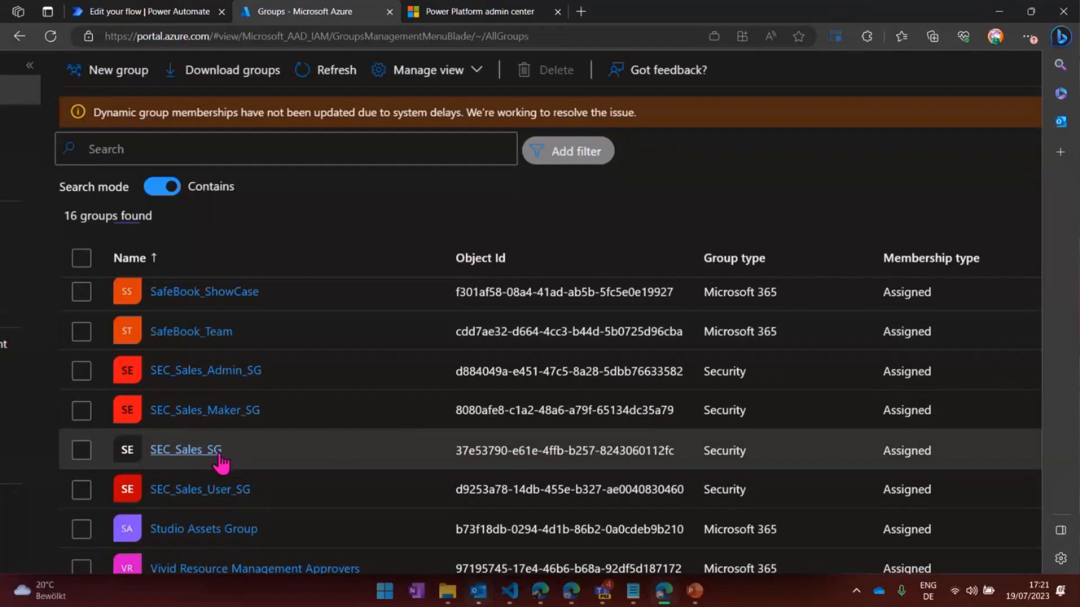
mouse_move(234, 458)
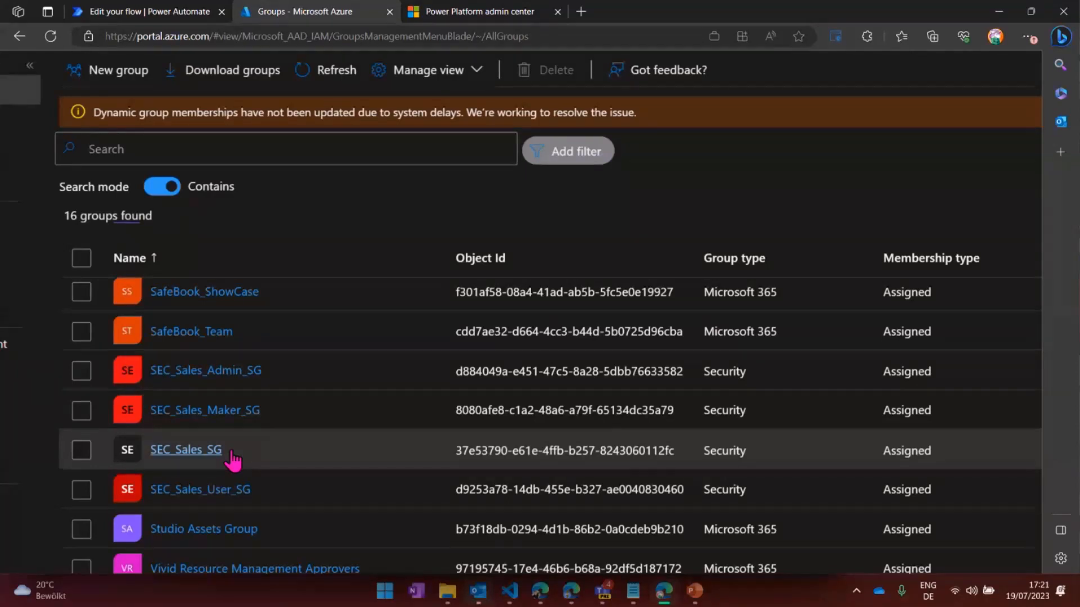
mouse_move(217, 385)
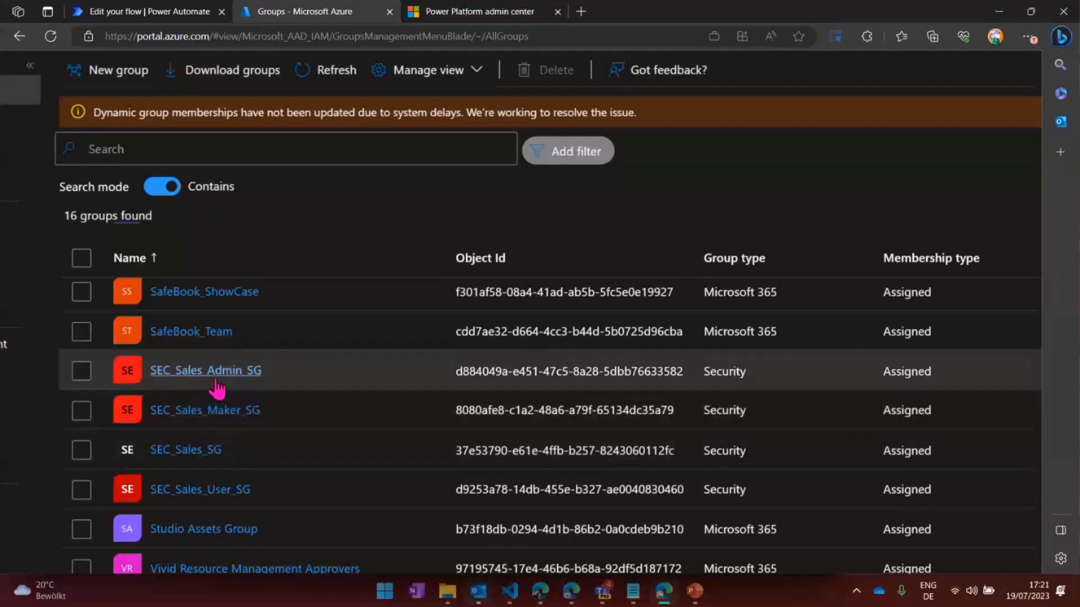
mouse_move(214, 425)
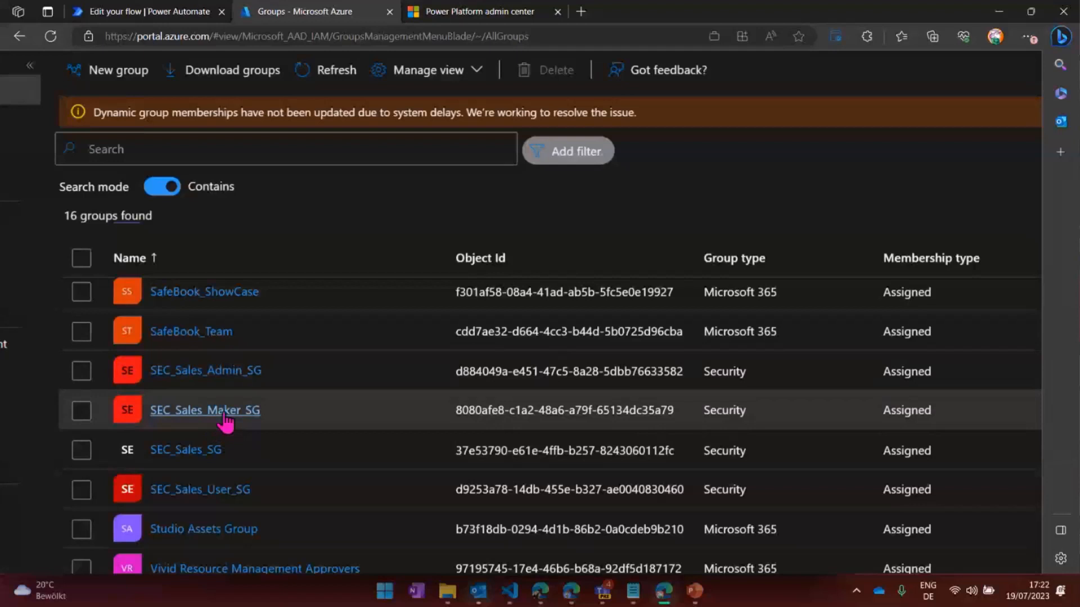
mouse_move(255, 496)
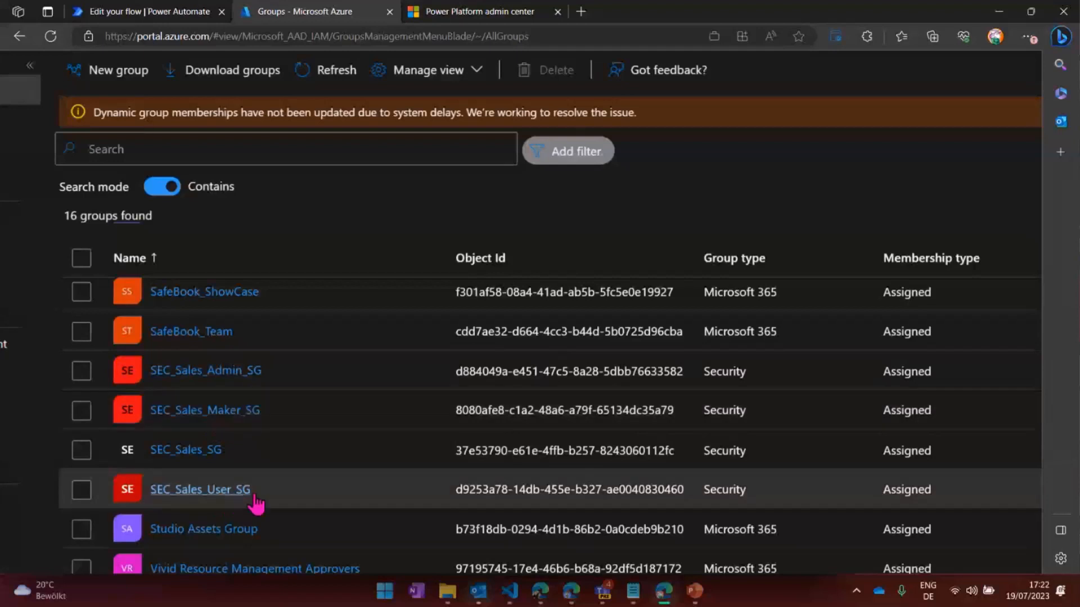
mouse_move(273, 498)
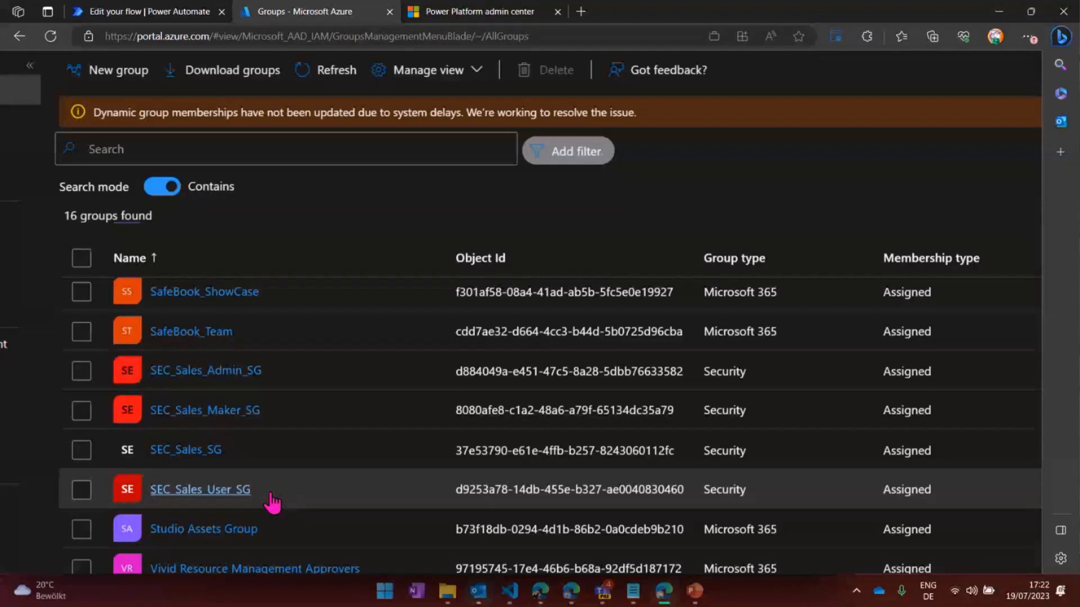
click(478, 11)
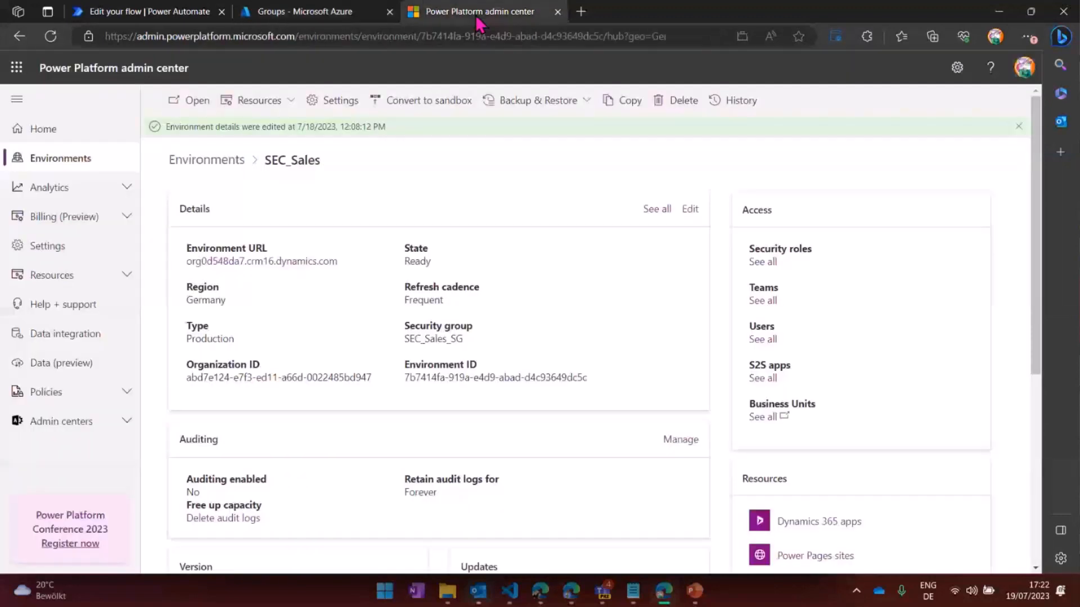
- Show the SEC_Sales environment's Users list via its Settings
click(338, 100)
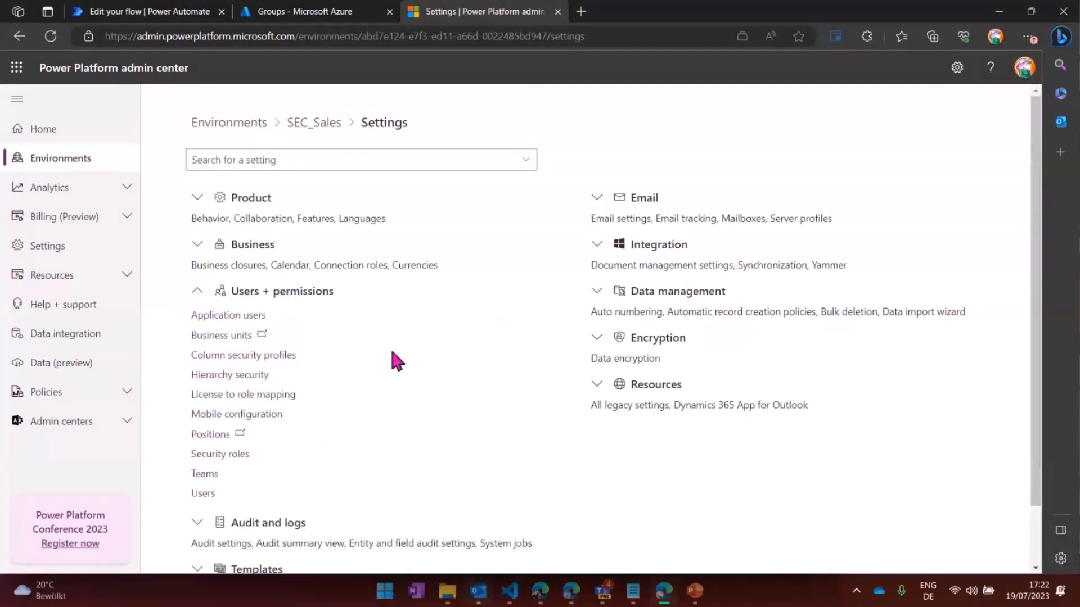
click(203, 492)
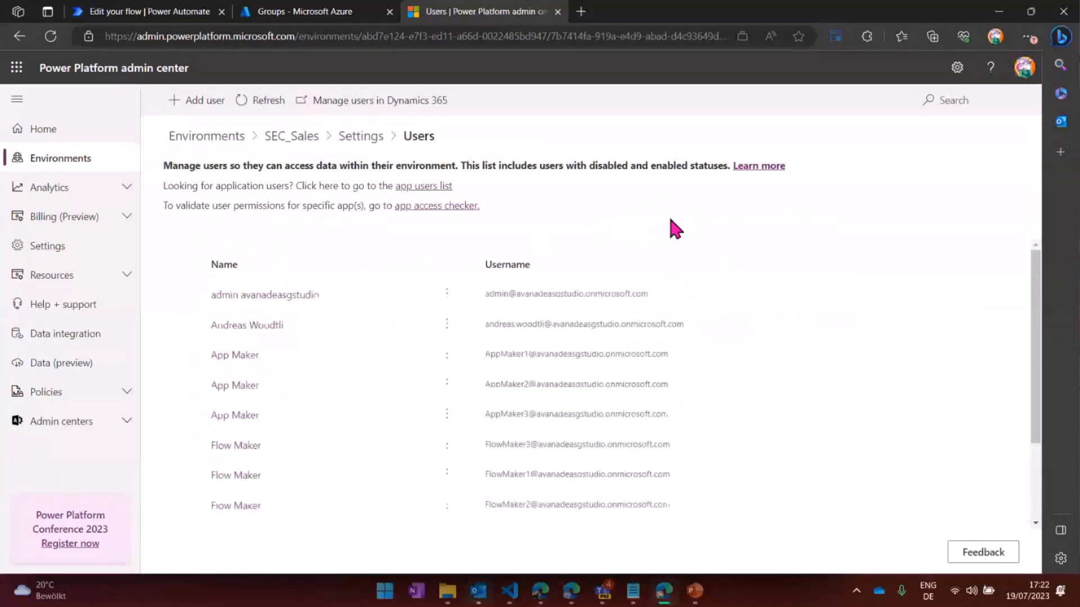
mouse_move(200, 344)
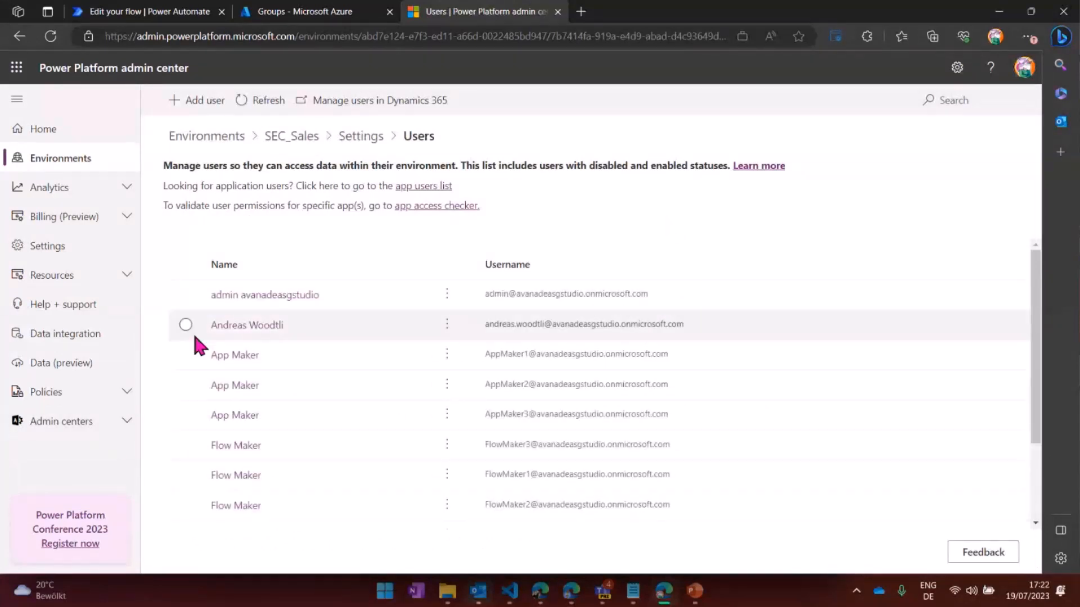
click(186, 324)
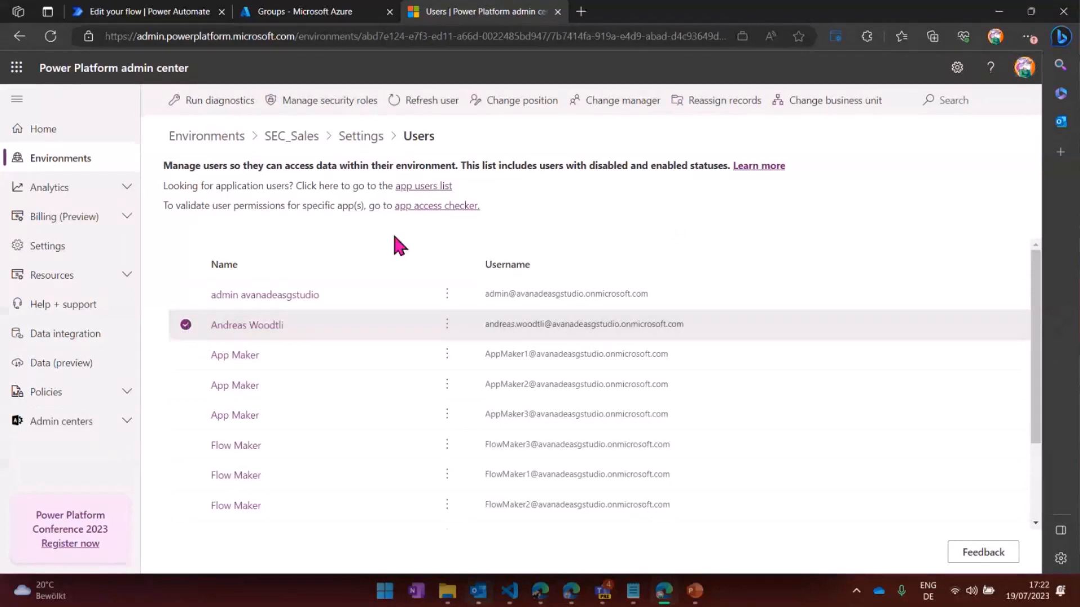
click(329, 100)
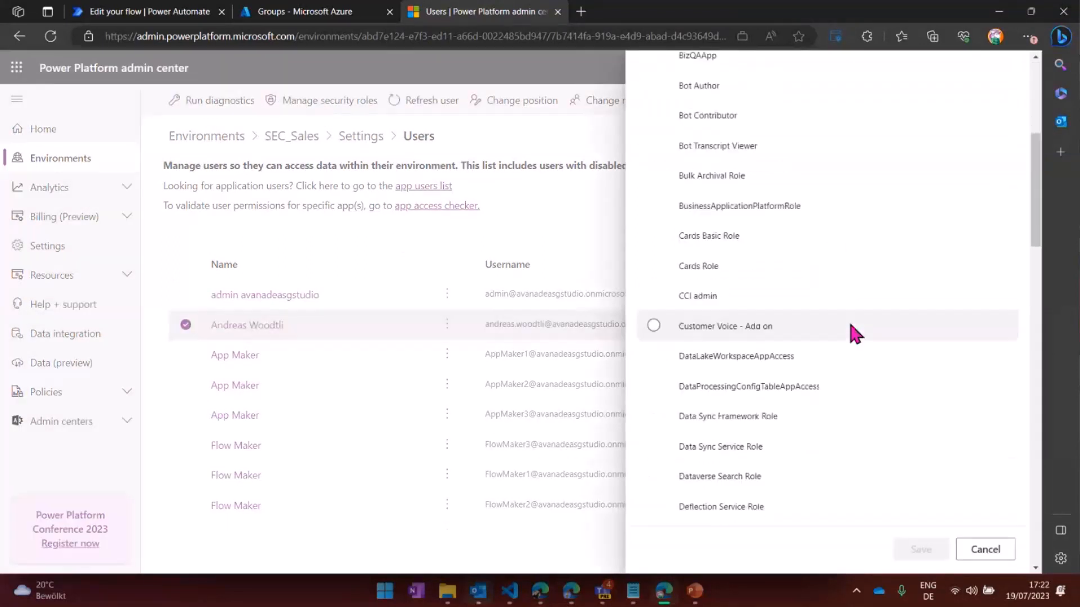
scroll(down, 3)
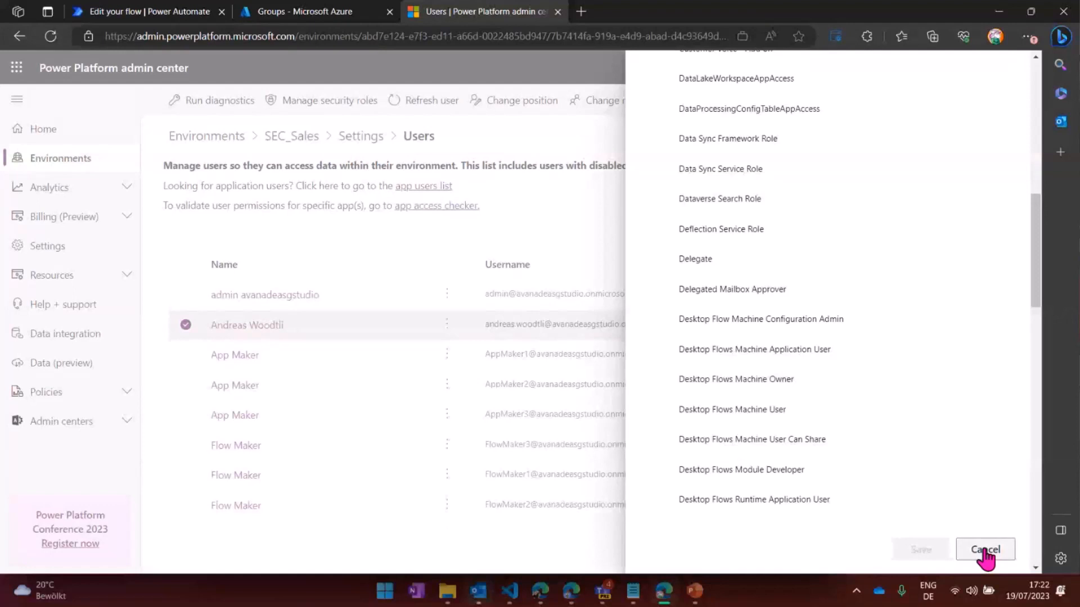
click(985, 550)
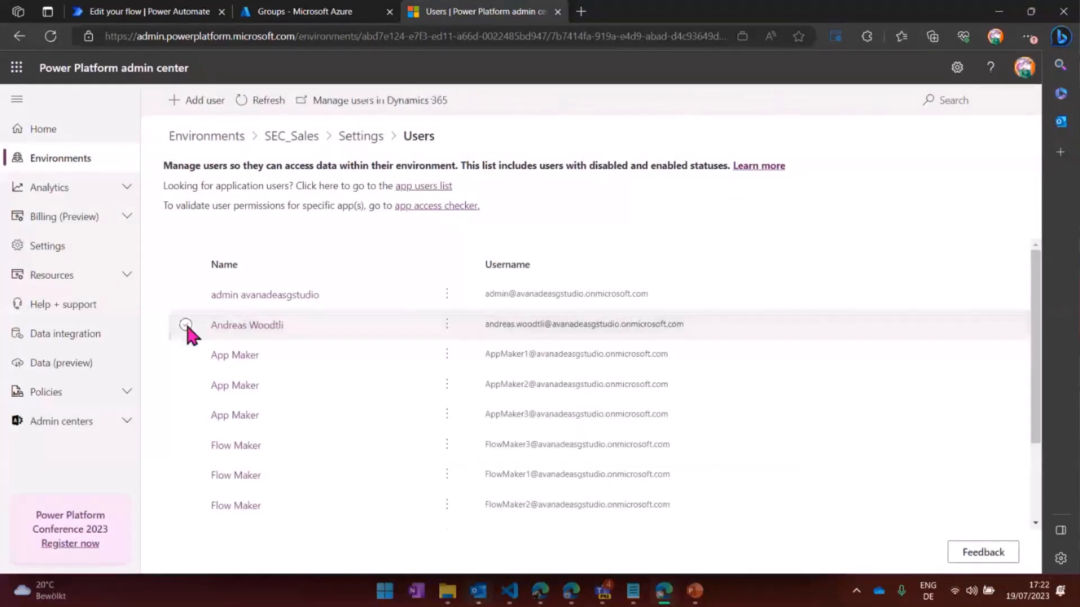
mouse_move(78, 172)
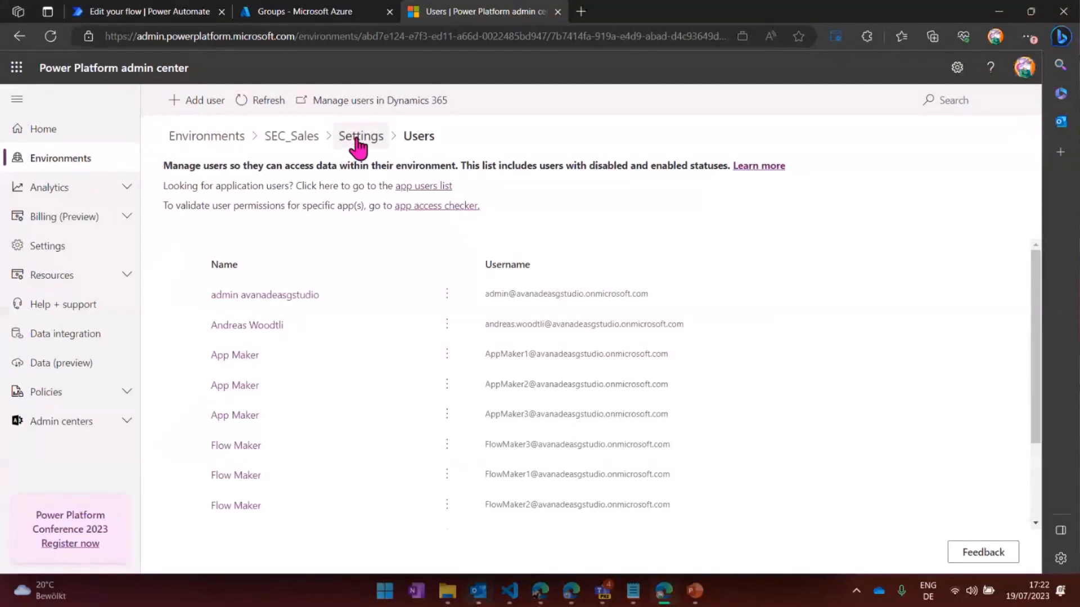
- Show the SEC_Sales environment's Security roles list under Users + permissions
click(360, 136)
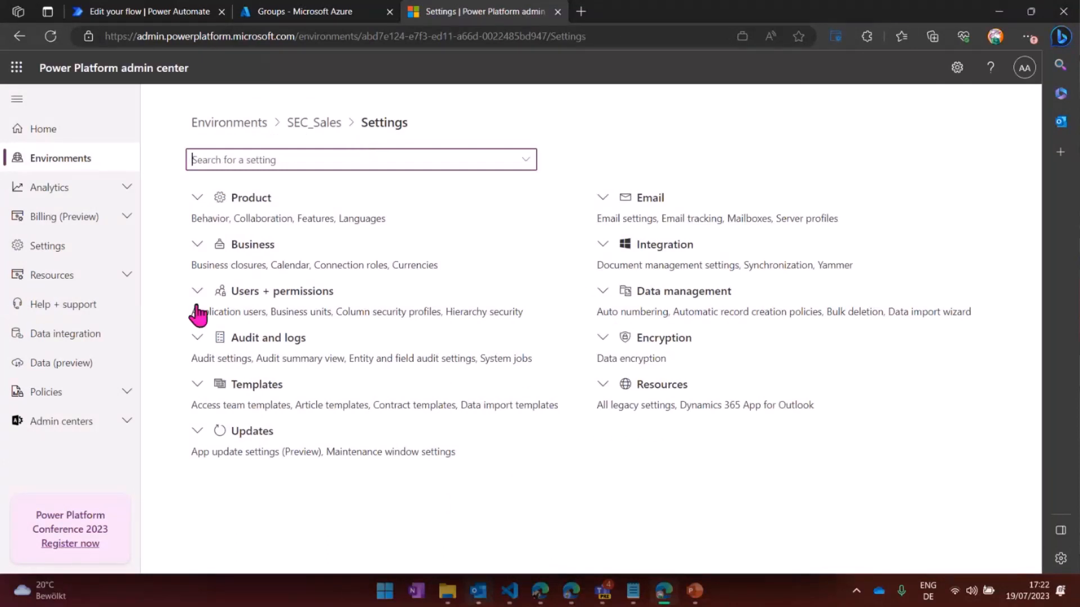
click(196, 290)
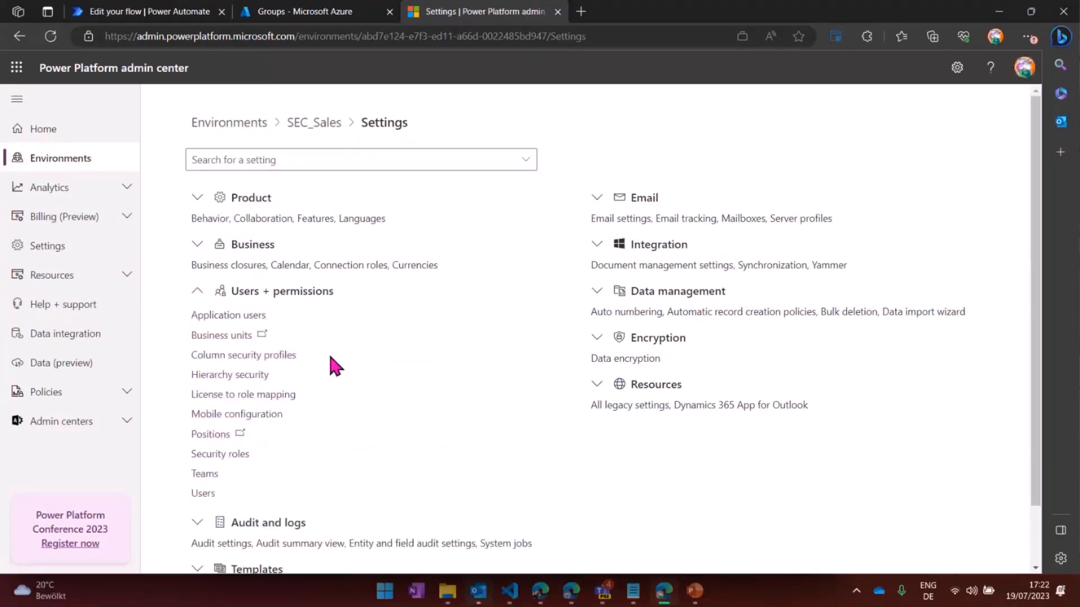
click(219, 453)
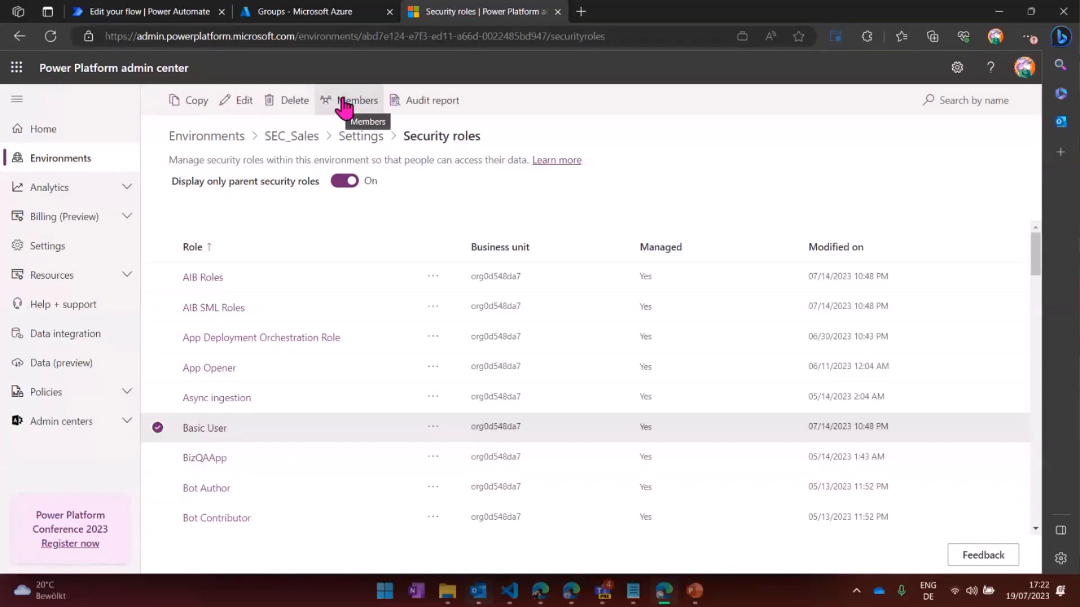
- Begin adding people to the Basic User role, checking the SEC_Sales group names in Azure
click(358, 100)
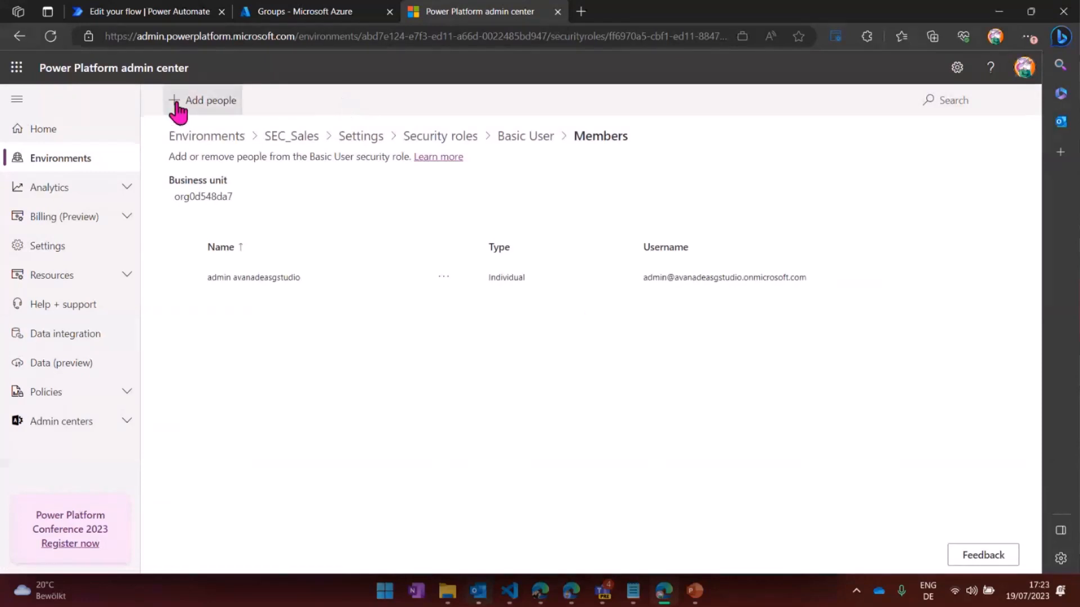
click(202, 100)
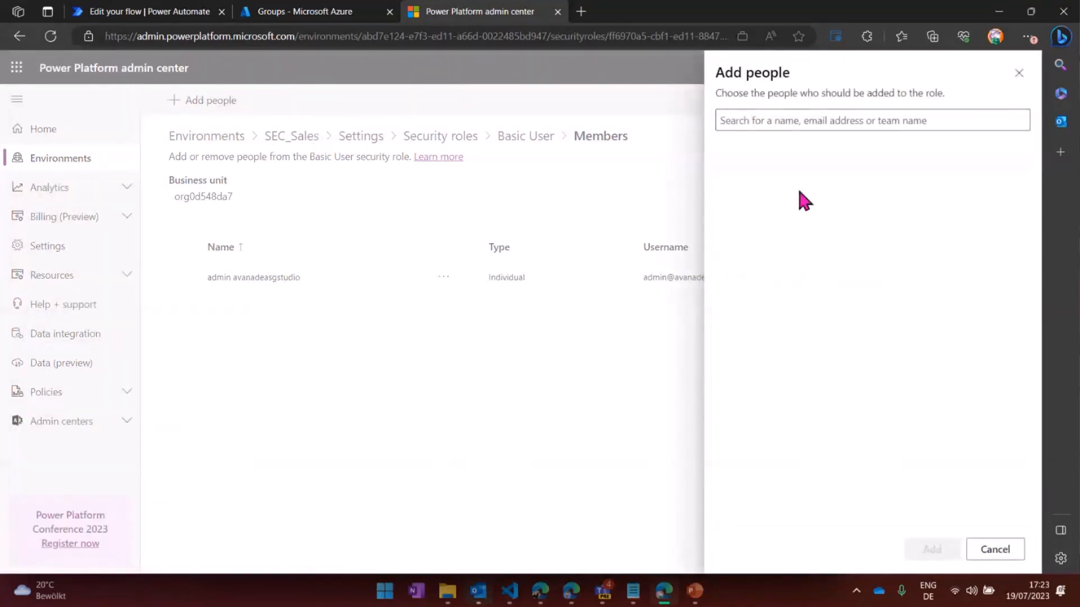
mouse_move(905, 141)
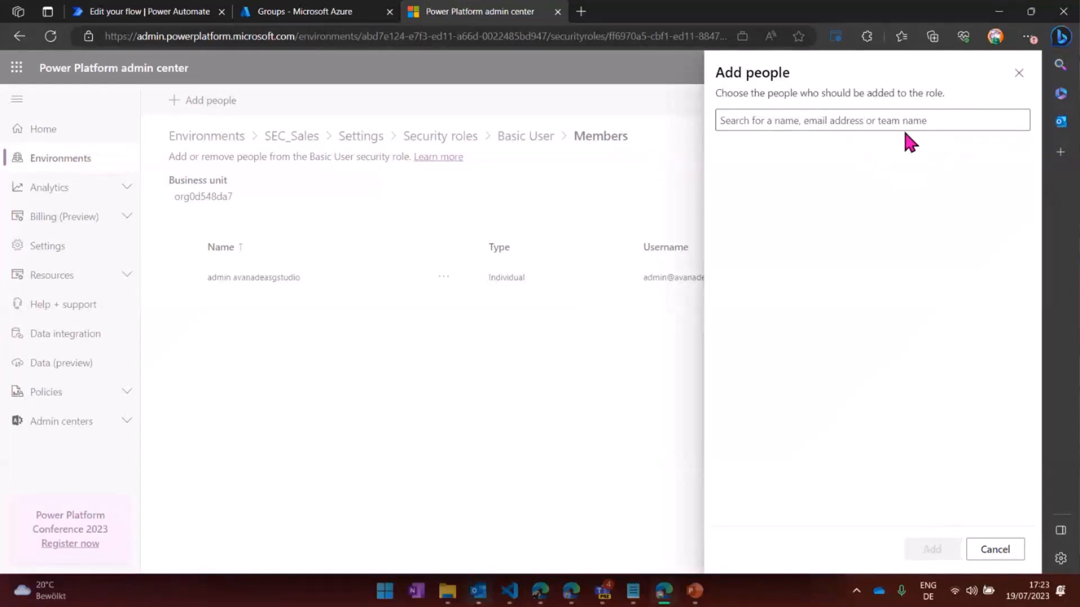
click(871, 120)
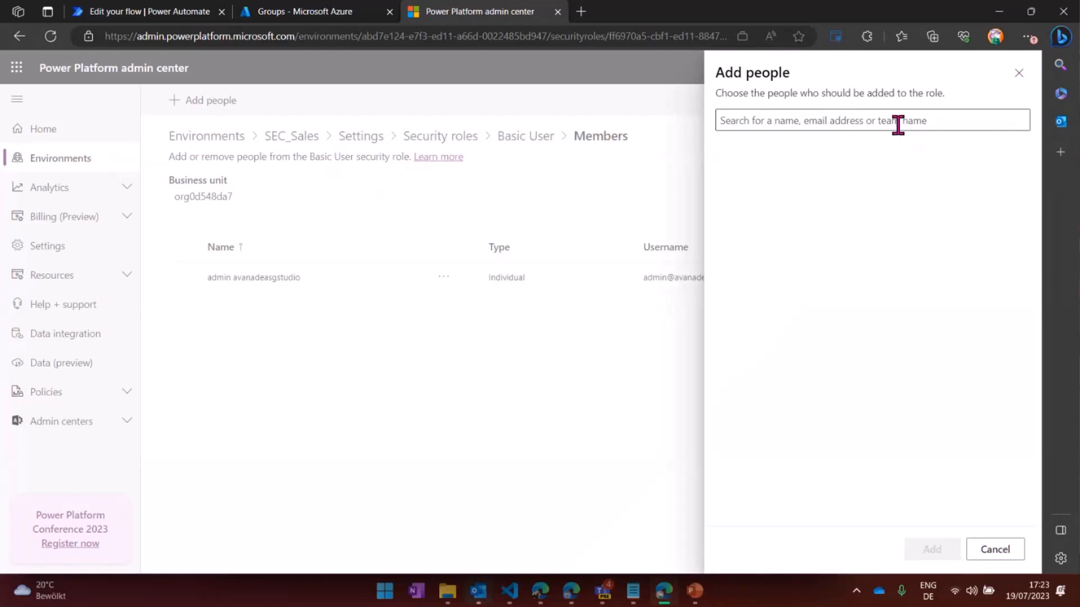
mouse_move(372, 57)
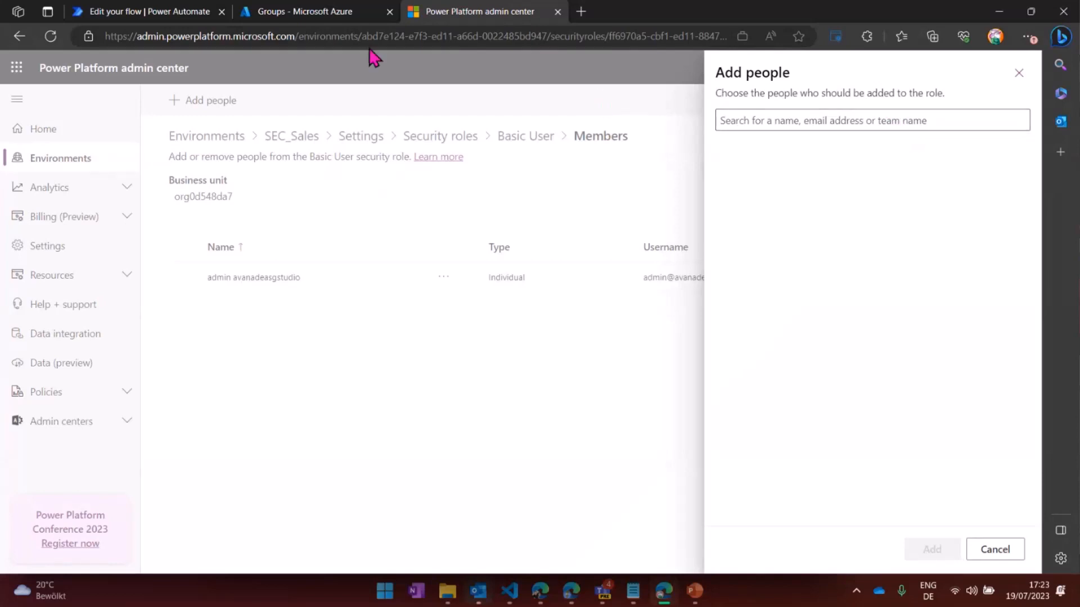
click(310, 12)
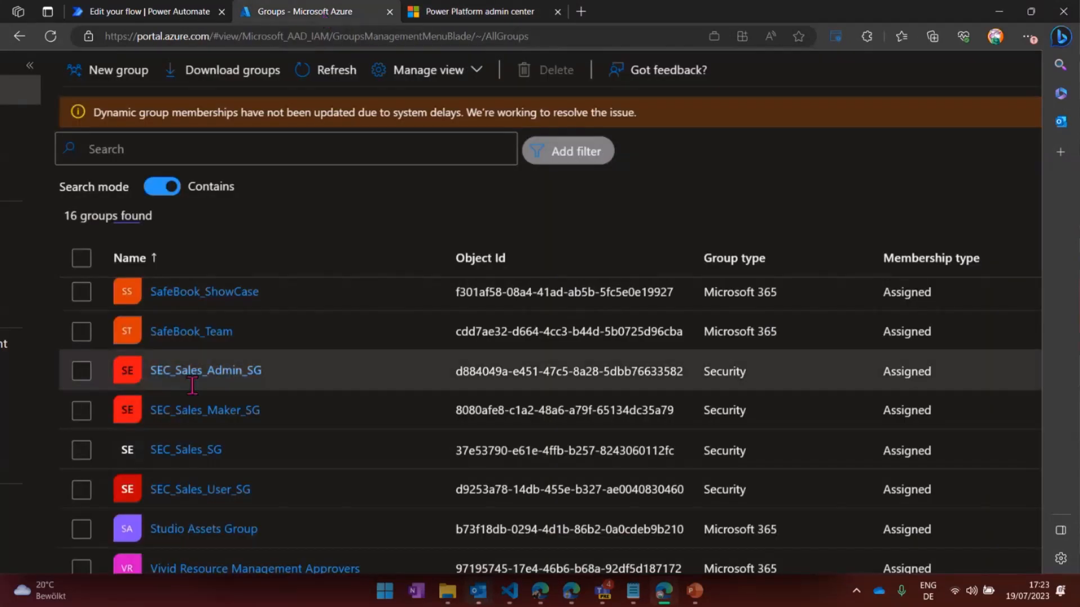
click(477, 11)
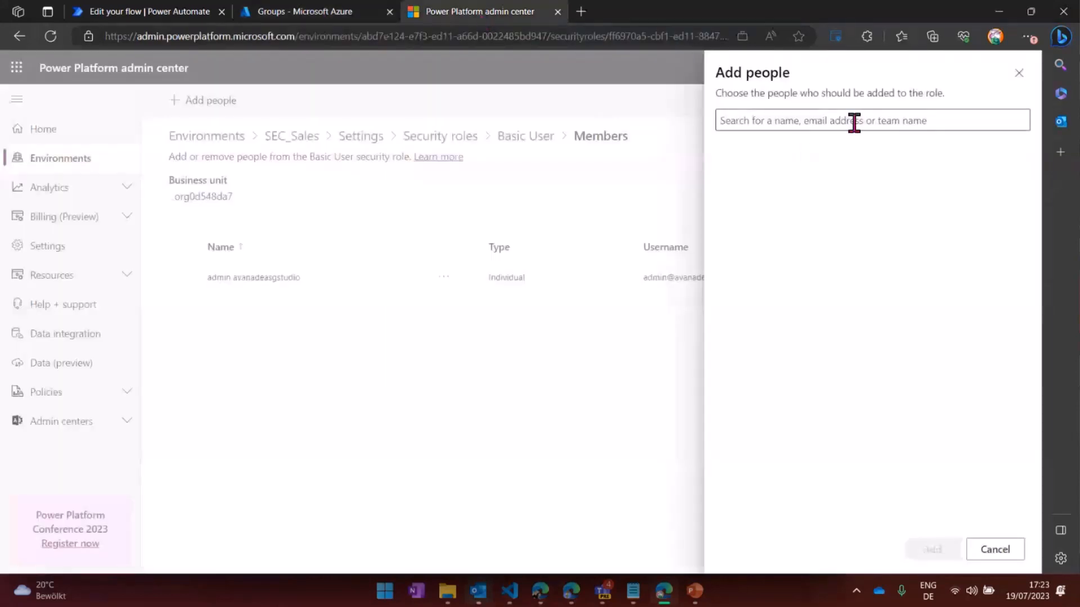
- Search for a SEC_Sales group, find nobody, and cancel back to the Basic User members
text(Sed)
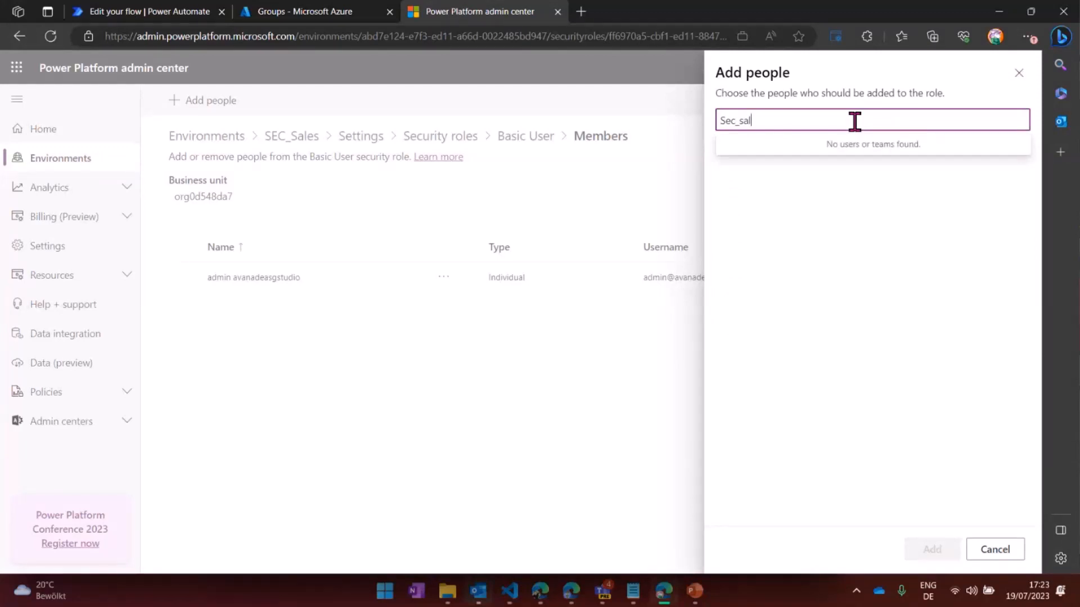
key(BackSpace)
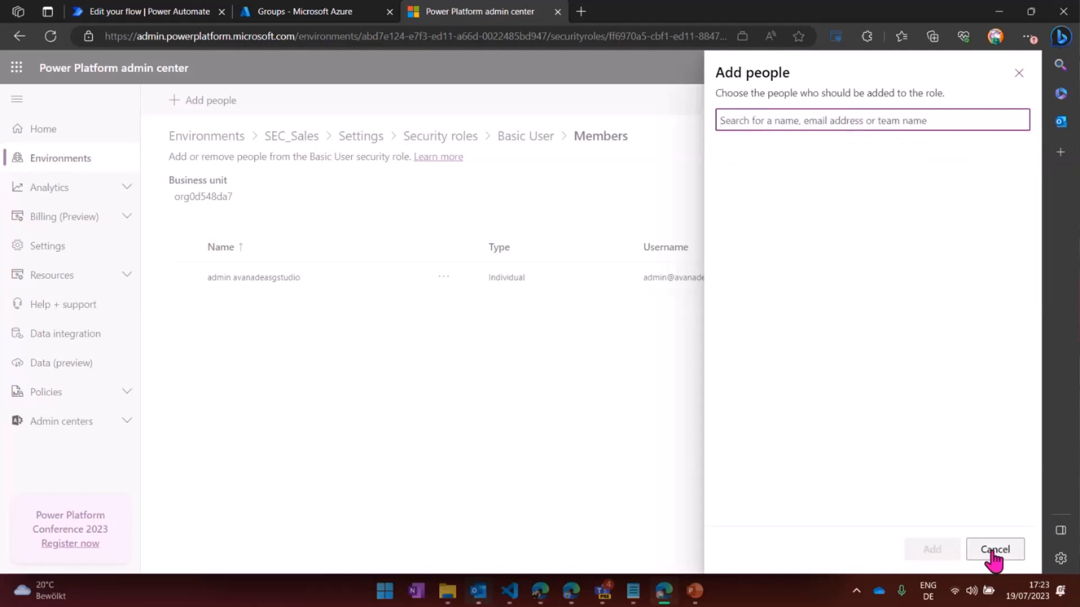
click(994, 550)
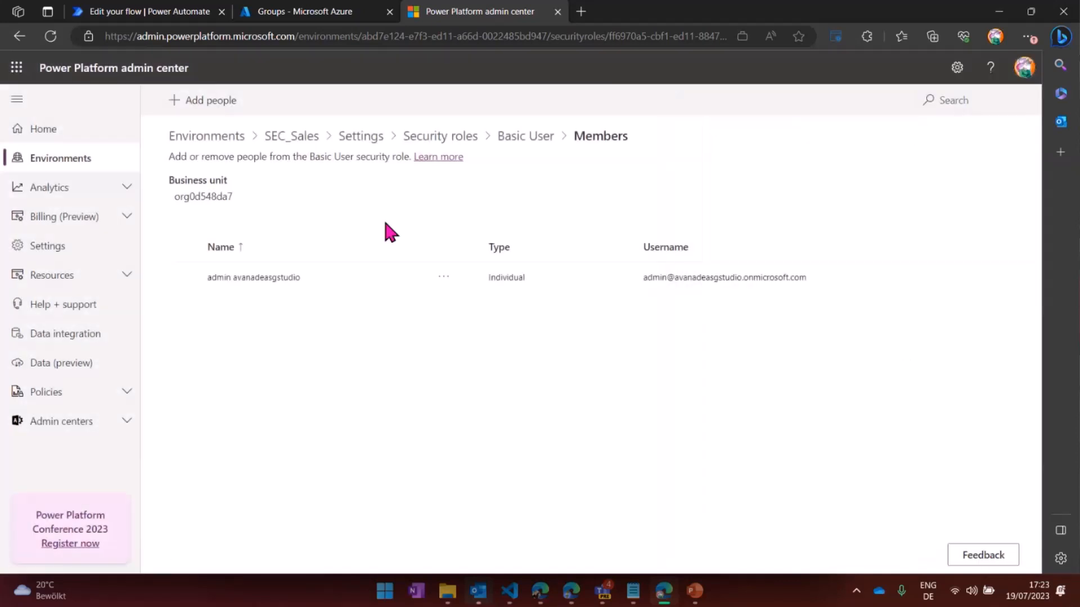
mouse_move(359, 136)
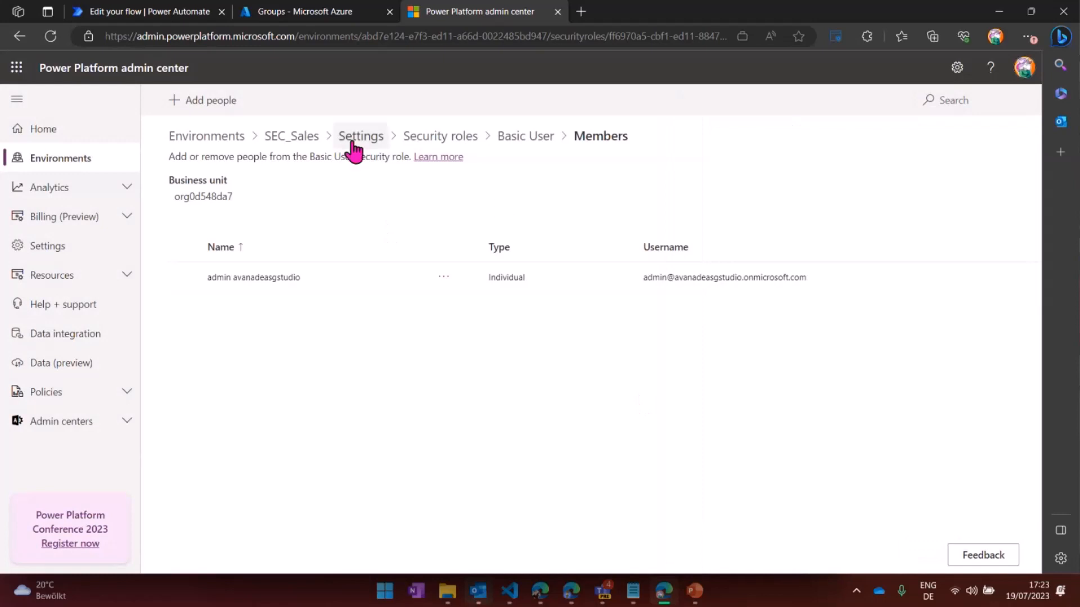
- Show the SEC_Sales environment's Teams list, containing only the org0d548da7 owner team
click(361, 136)
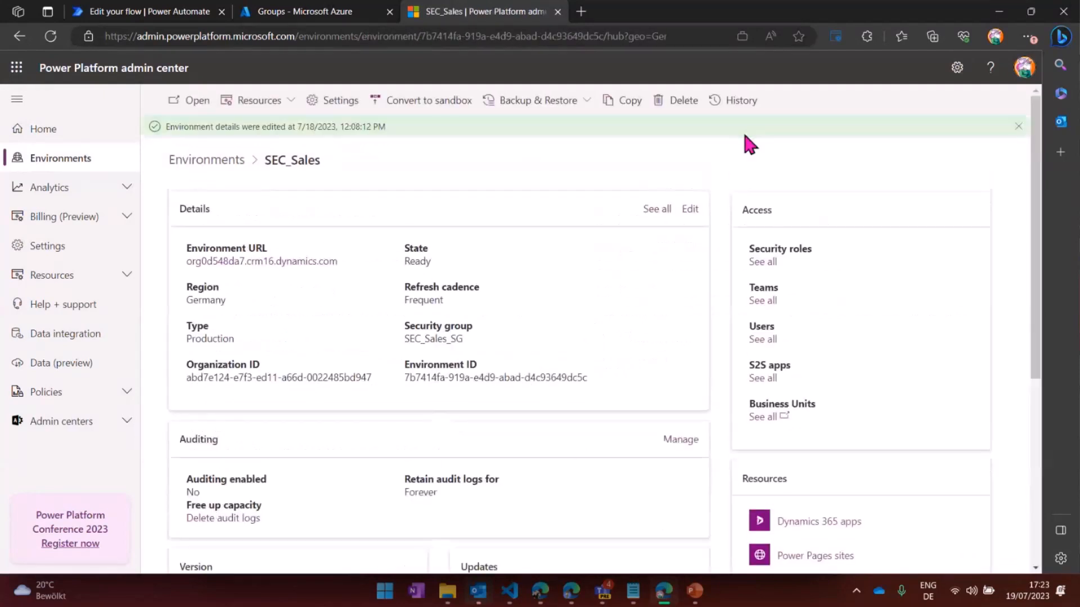
mouse_move(761, 300)
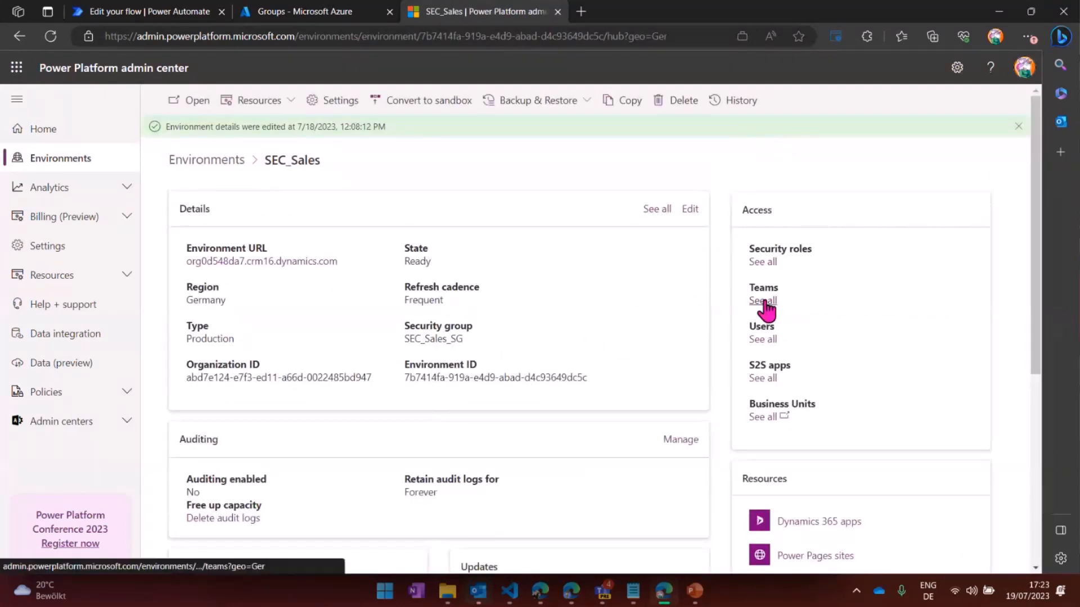
click(762, 301)
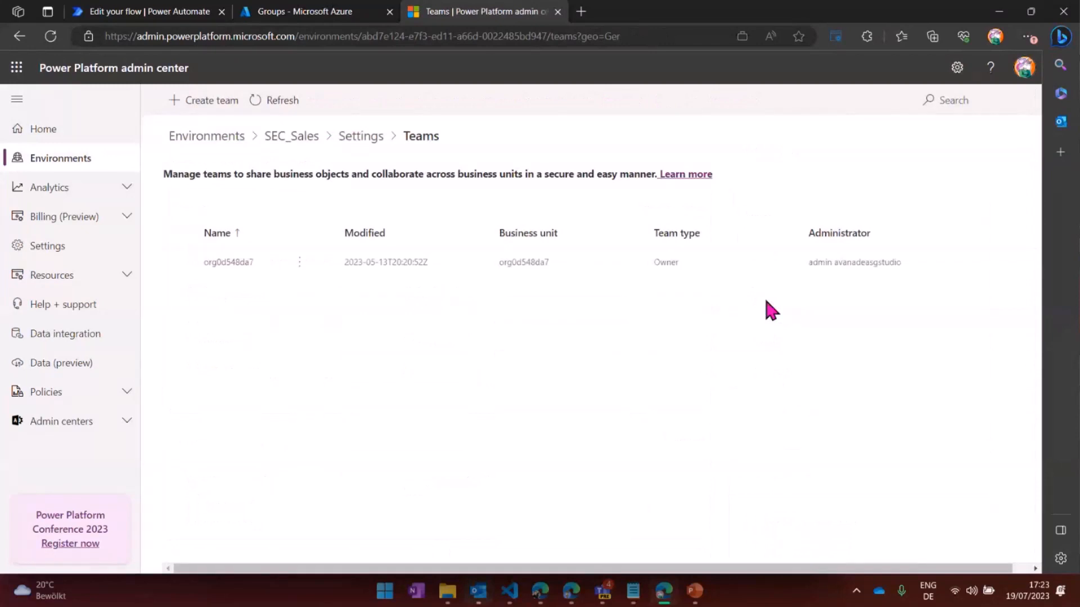
mouse_move(357, 364)
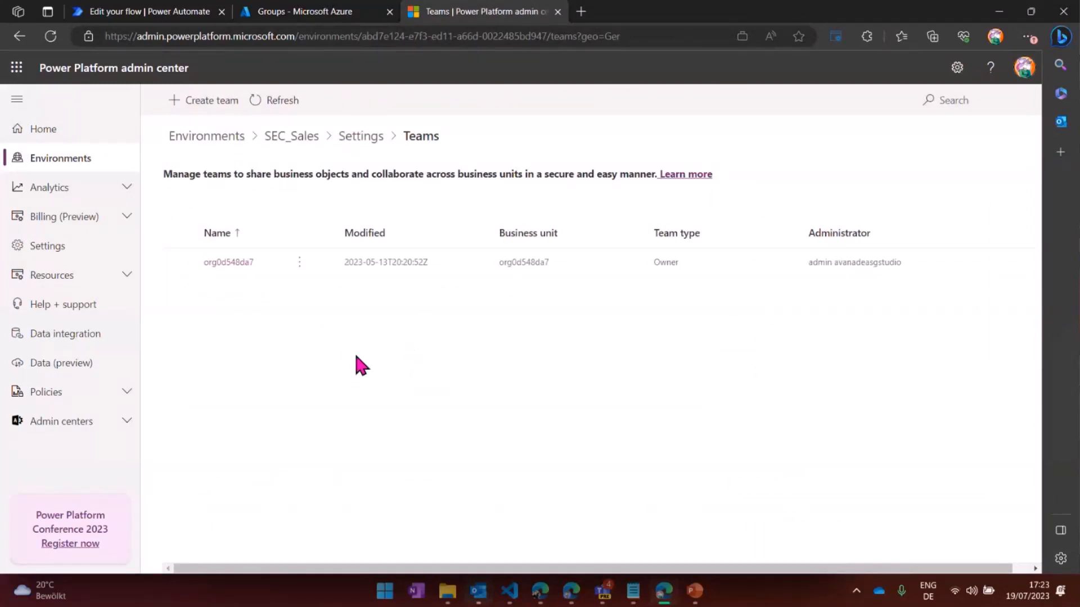
mouse_move(206, 136)
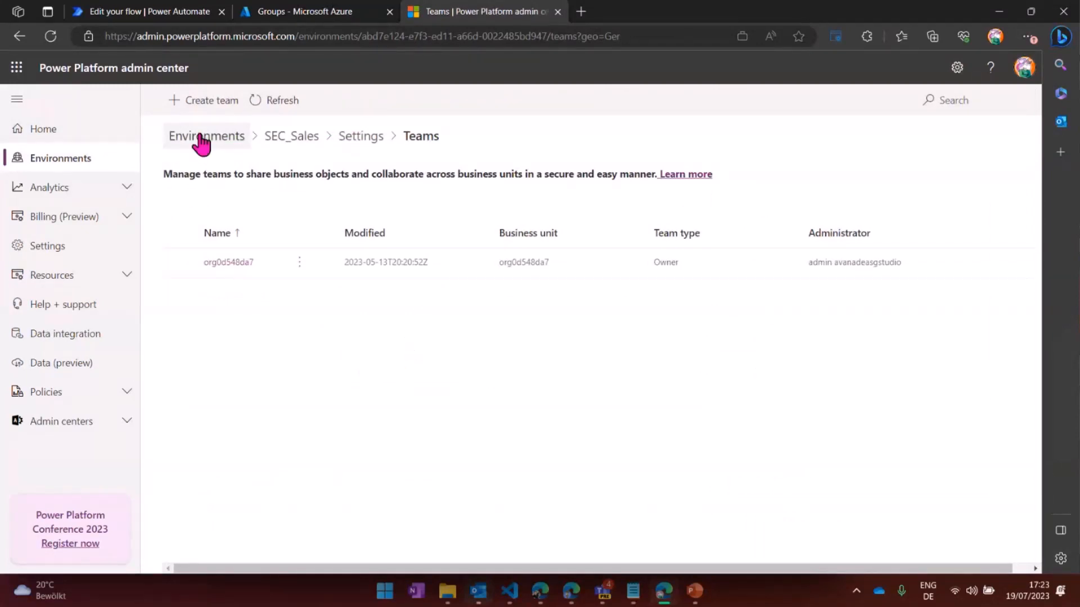
- Start a new team named SEC_Sales_Admin_Team, copying the name from the SEC_Sales_Admin_SG group
click(211, 100)
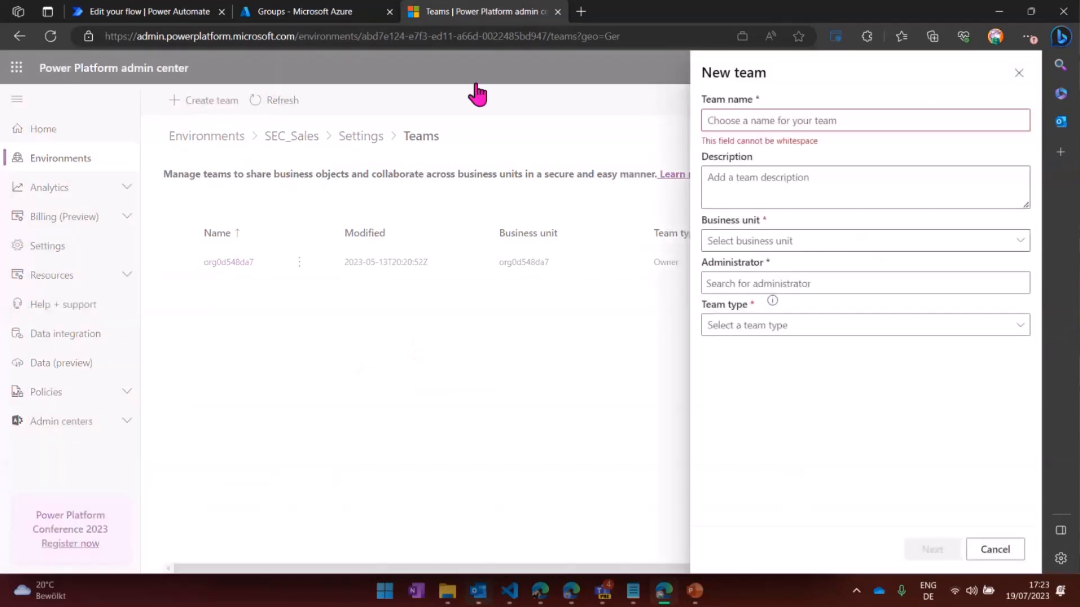
mouse_move(546, 100)
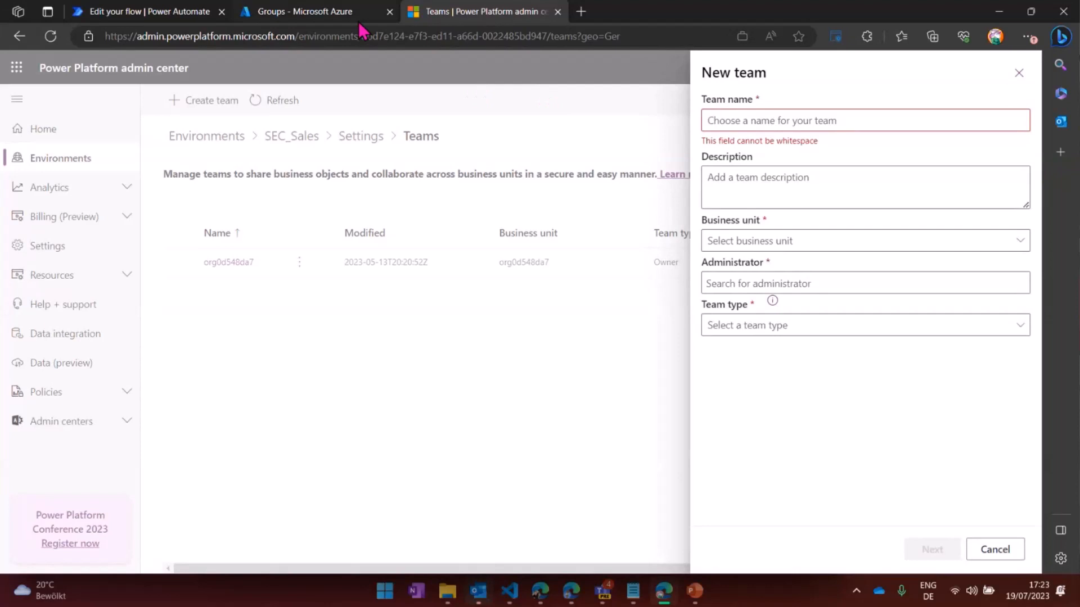
click(310, 11)
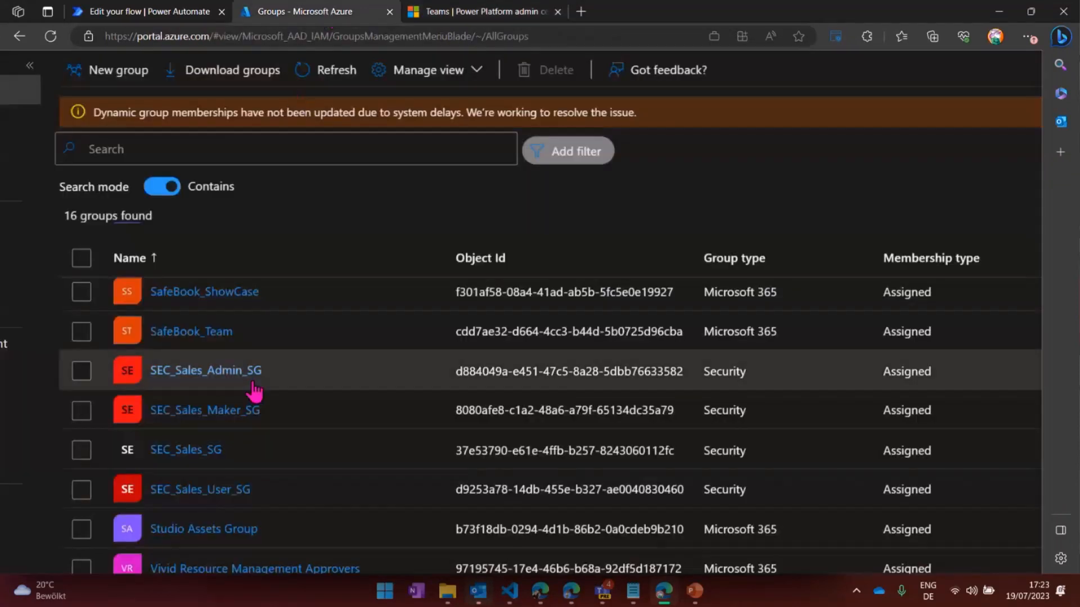
click(205, 370)
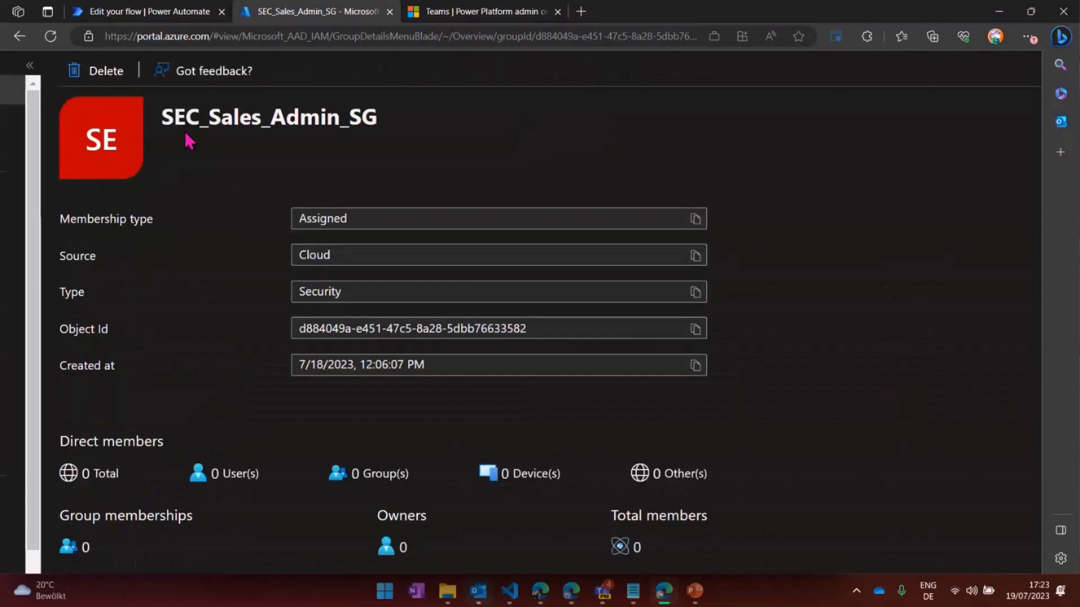
double_click(269, 116)
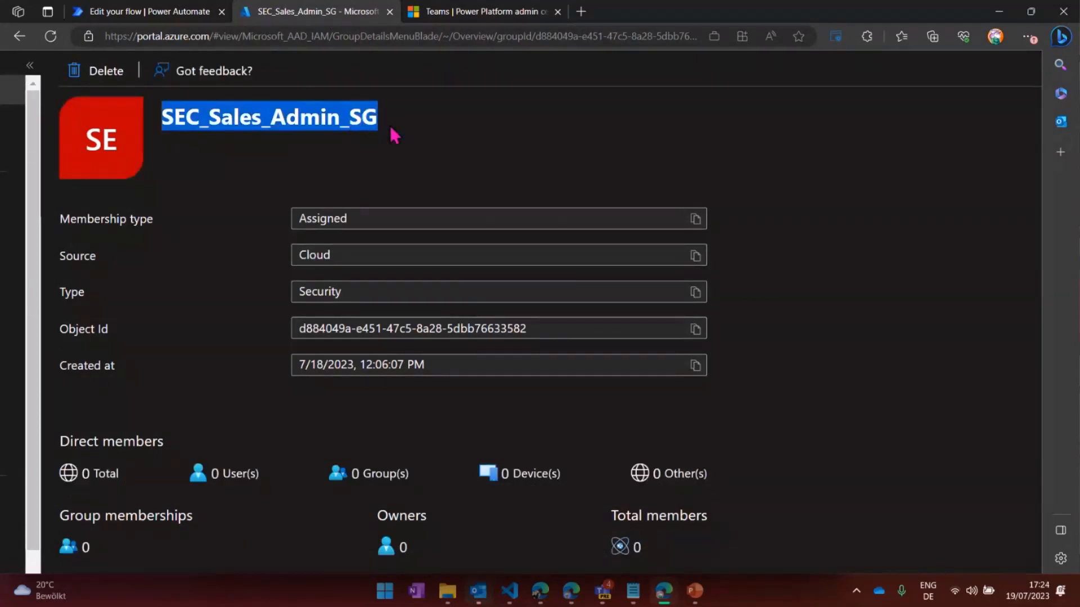
click(482, 11)
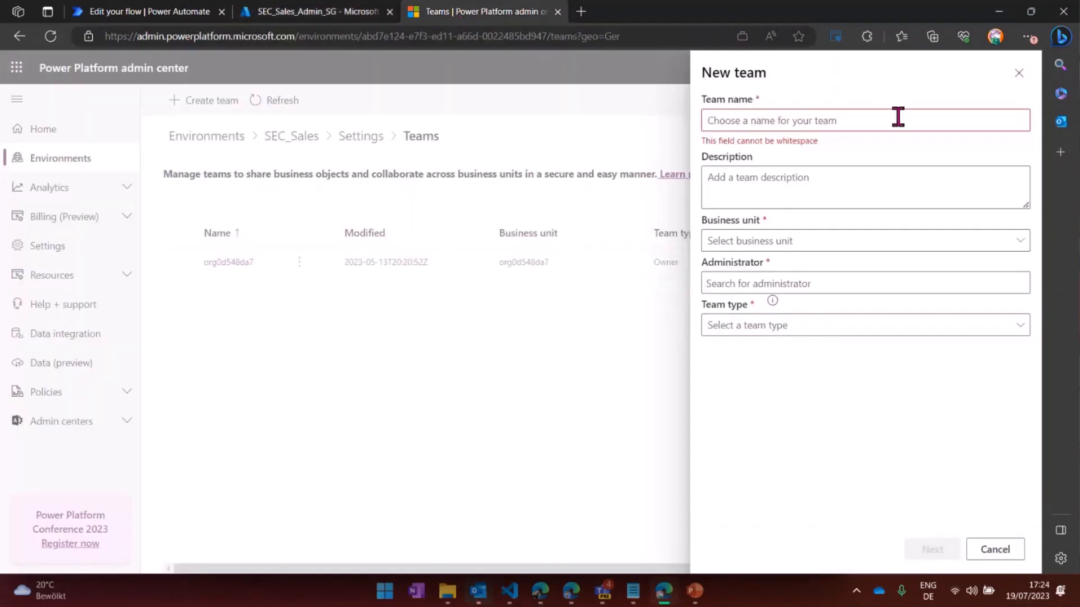
text(SEC_Sales_Admin_SG)
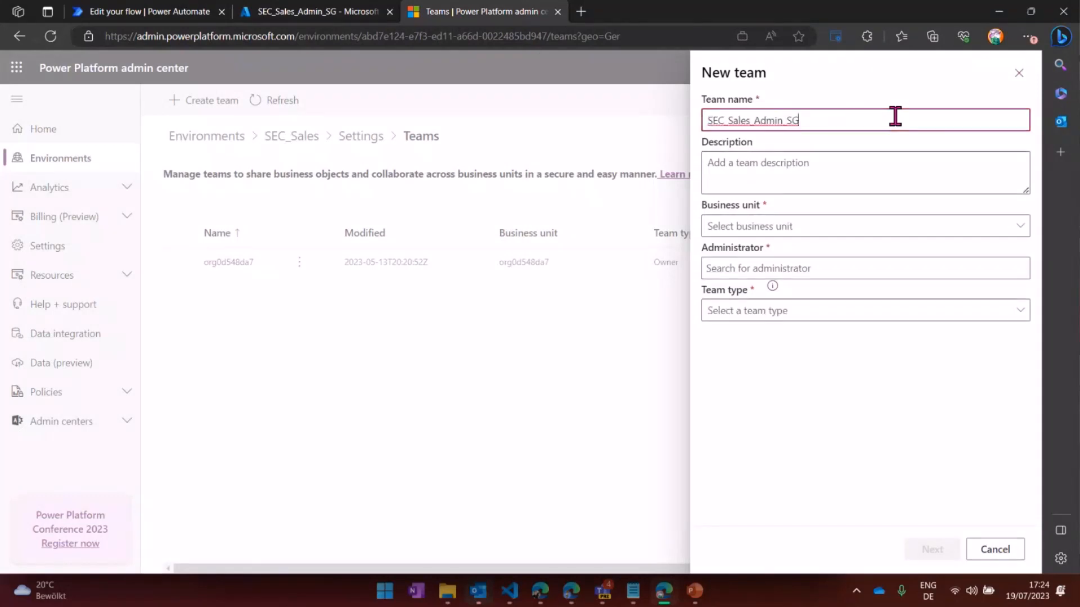
key(Backspace)
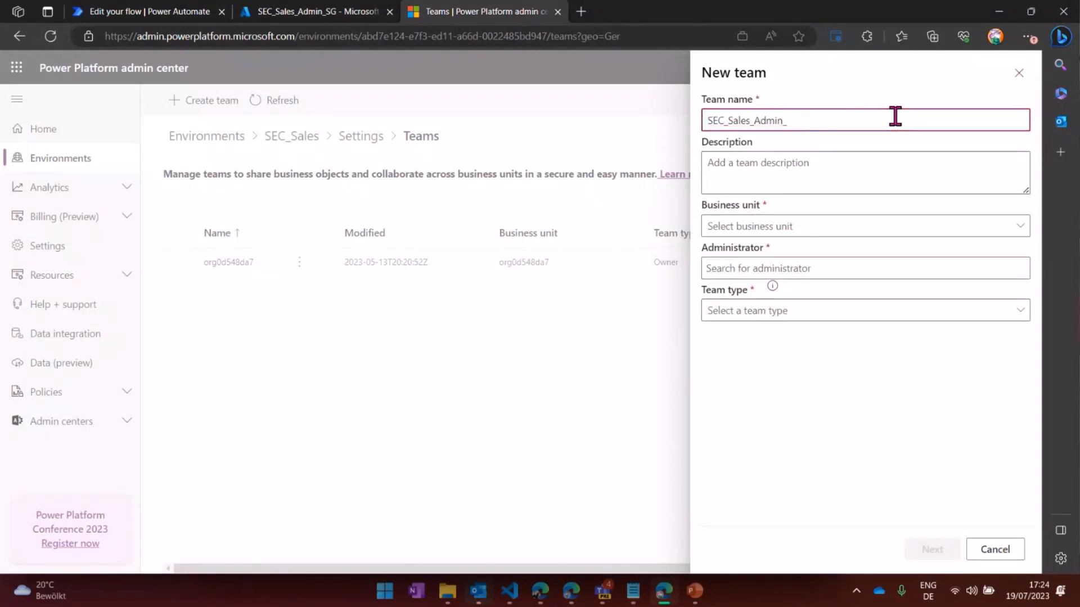
text(Team)
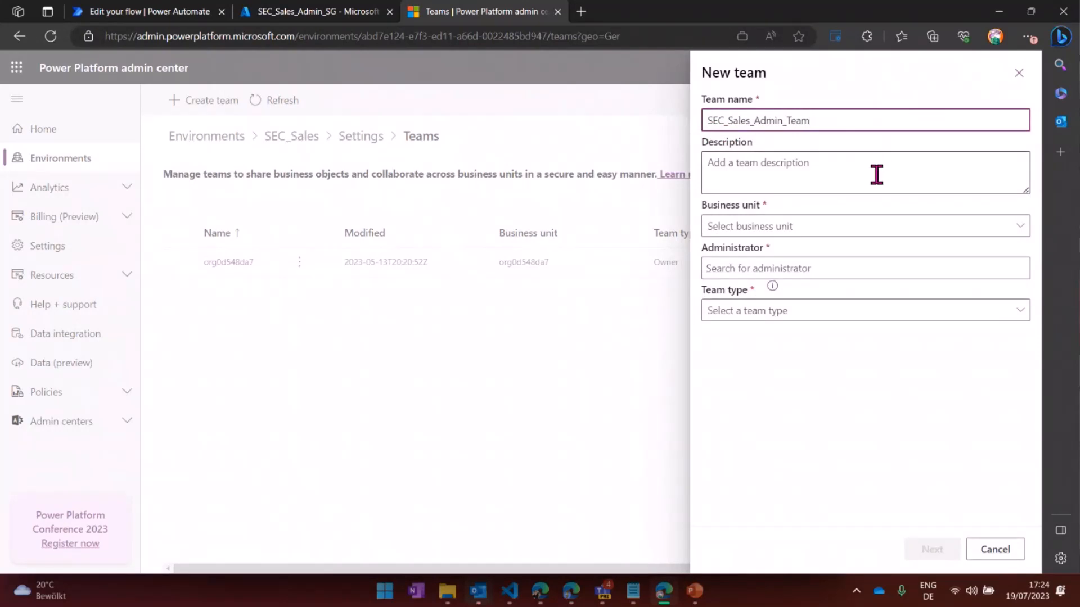
- Set business unit org0d548da7, administrator admin@avanadeasgstudio, team type Owner, and submit
click(864, 226)
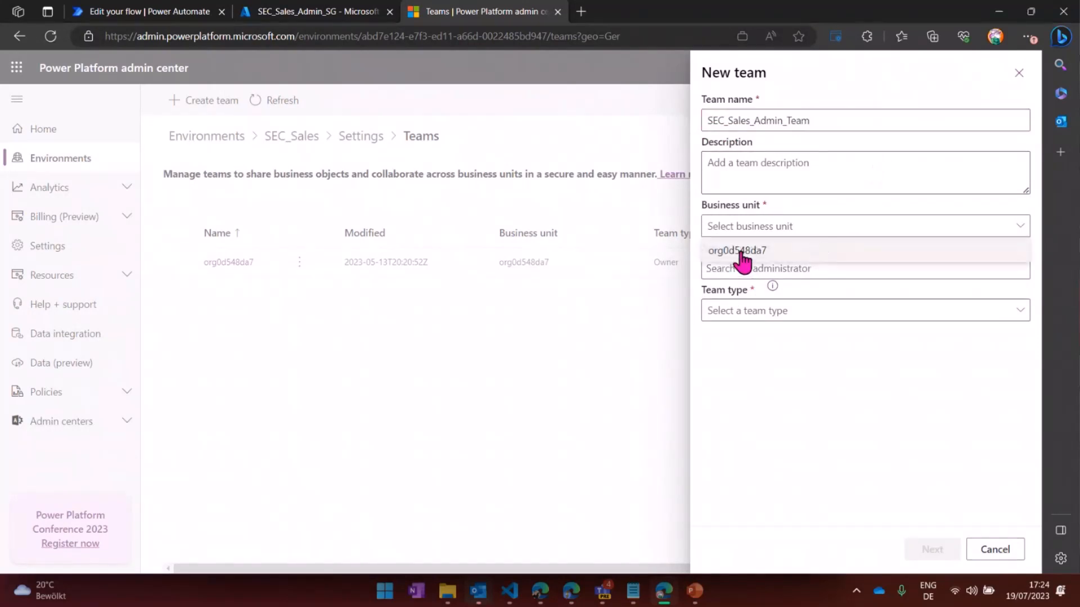
click(736, 249)
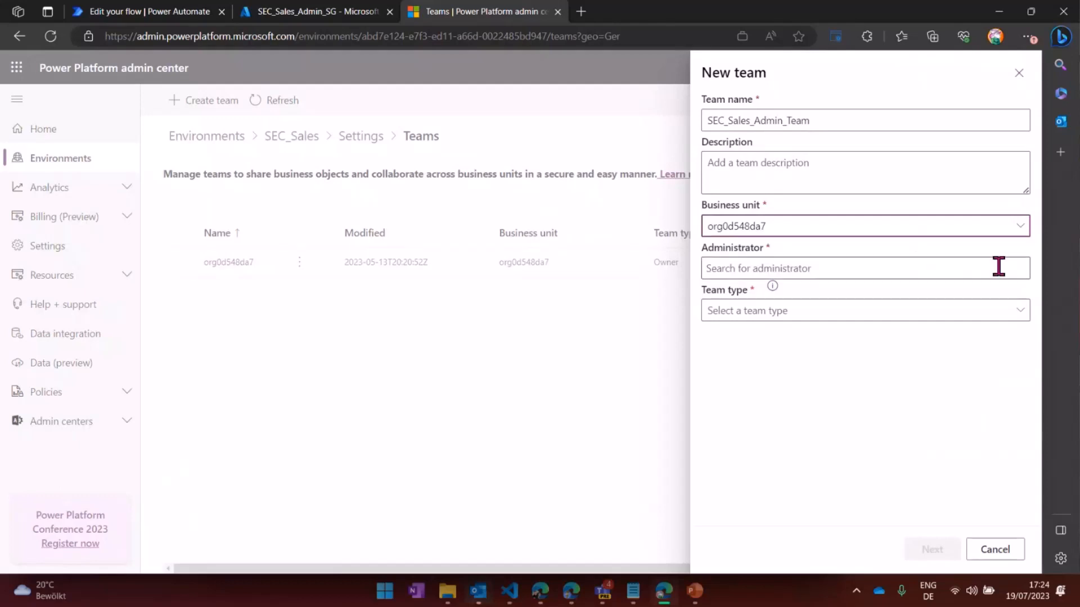
click(861, 268)
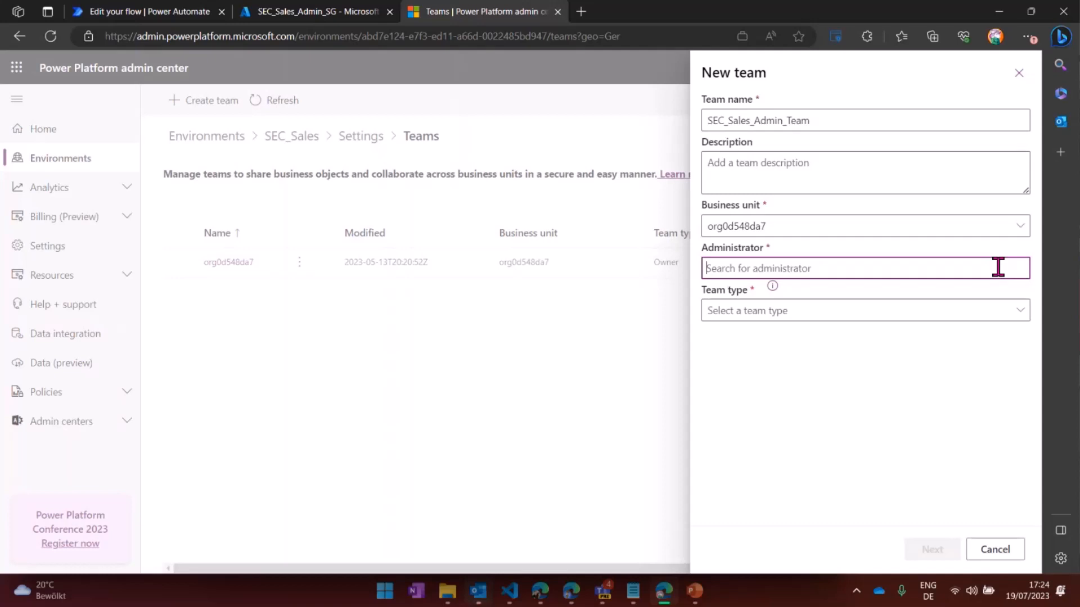
text(admin)
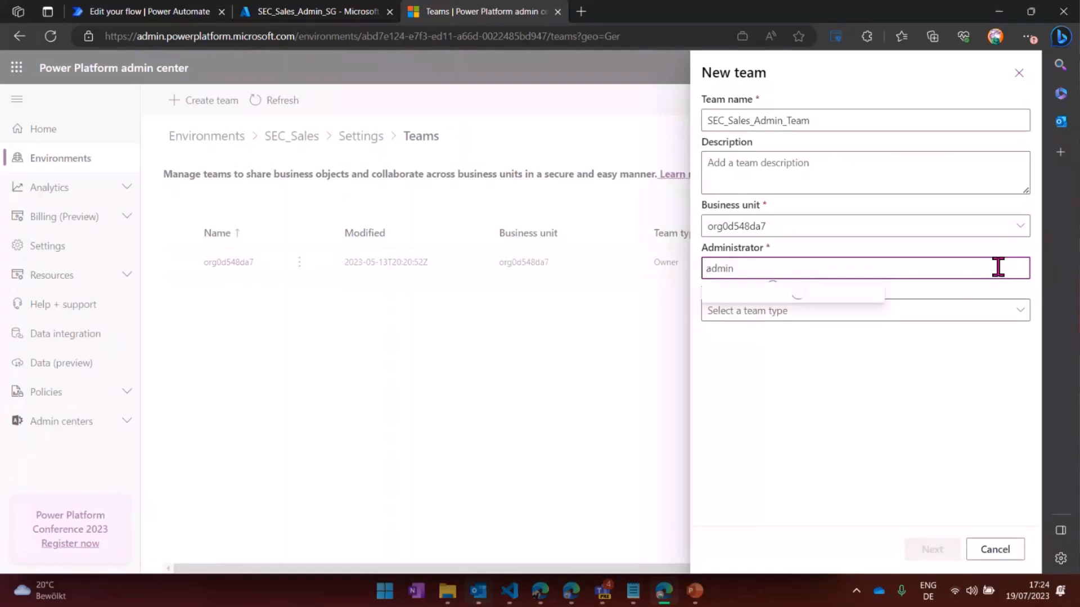
text(avanadeasgstudio)
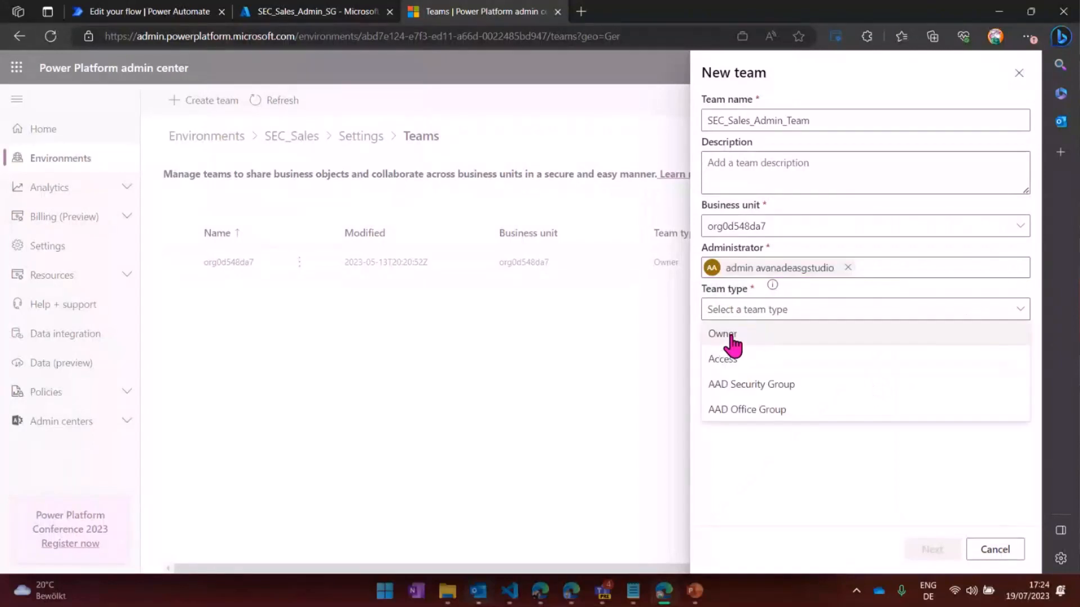
click(722, 334)
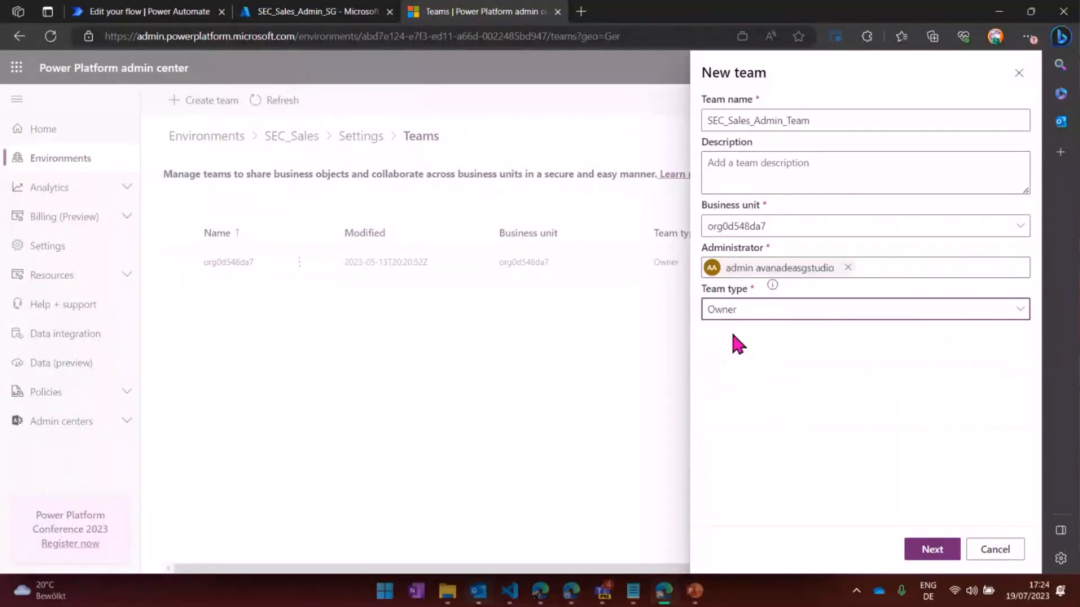
mouse_move(747, 357)
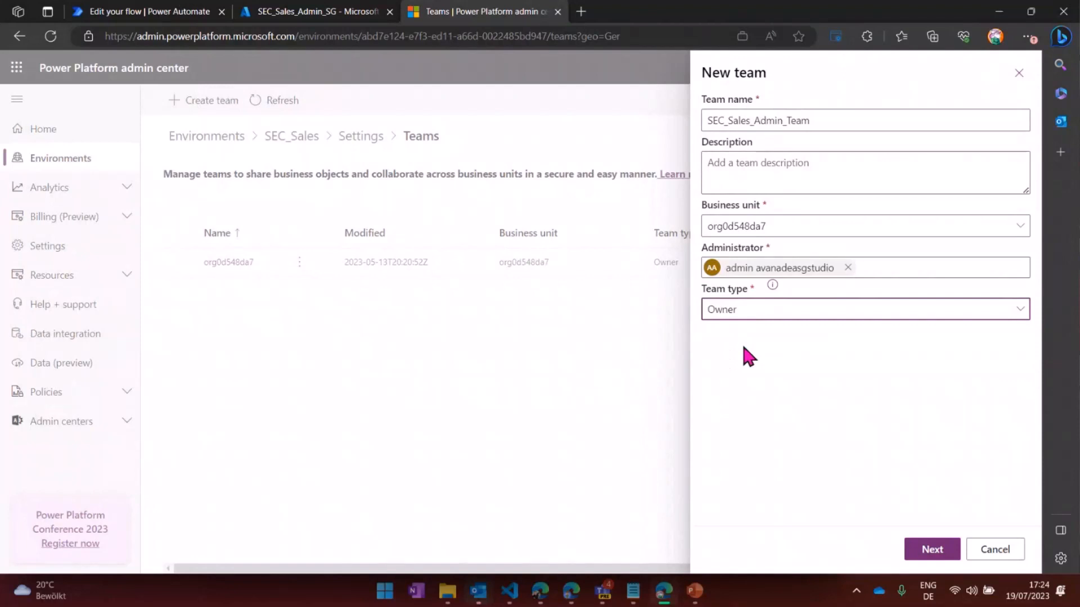
click(932, 550)
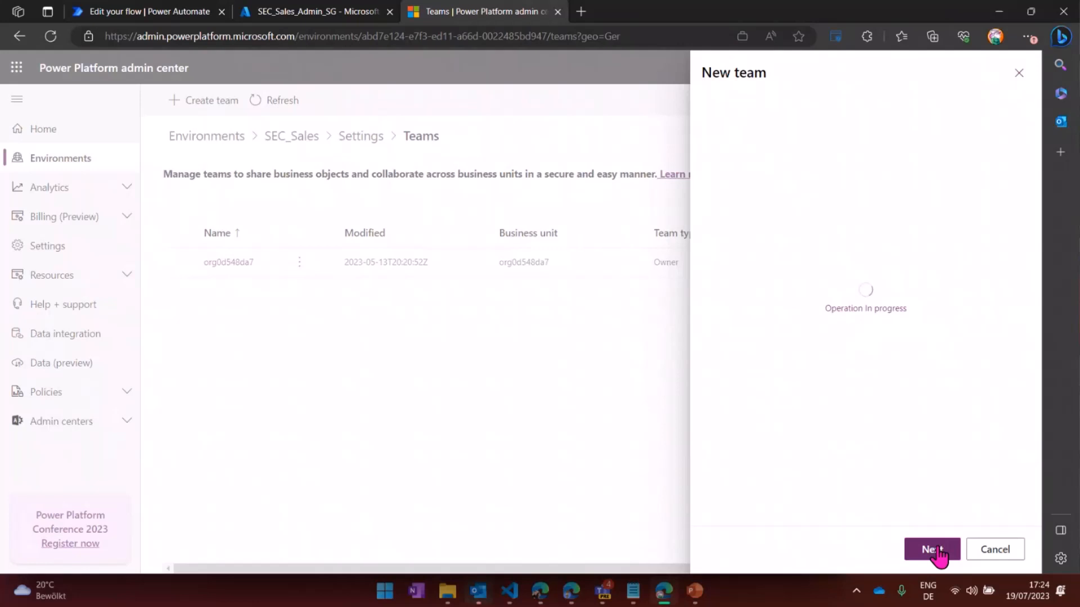
- Add the user Michael as a member of SEC_Sales_Admin_Team and confirm
click(934, 549)
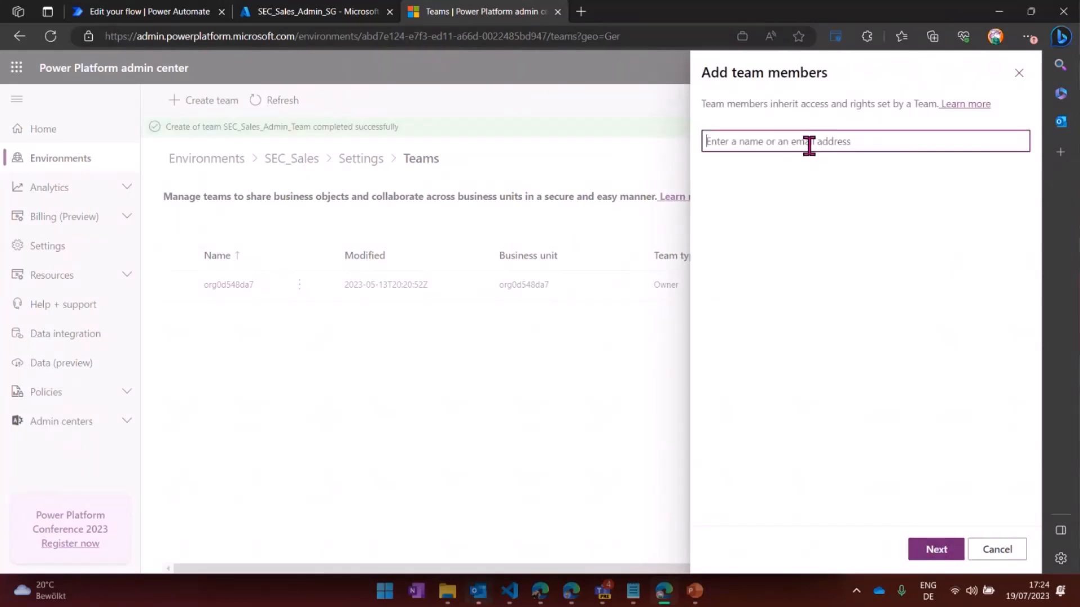
text(Sec)
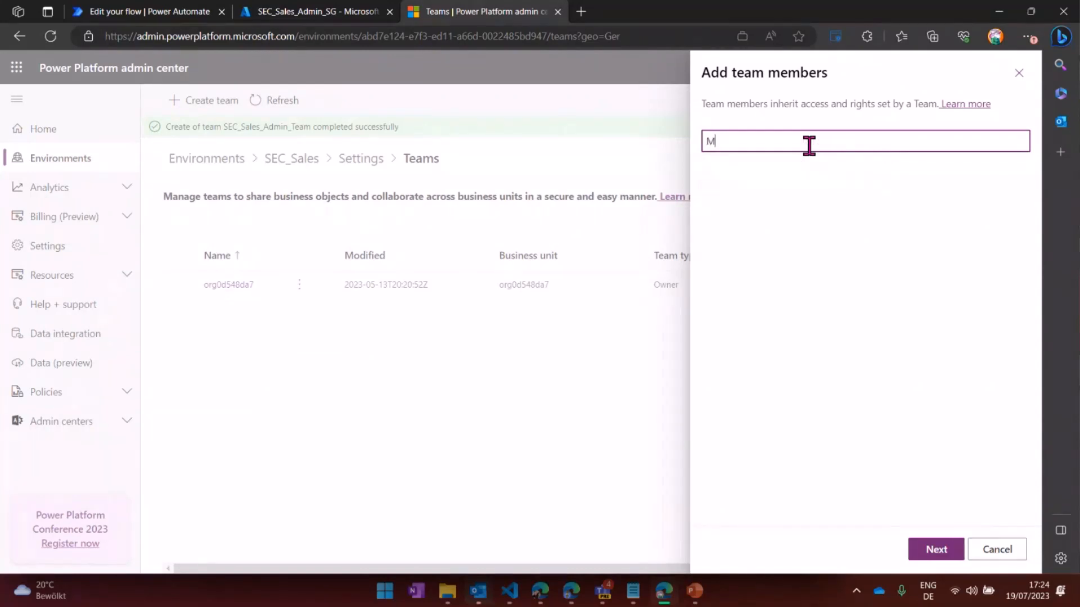
text(ichael)
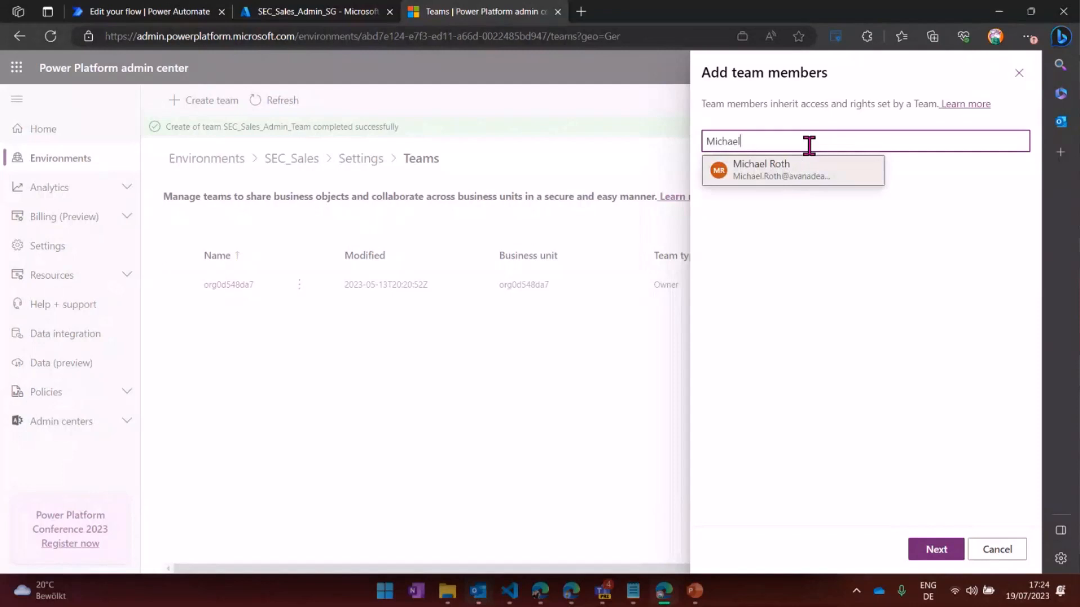
mouse_move(769, 178)
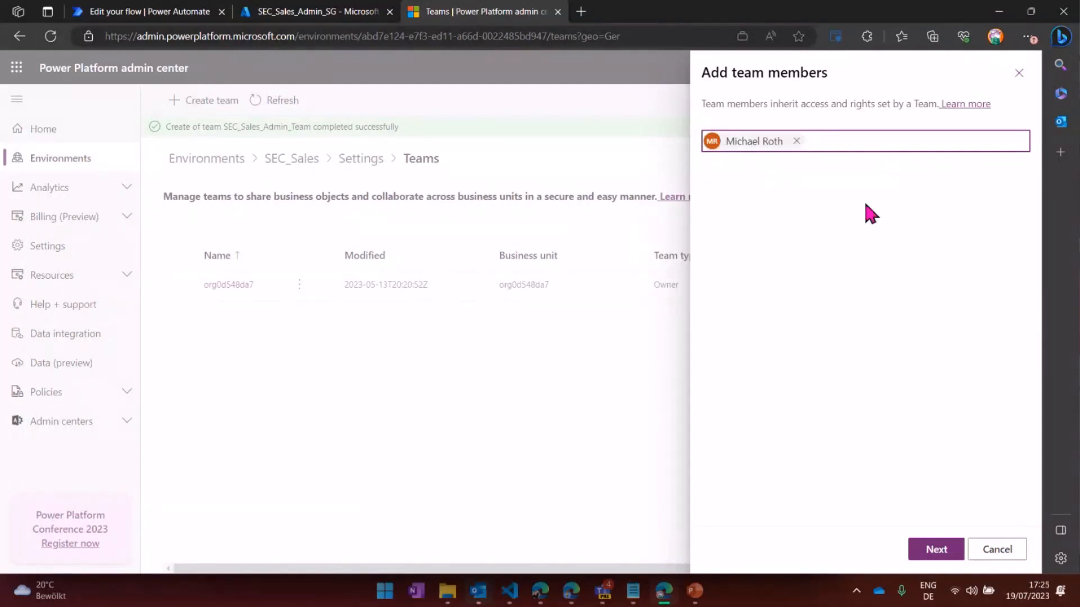
mouse_move(925, 388)
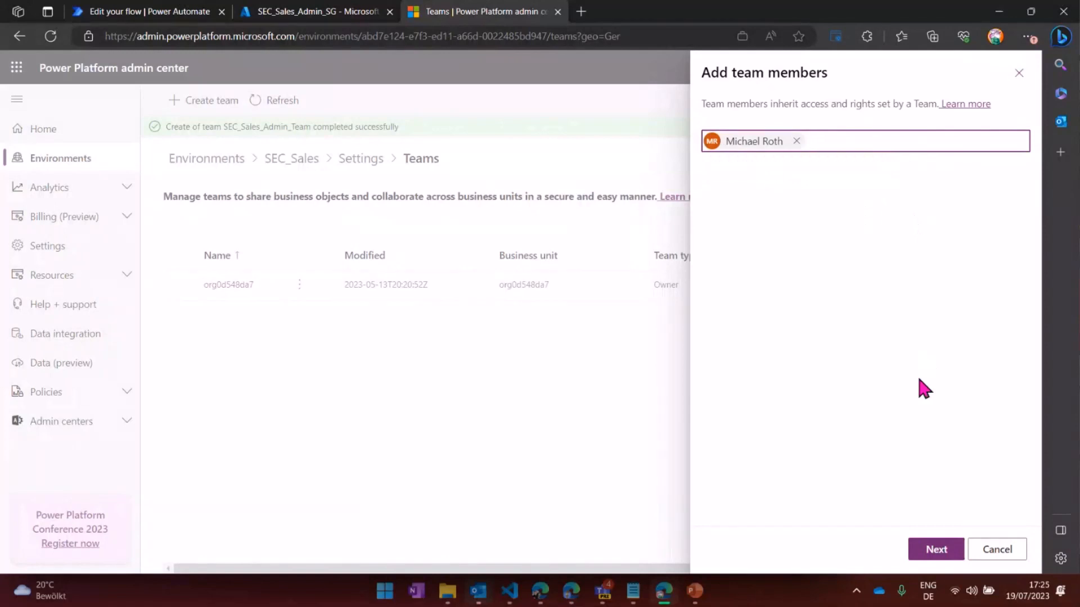
click(935, 549)
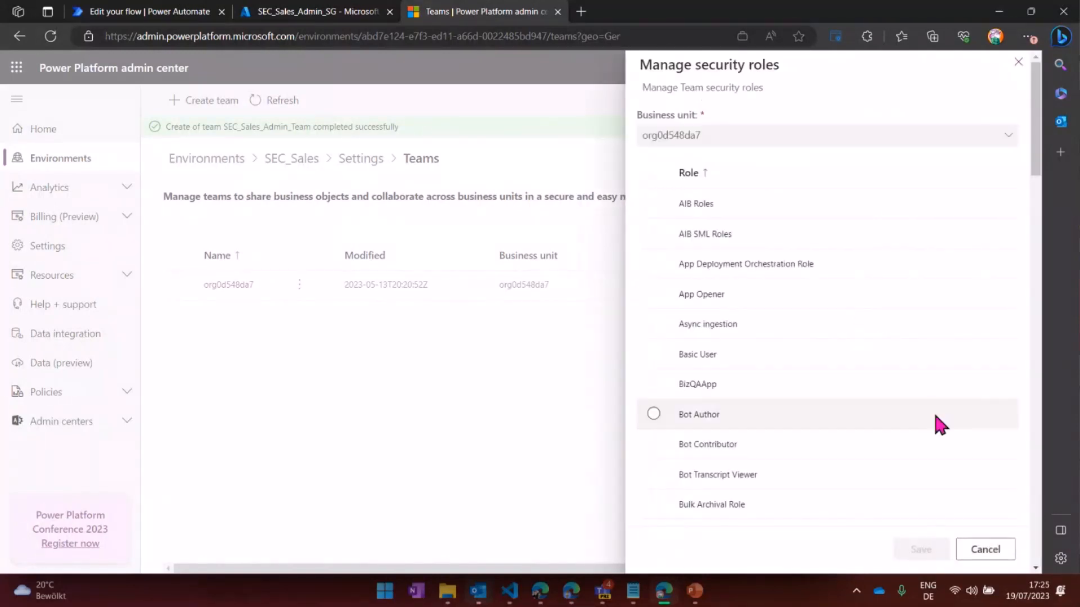
- Select the Environment Maker role for SEC_Sales_Admin_Team and save the assignment
scroll(down, 3)
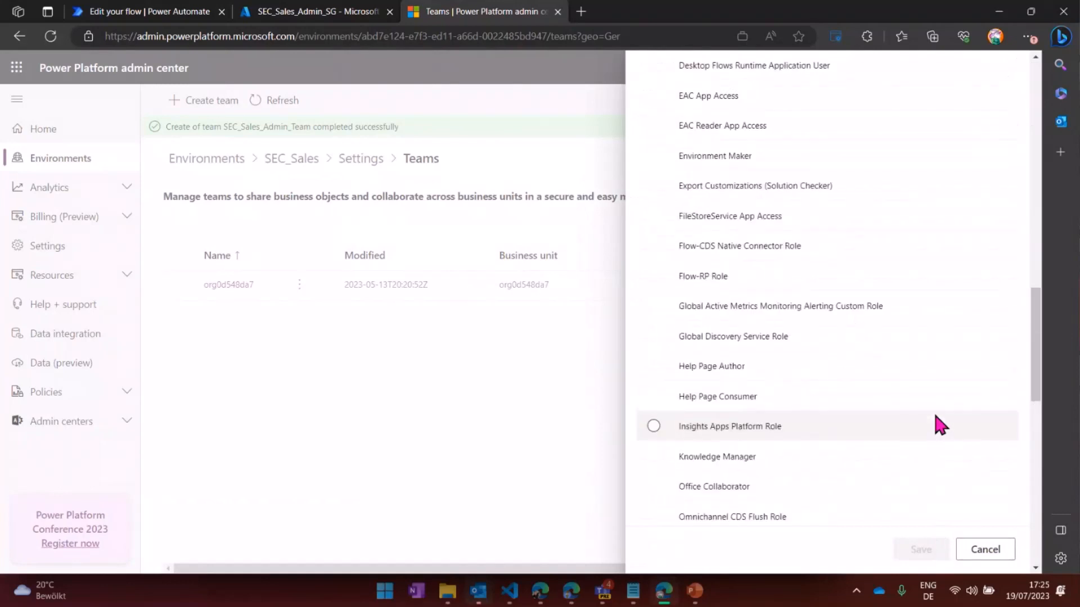
scroll(down, 3)
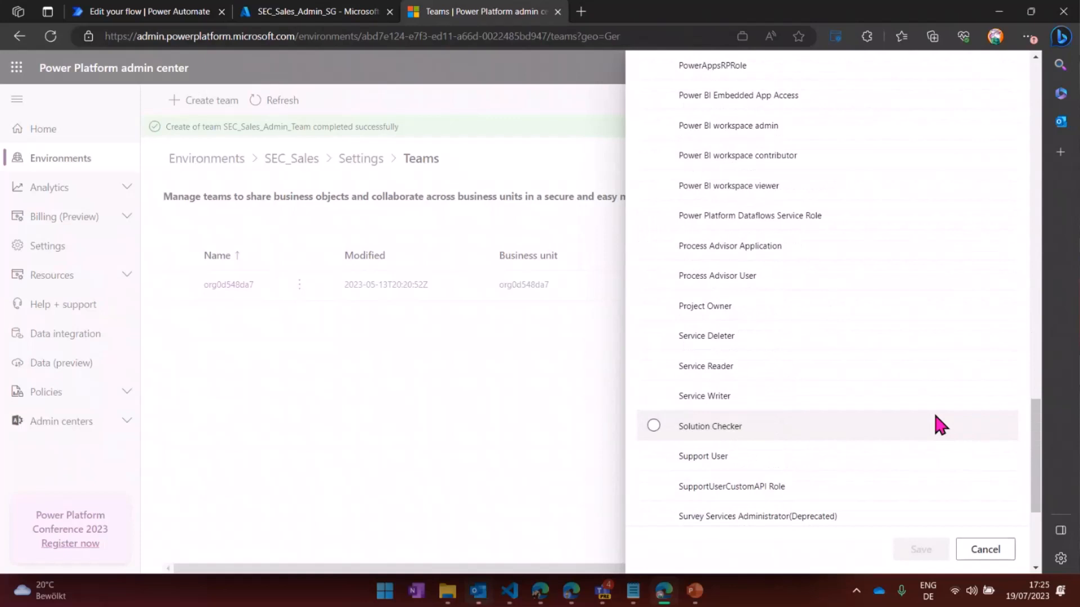
scroll(up, 3)
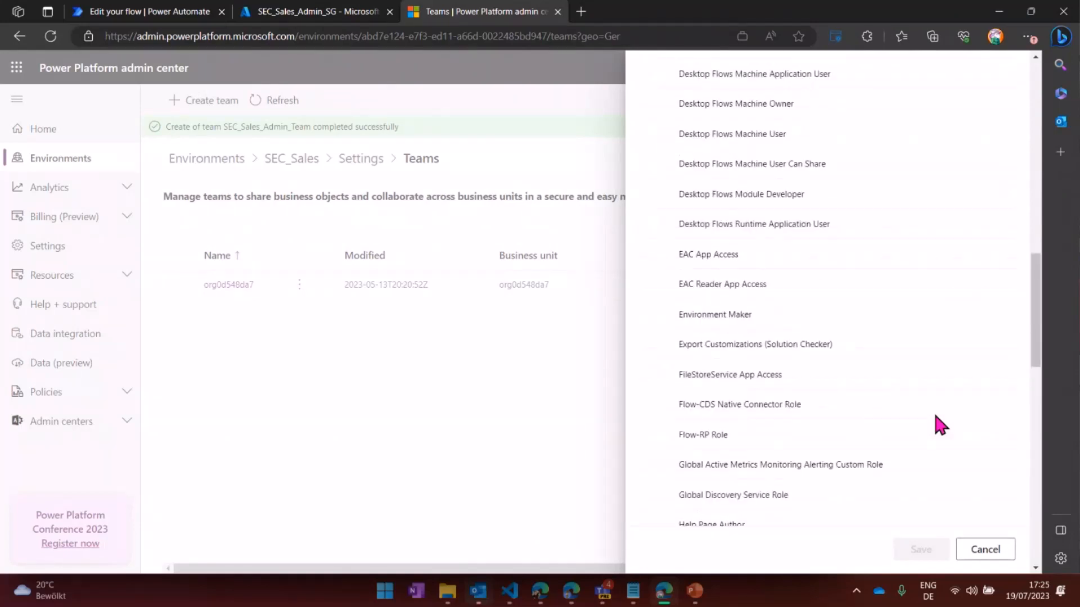
click(714, 317)
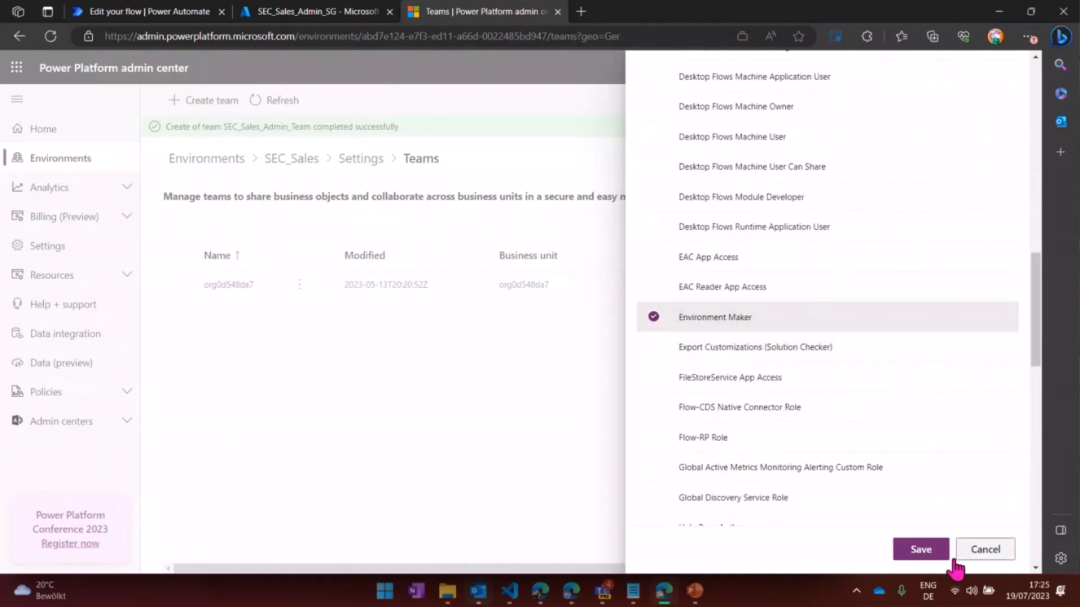
click(921, 549)
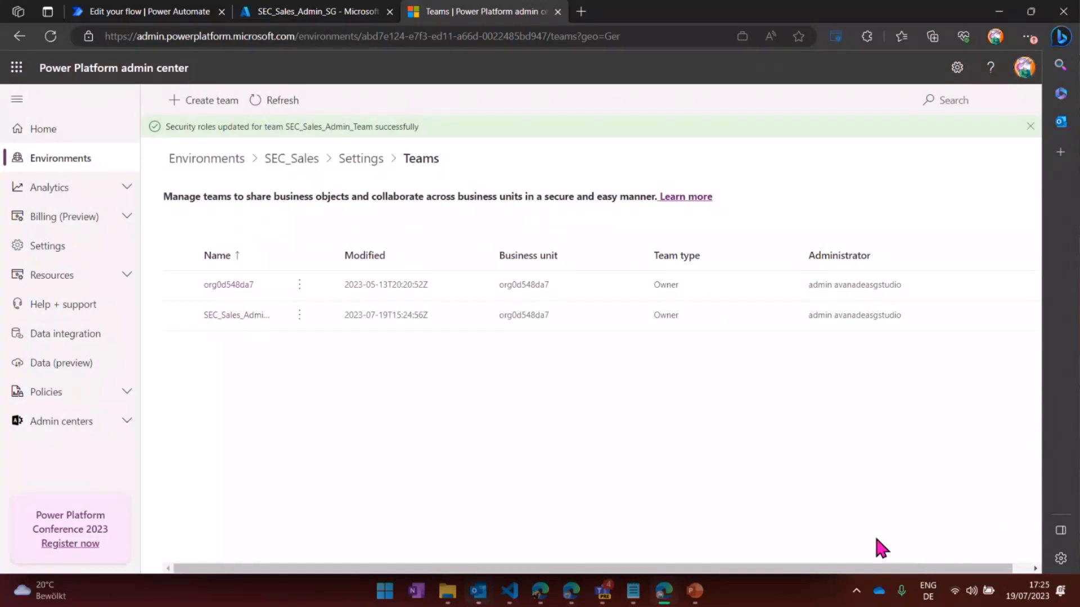
- Reopen Manage security roles for SEC_Sales_Admin_Team, cancelling once and returning to the roles list
click(299, 315)
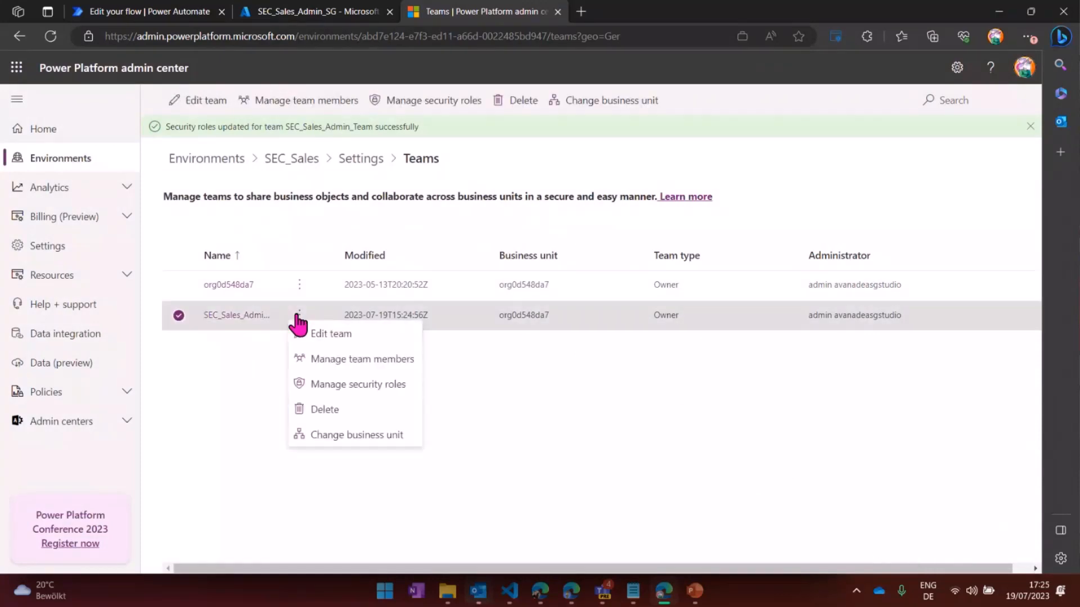
mouse_move(250, 333)
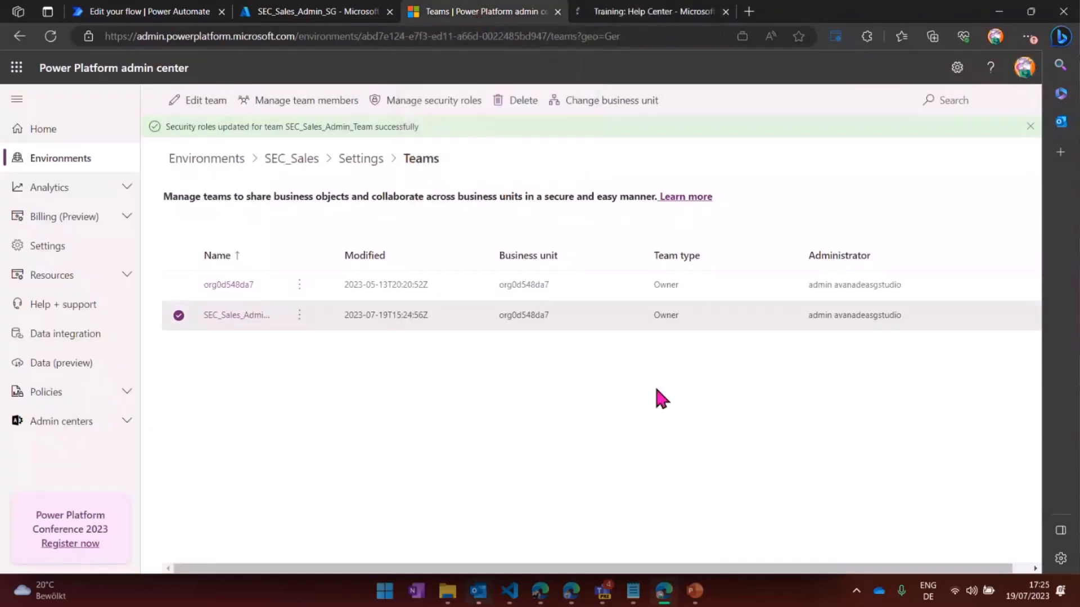
mouse_move(416, 361)
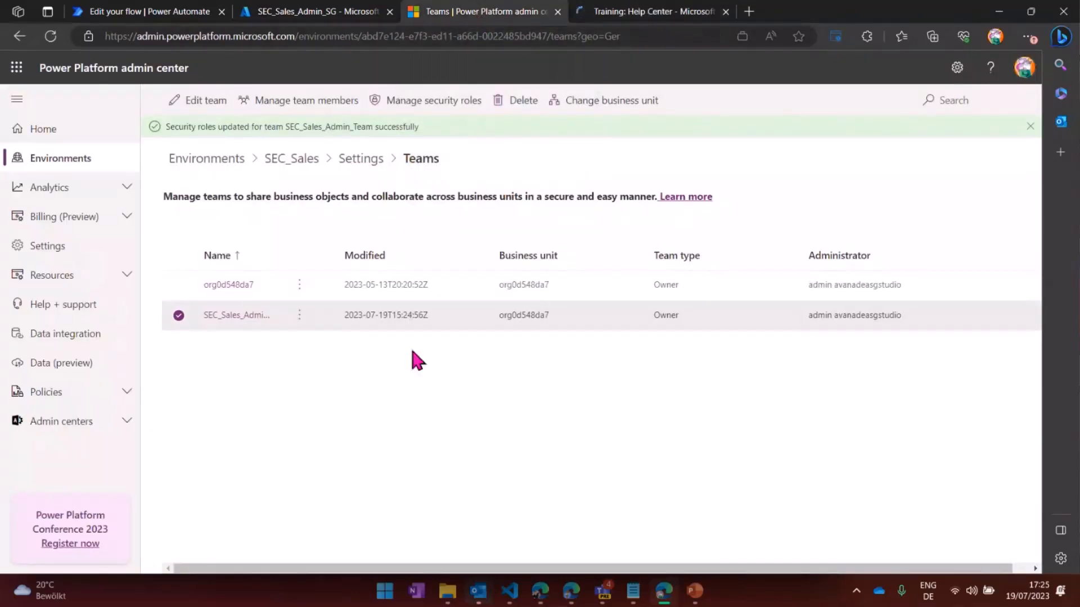
click(432, 100)
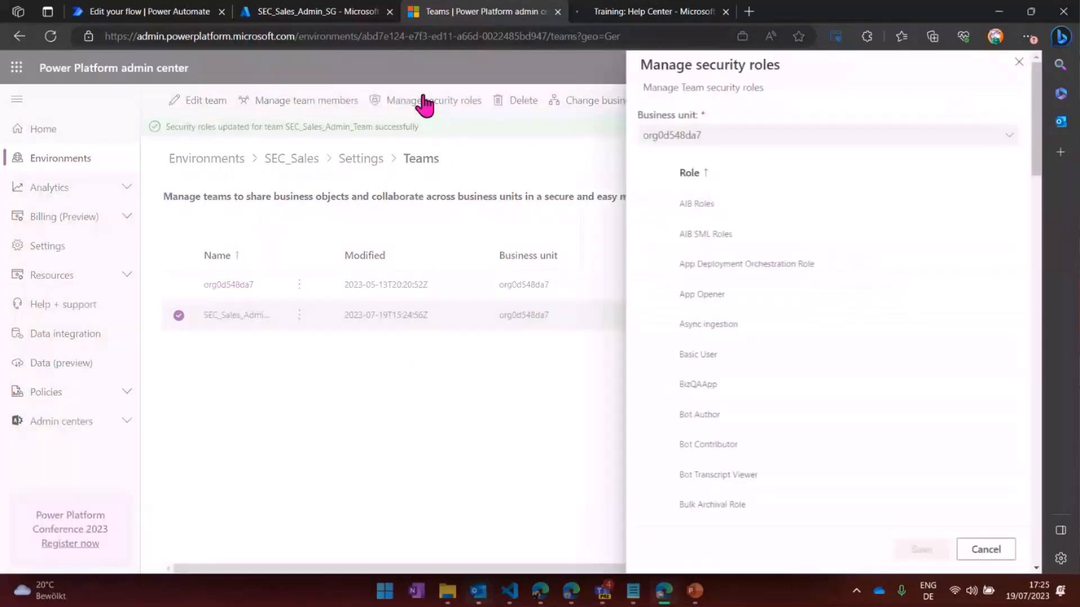
scroll(down, 3)
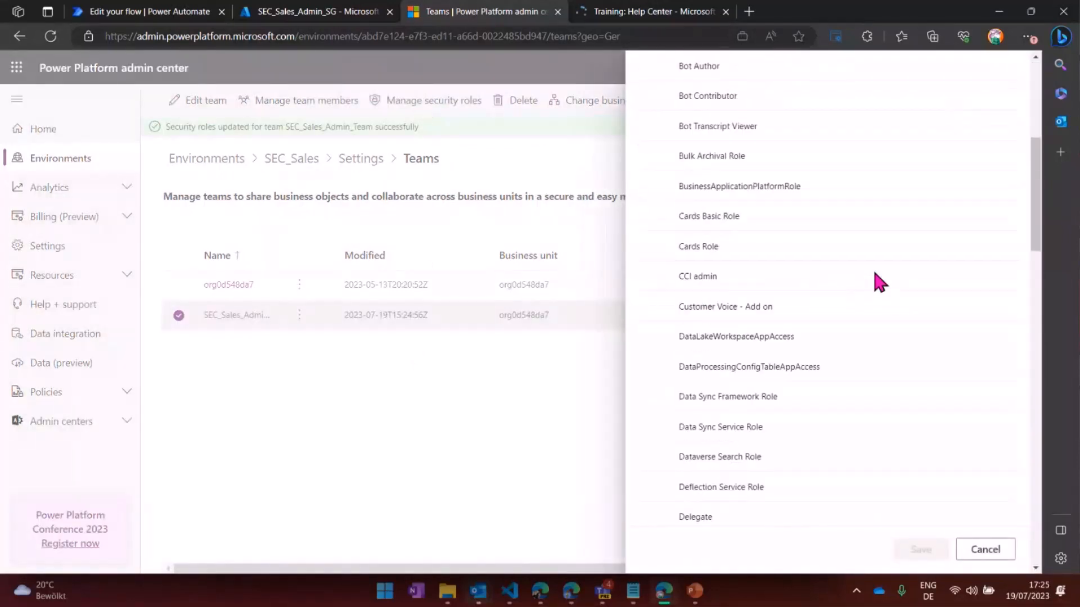
click(984, 548)
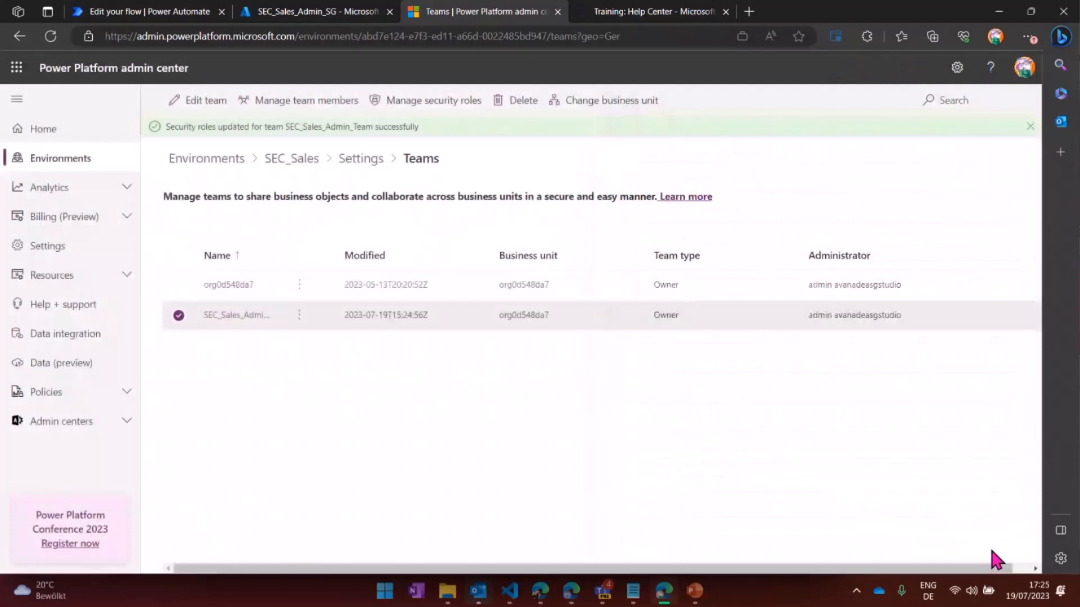
mouse_move(273, 354)
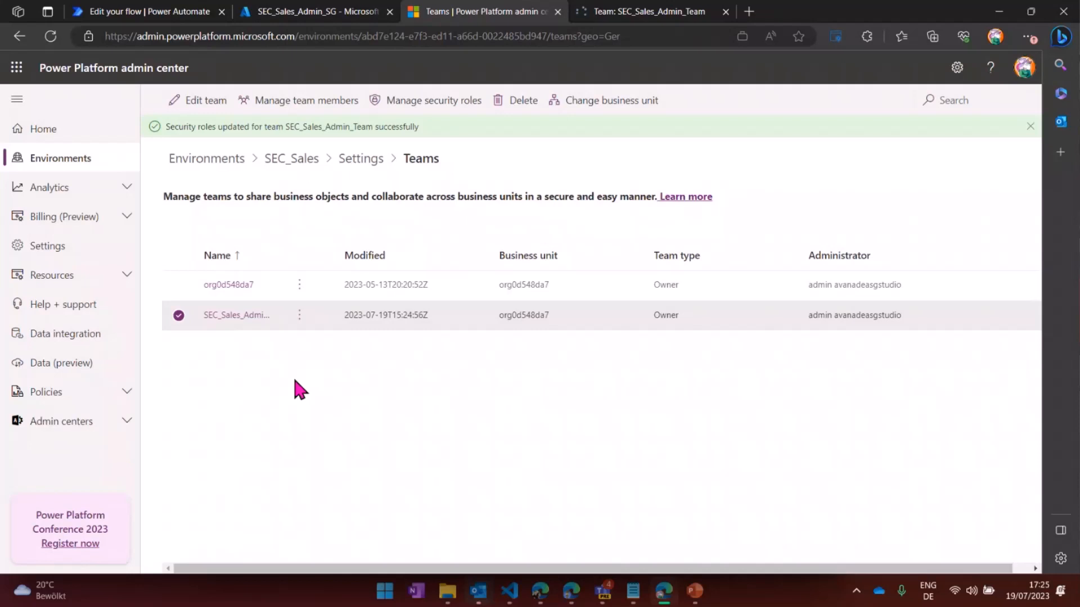
mouse_move(237, 345)
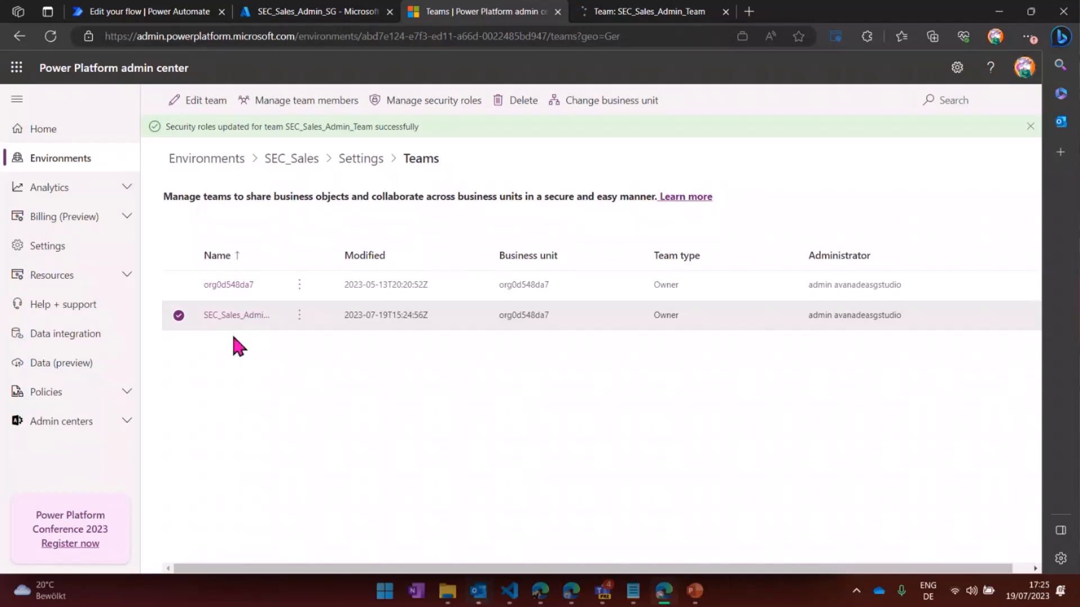
mouse_move(302, 317)
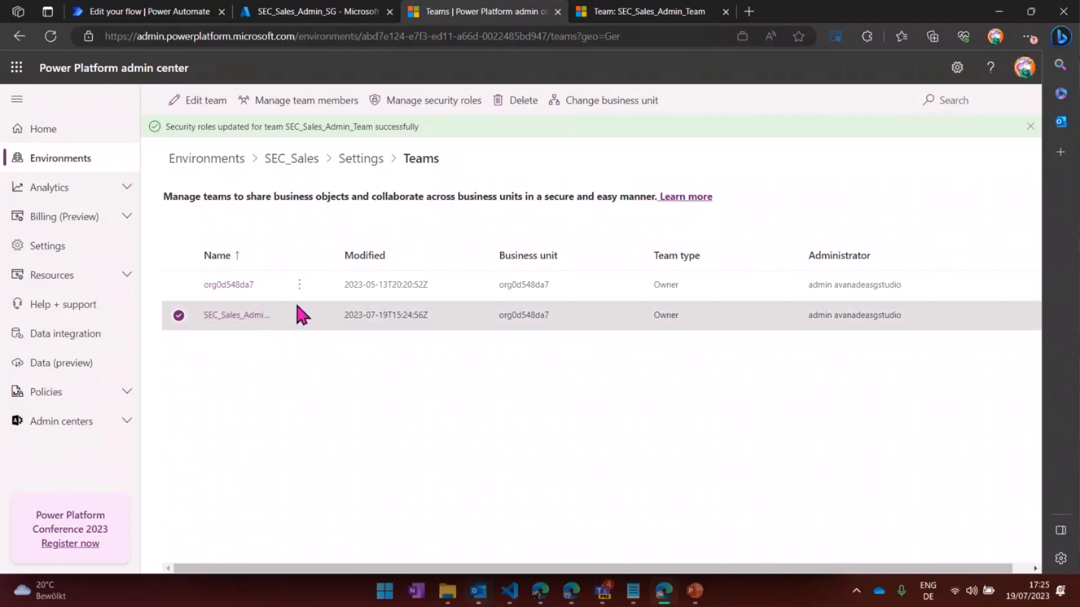
mouse_move(282, 260)
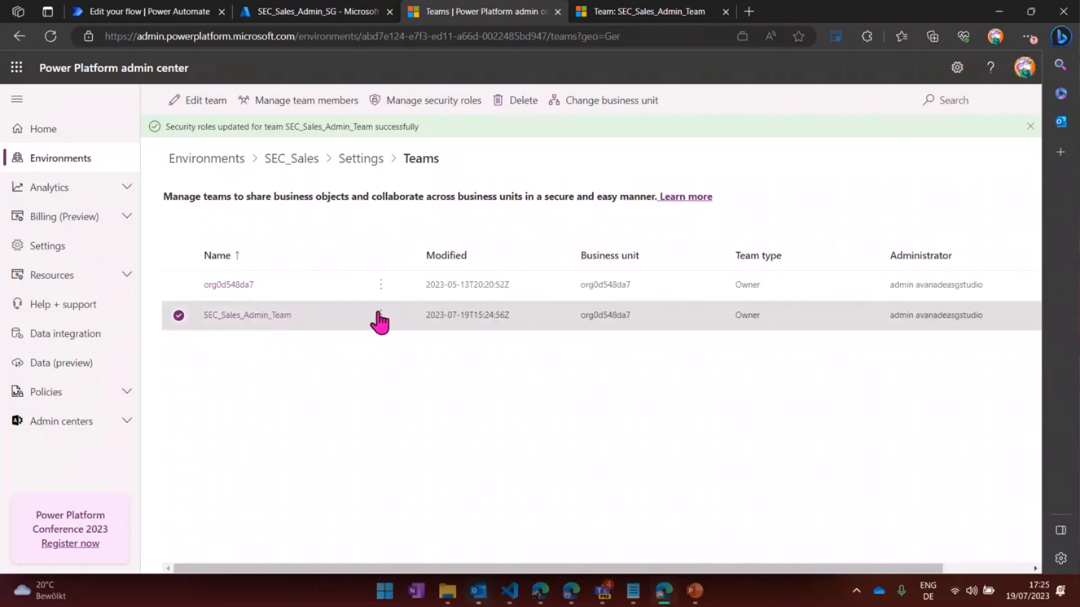
click(432, 100)
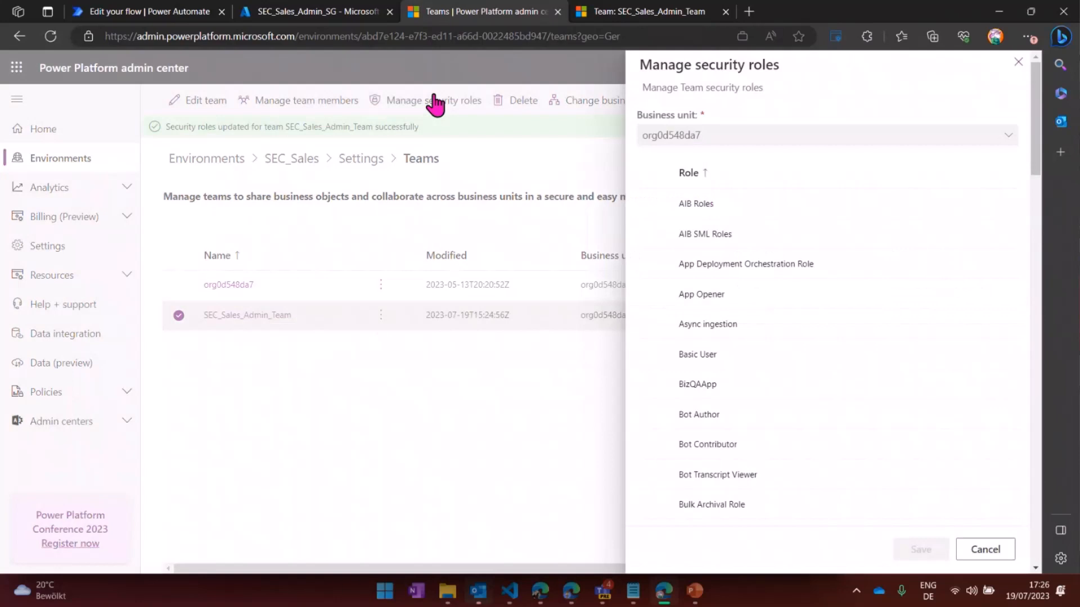
- Untick Environment Maker and assign the System Administrator role to SEC_Sales_Admin_Team instead
scroll(down, 3)
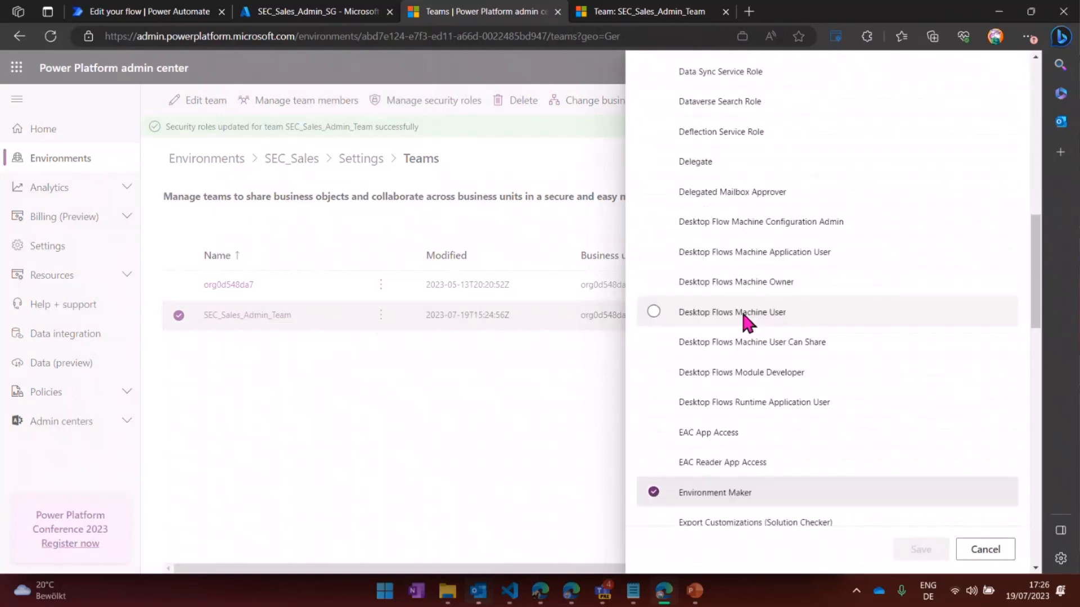
click(653, 492)
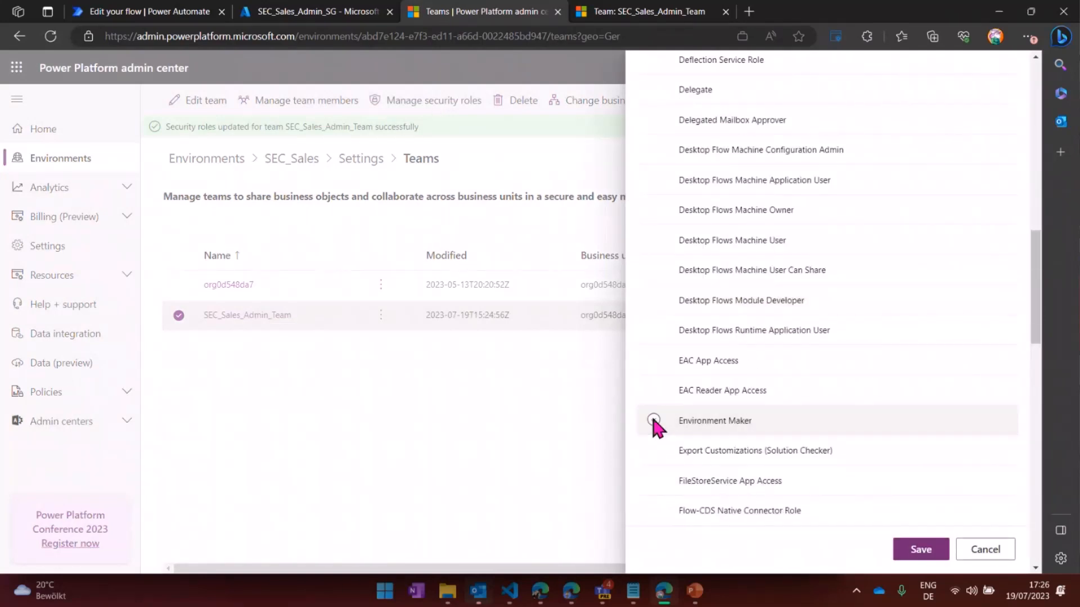
scroll(down, 3)
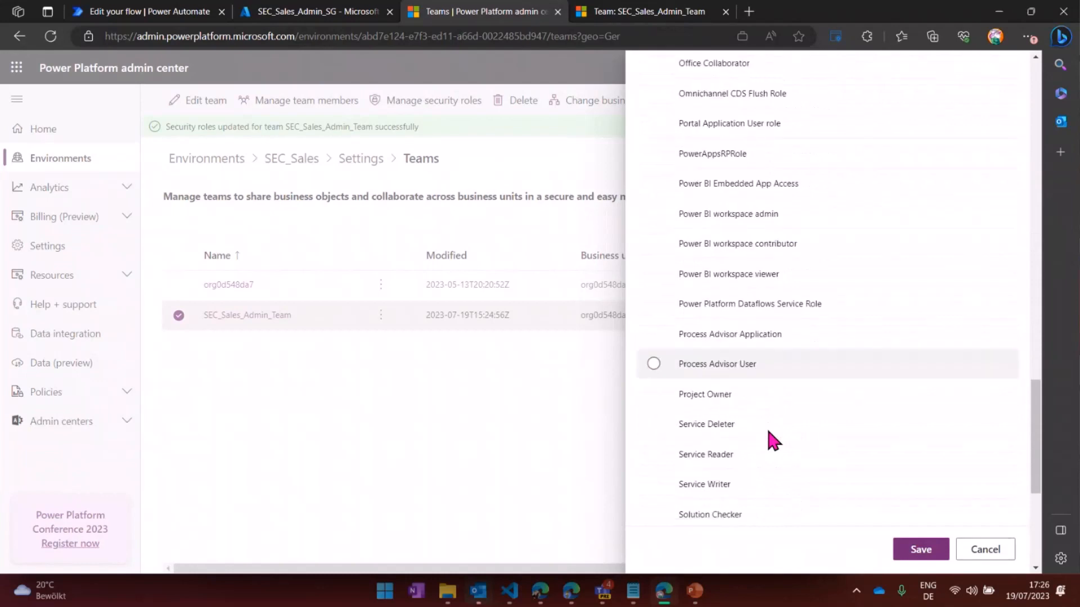
scroll(down, 3)
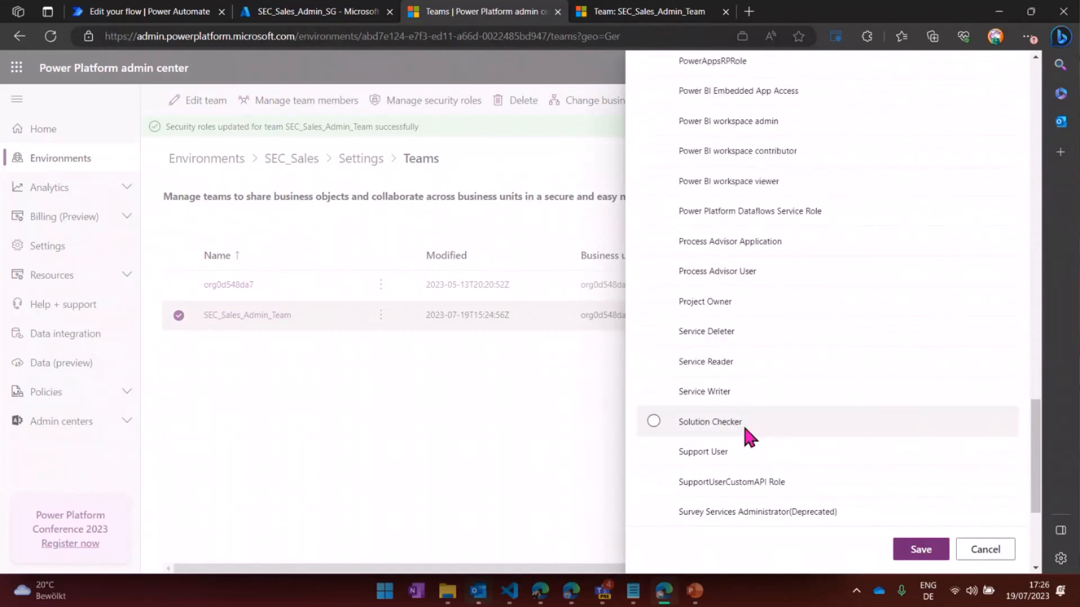
scroll(down, 3)
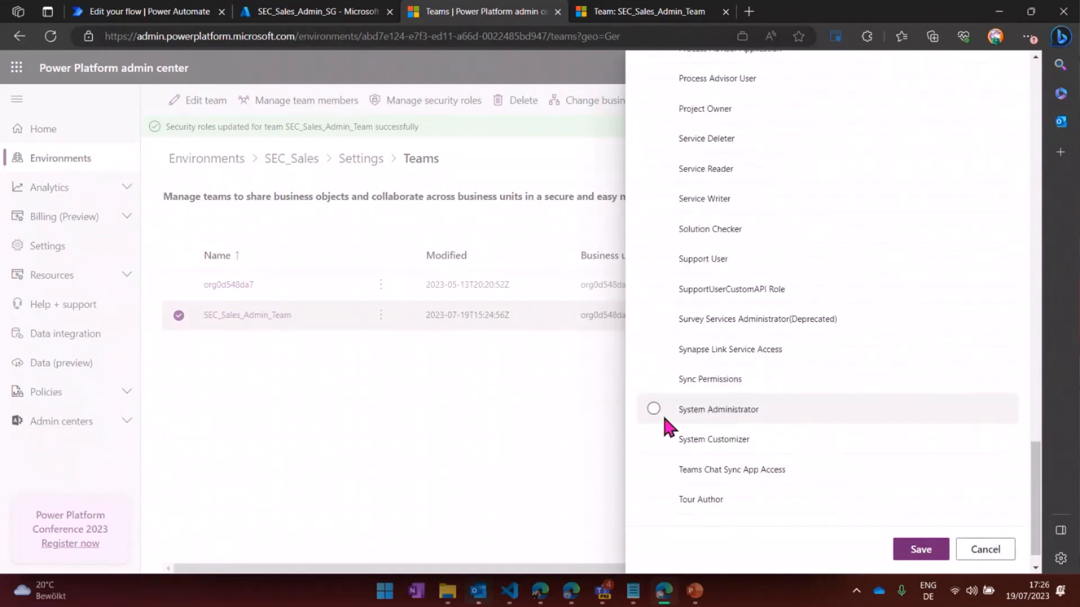
click(920, 549)
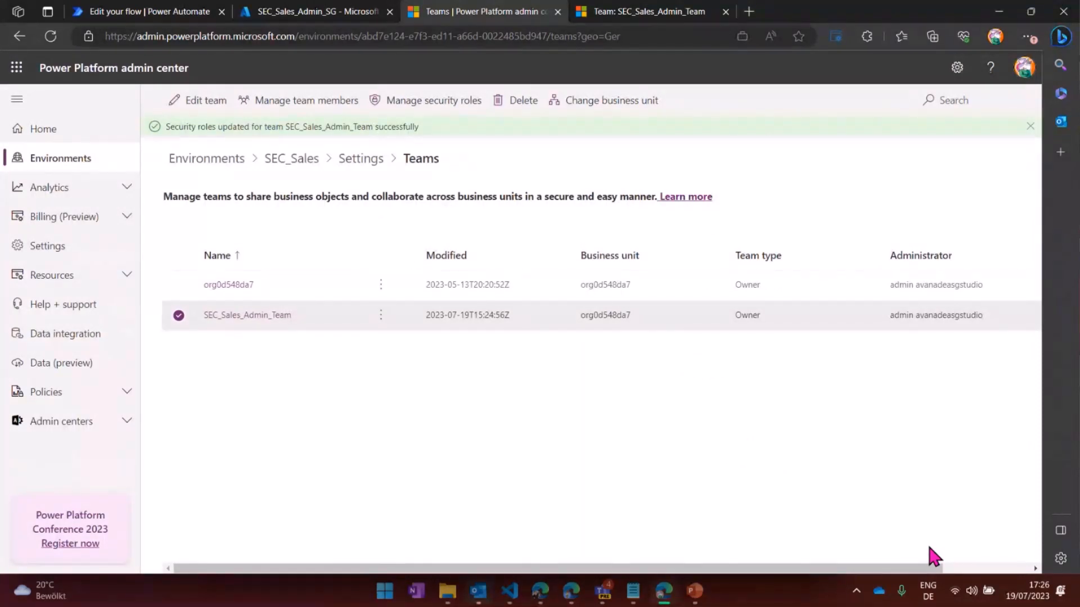
mouse_move(526, 452)
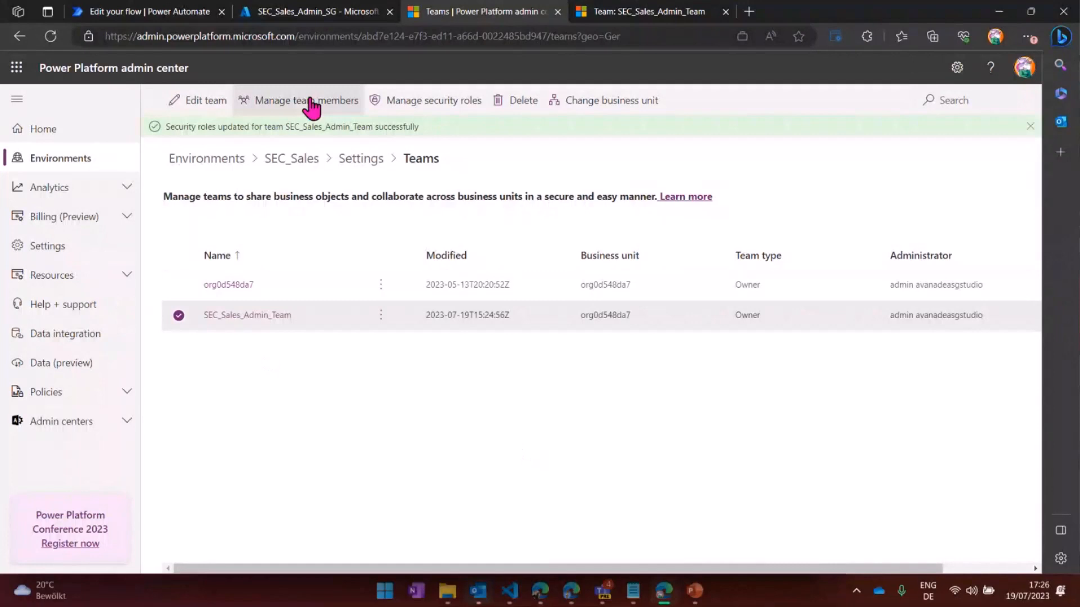
mouse_move(322, 62)
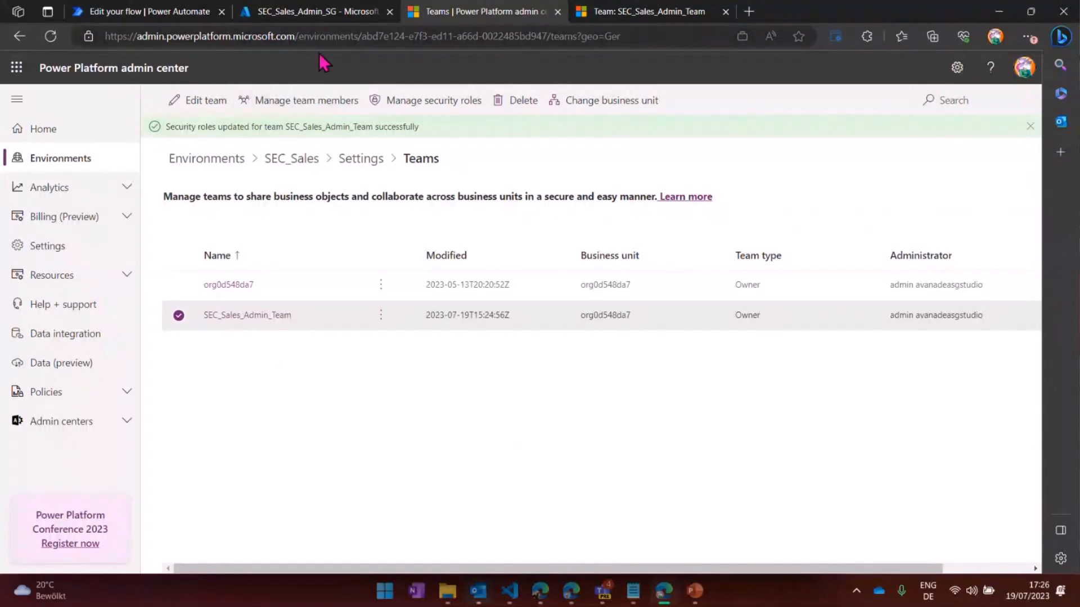
mouse_move(406, 93)
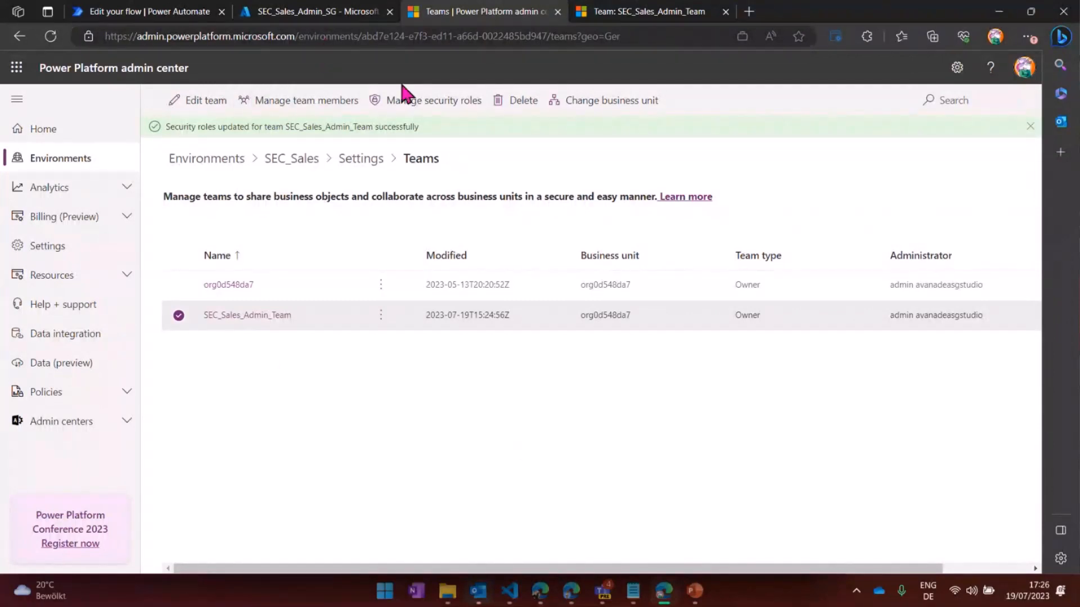
mouse_move(410, 76)
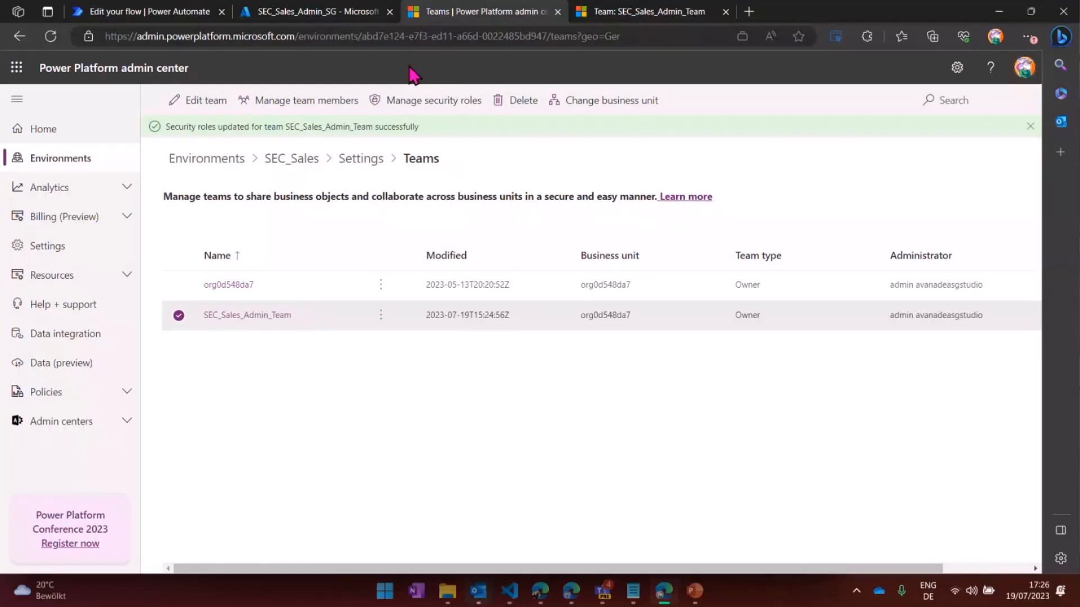
mouse_move(537, 75)
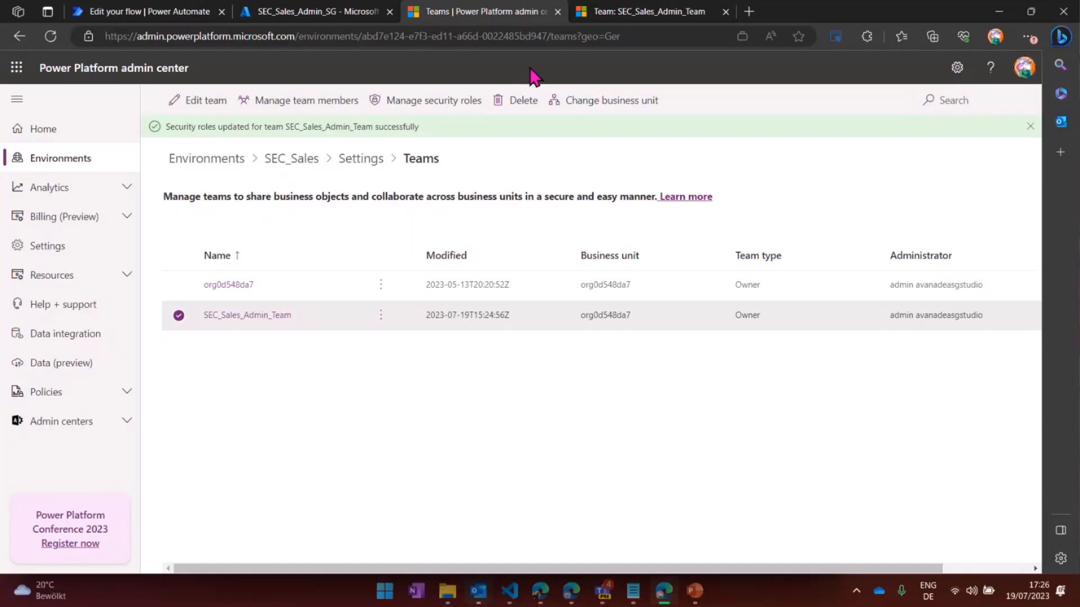
- Switch from the confirmed Teams list to the Azure portal groups tab
click(310, 11)
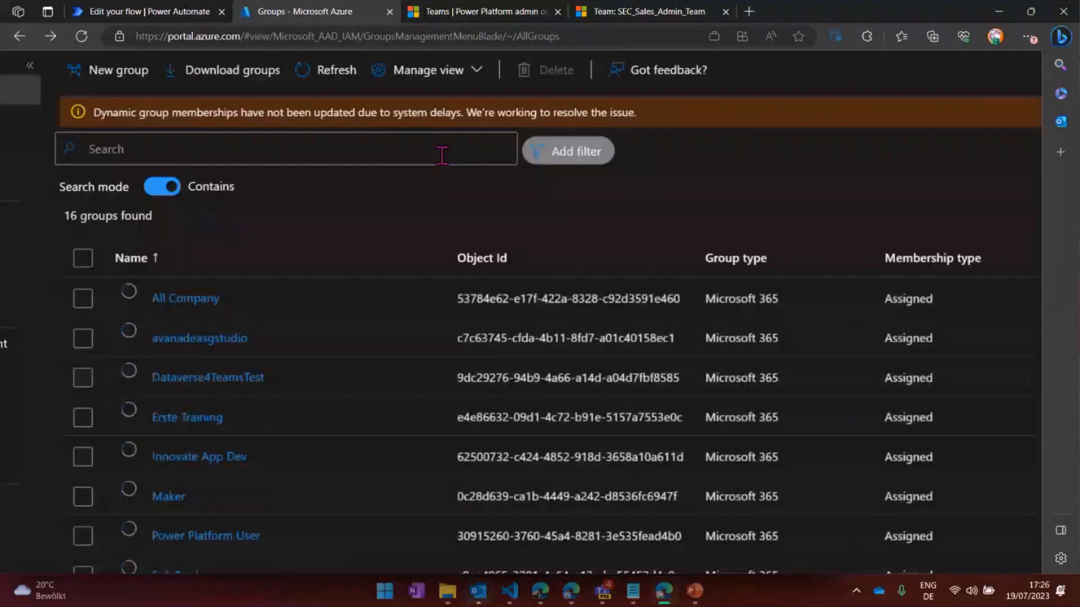
- Scroll to the SEC_Sales_*_SG security groups in Azure, then navigate to make.powerapps.com
scroll(down, 3)
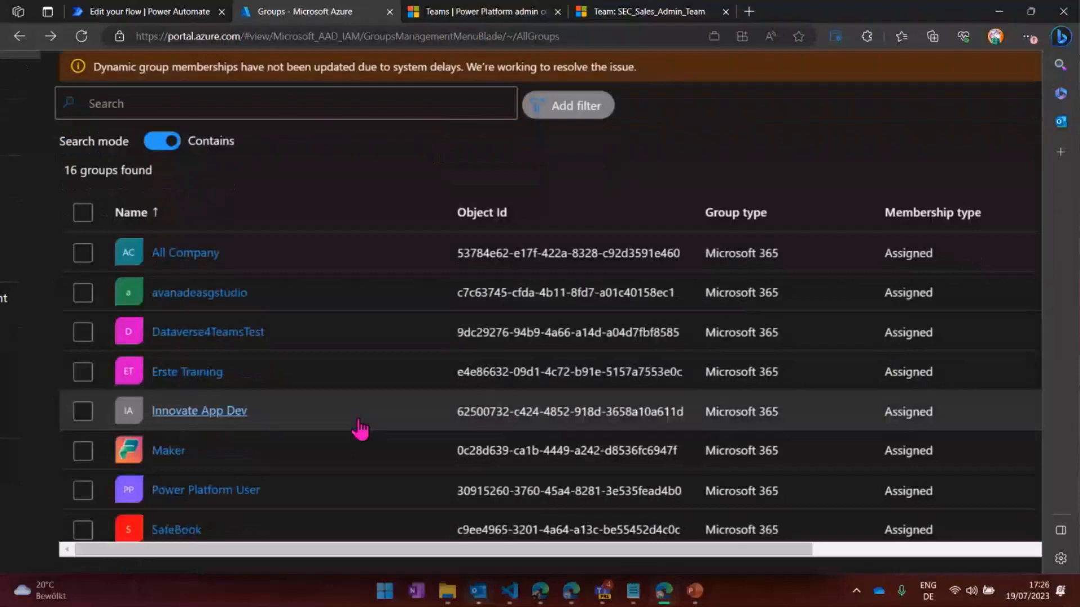
scroll(down, 3)
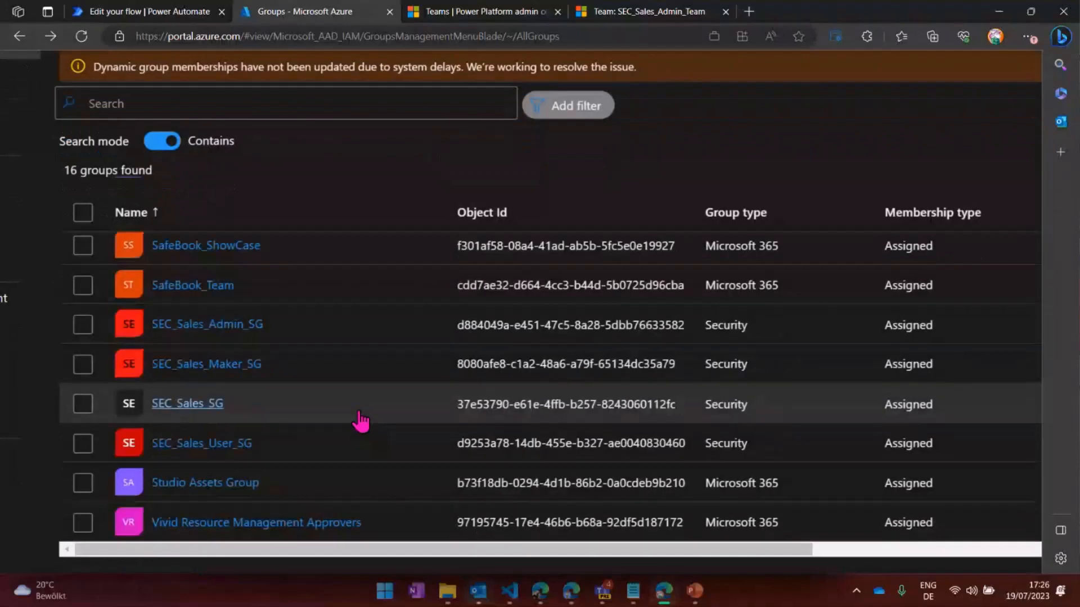
mouse_move(278, 465)
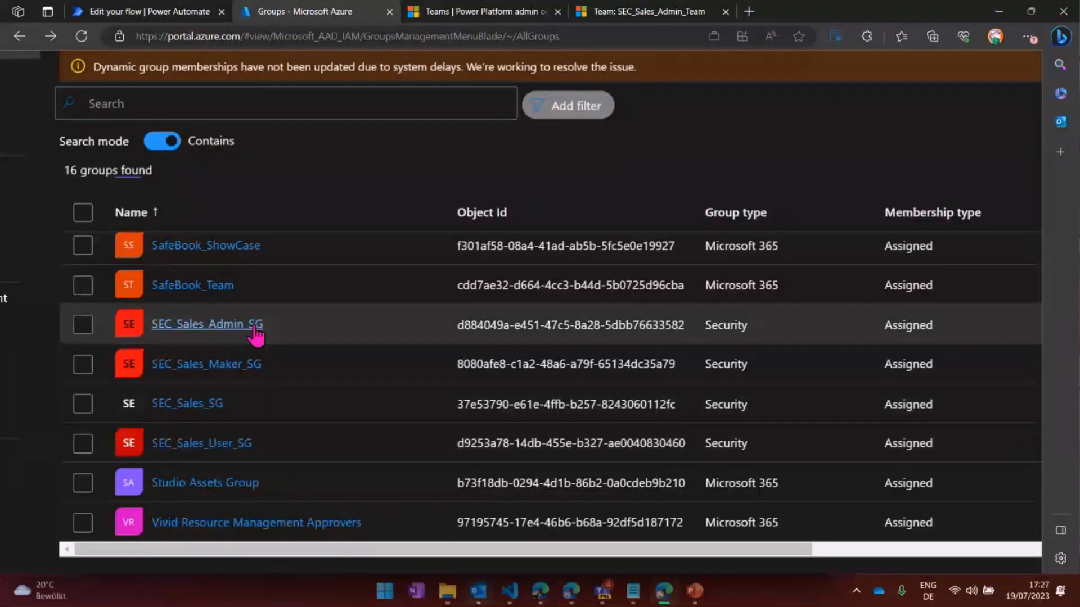
mouse_move(265, 448)
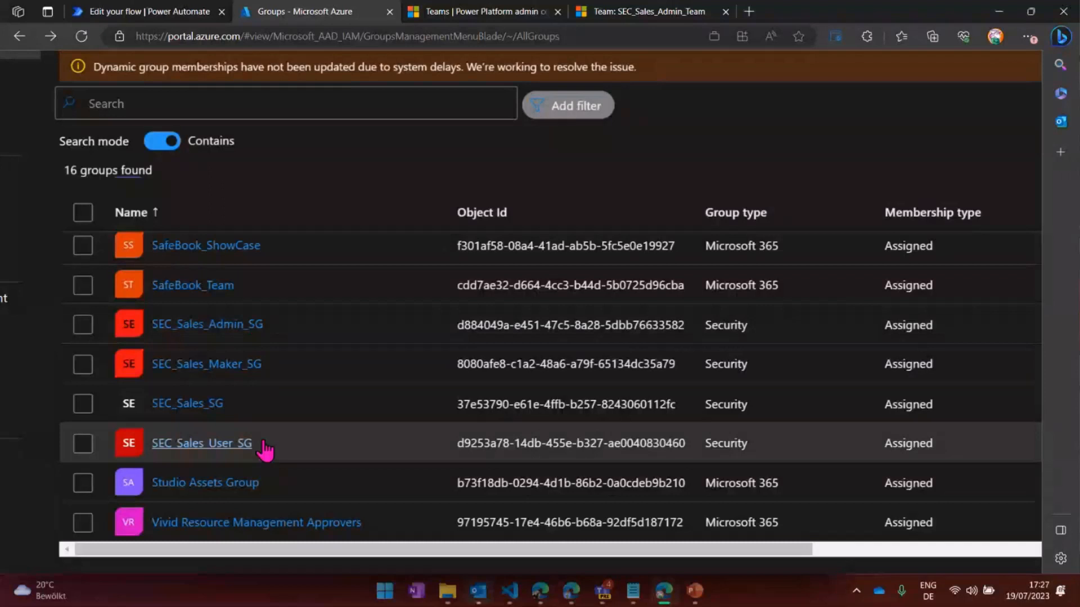
mouse_move(274, 340)
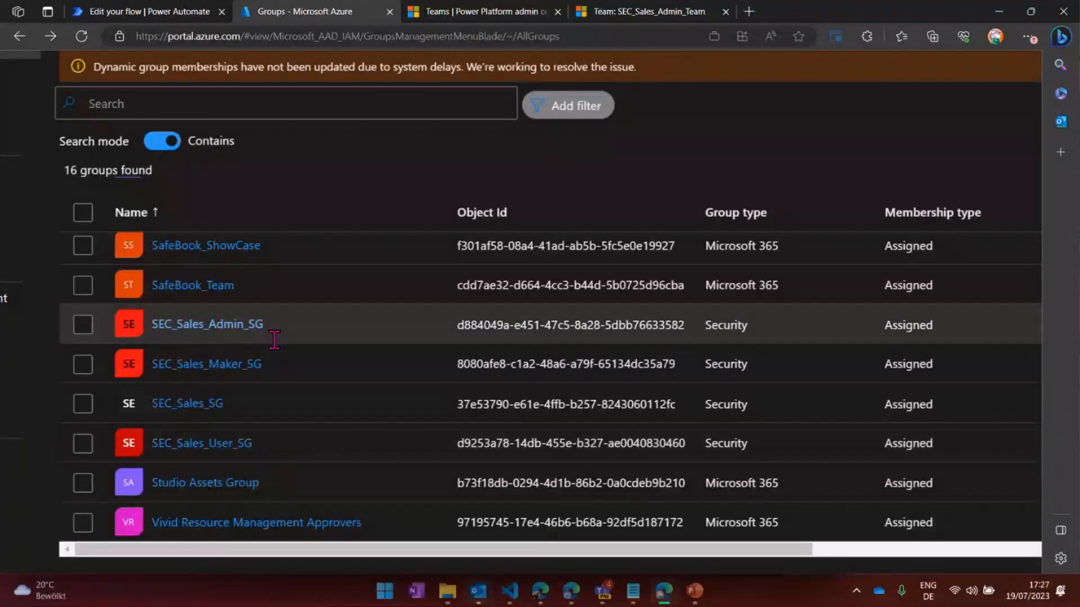
mouse_move(383, 156)
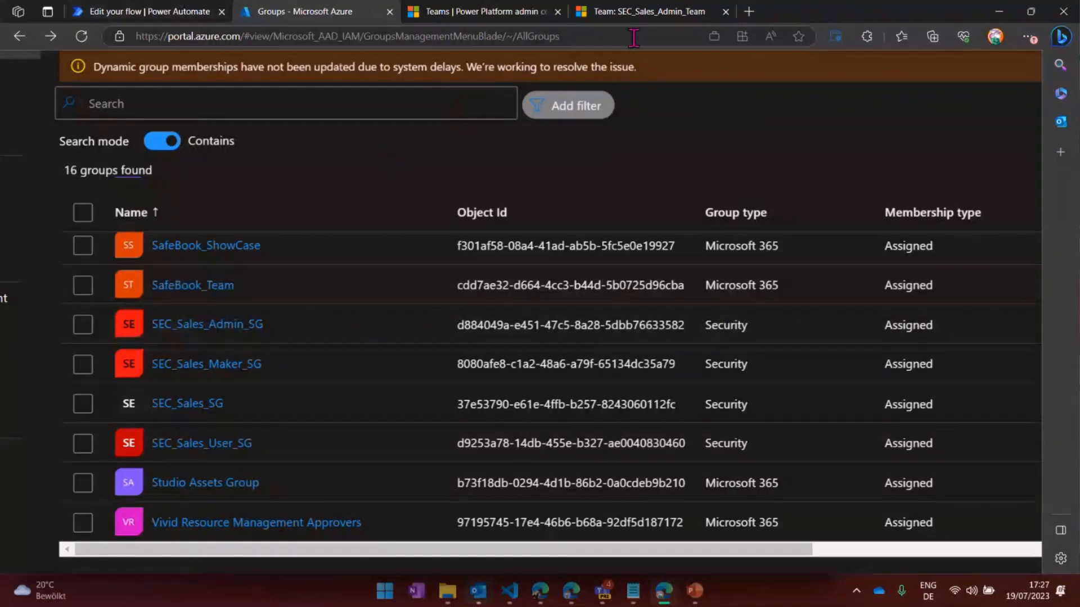
click(748, 11)
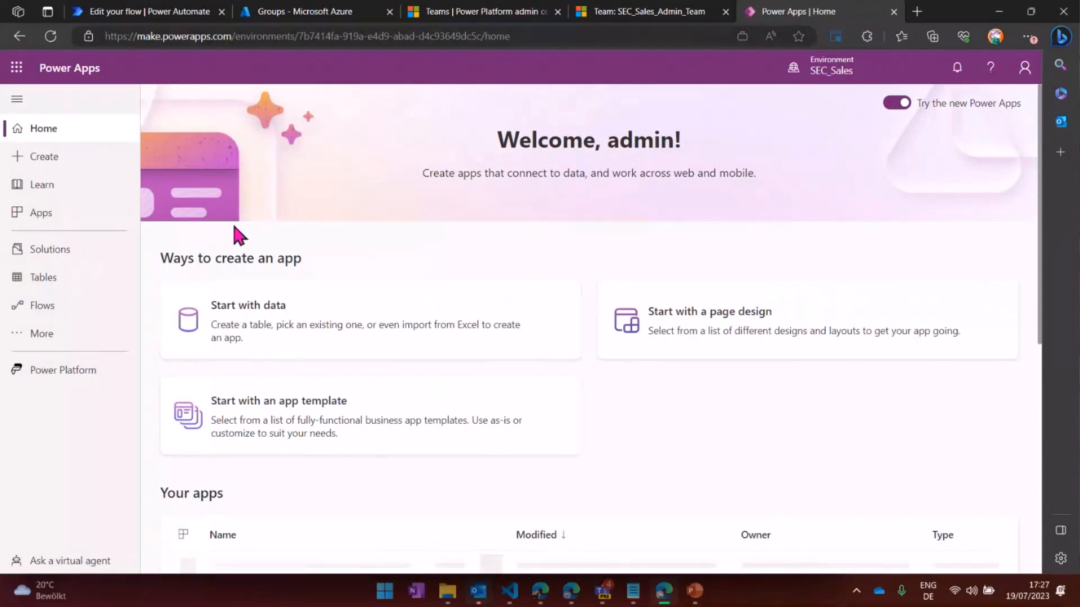
- Search 'Sec_' in the Share panel of SEC_Sales_Customer Success to see the groups, then close it unshared
click(40, 213)
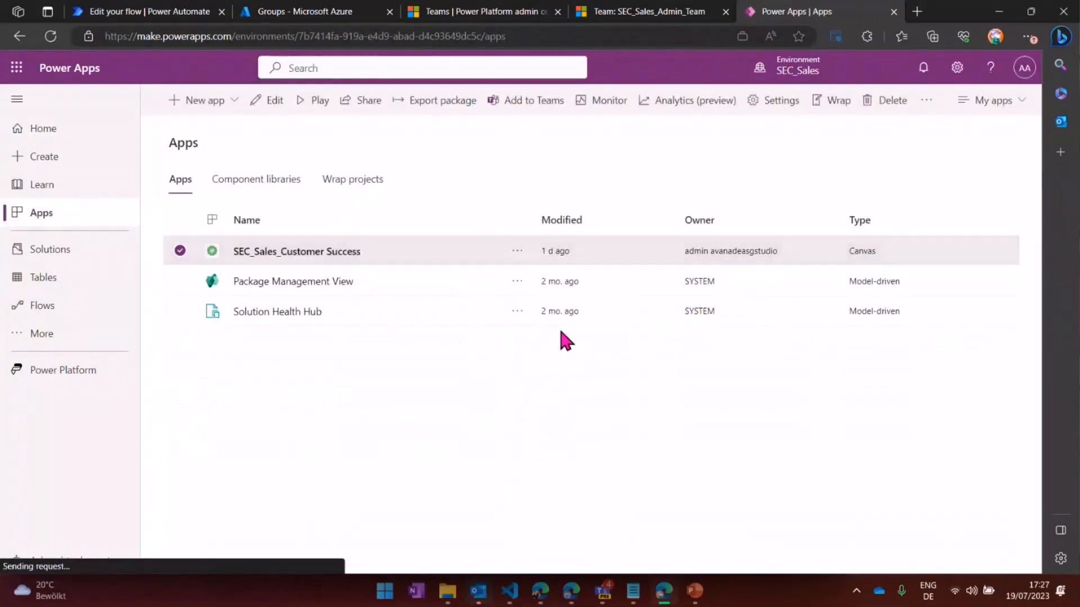
click(368, 100)
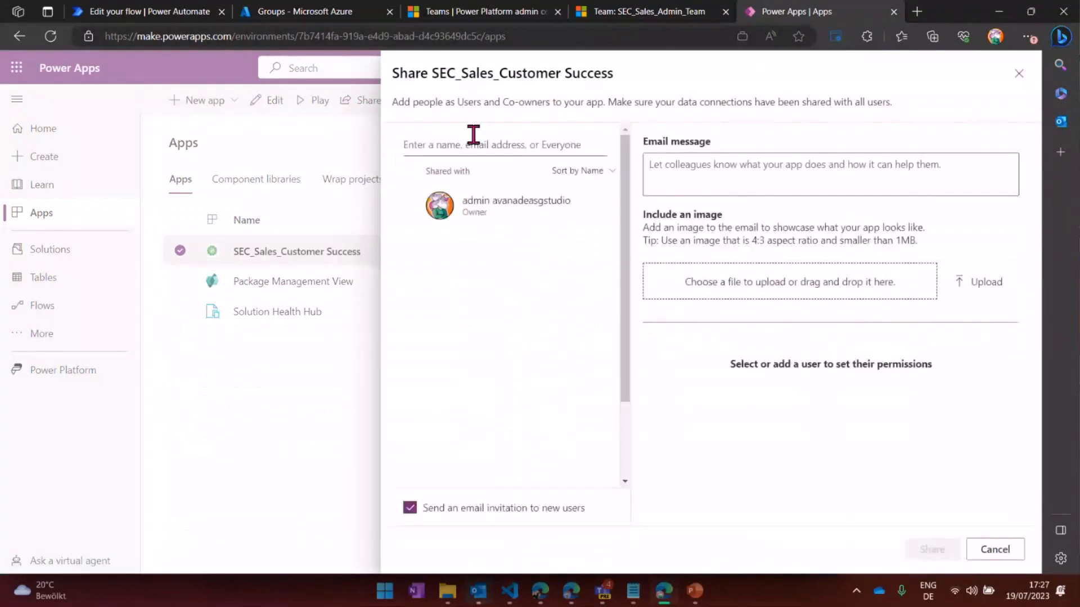
click(504, 146)
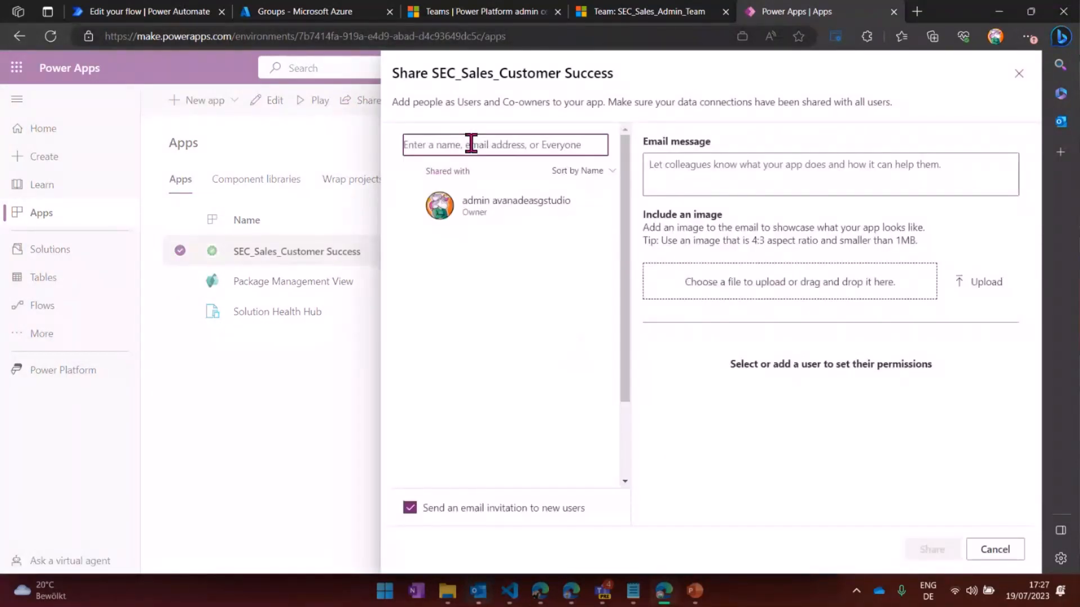
text(Sec_)
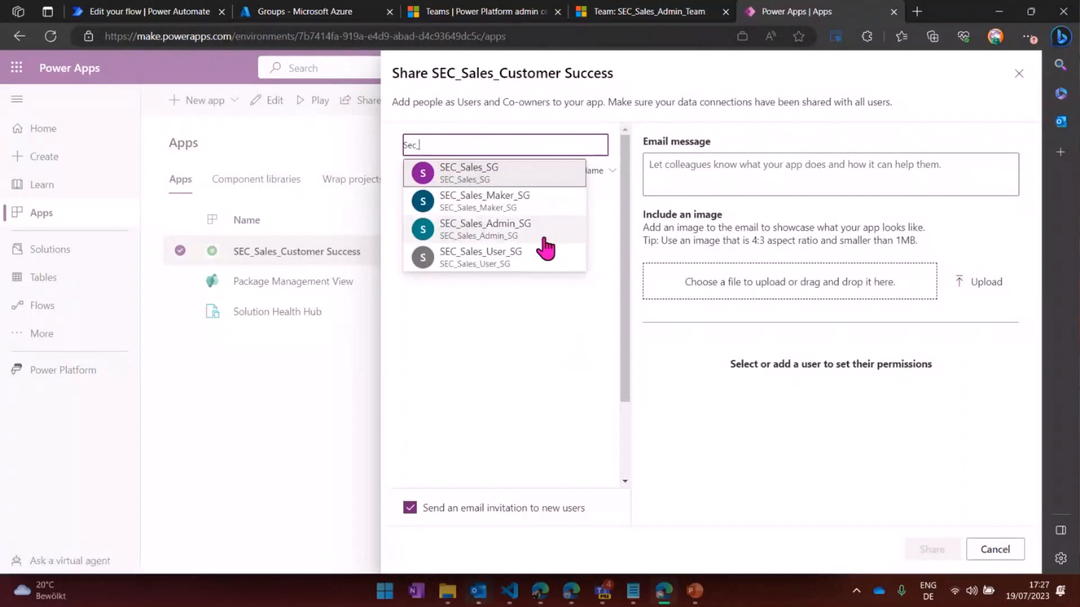
mouse_move(538, 233)
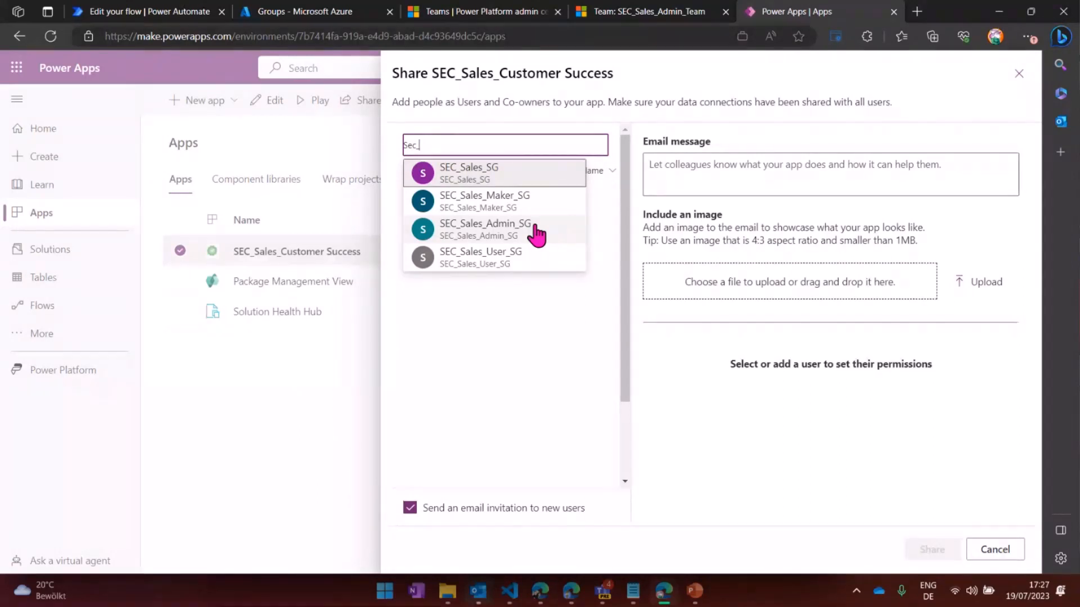
mouse_move(1020, 74)
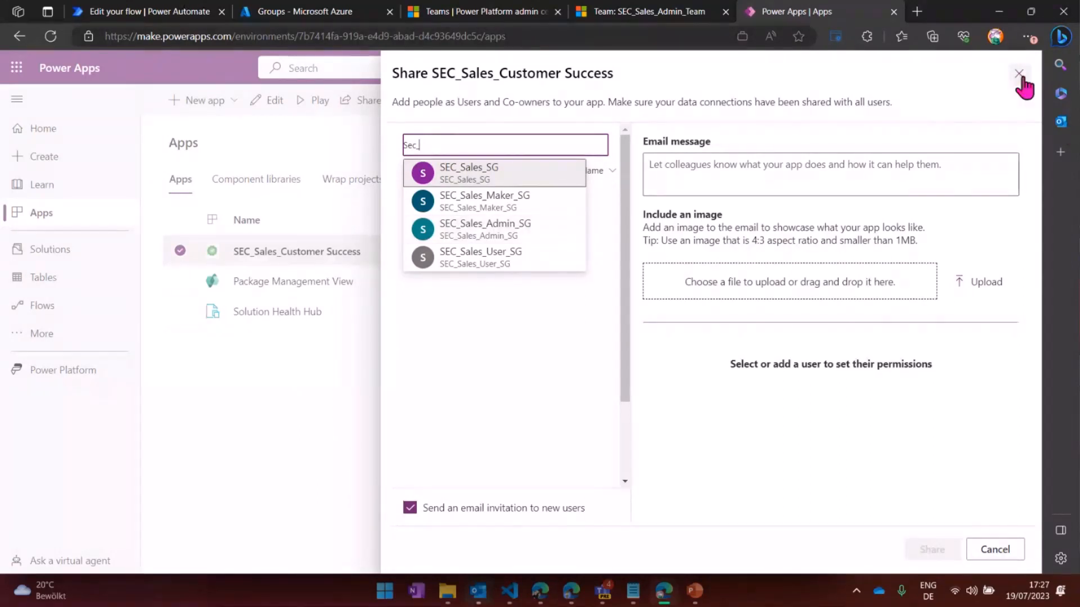
click(1019, 74)
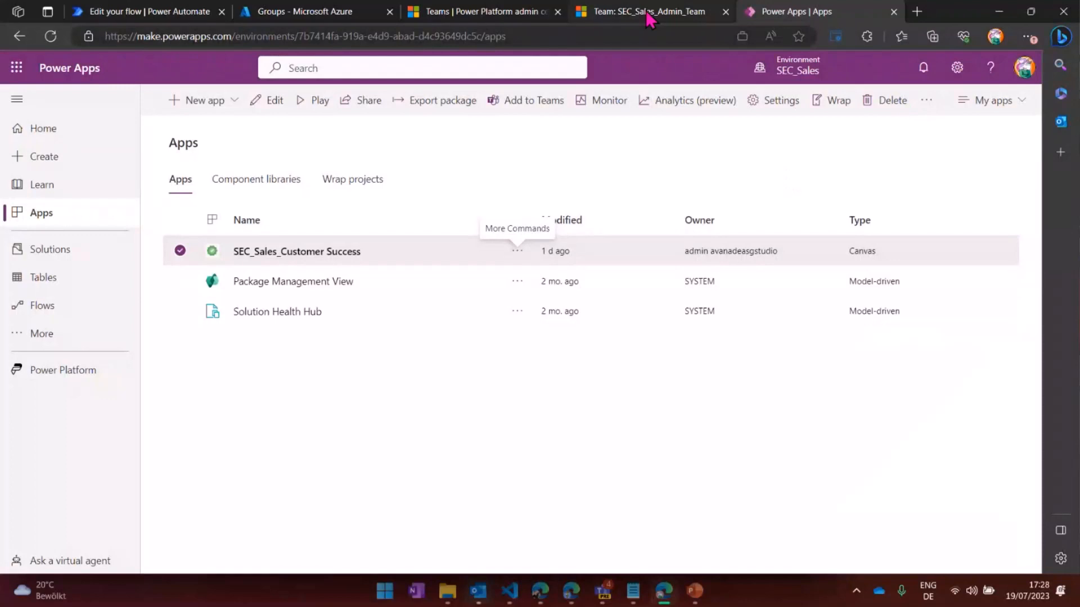
- Close the Team: SEC_Sales_Admin_Team browser tab and return to the PowerPoint slides
click(648, 12)
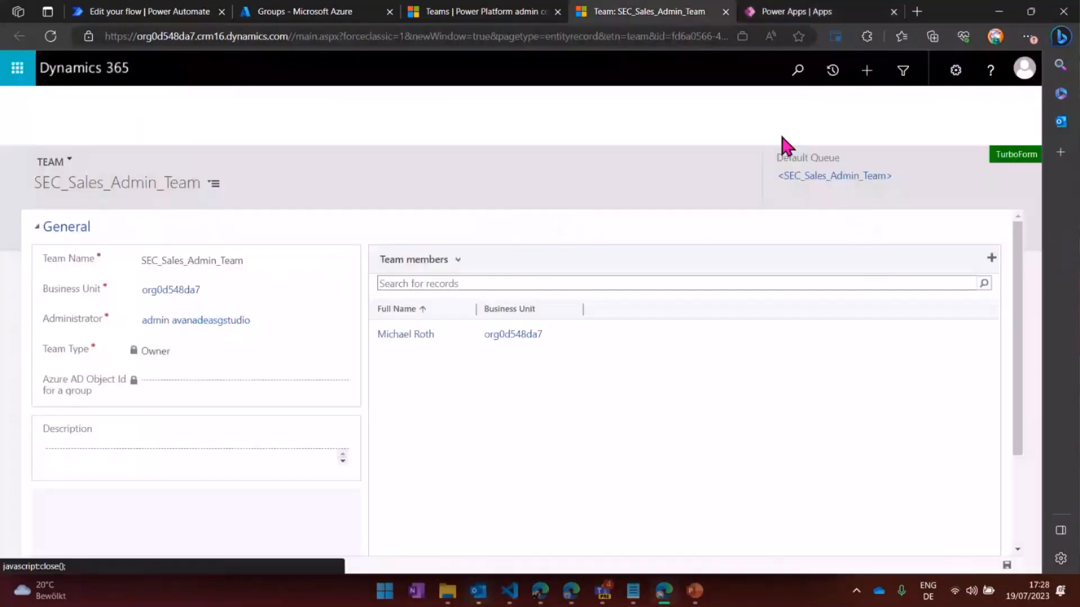
click(726, 11)
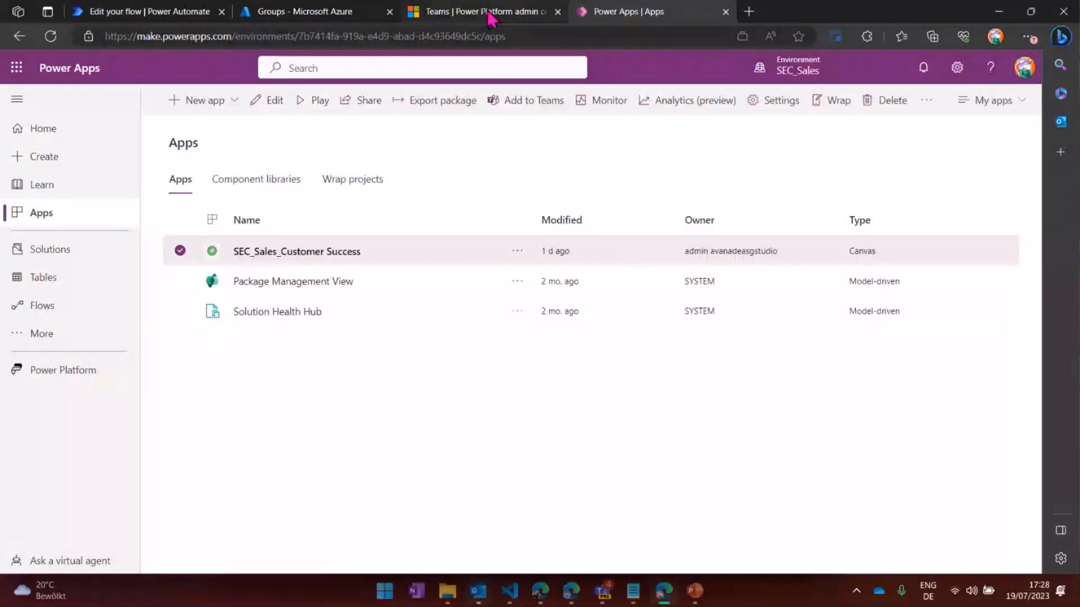
mouse_move(685, 173)
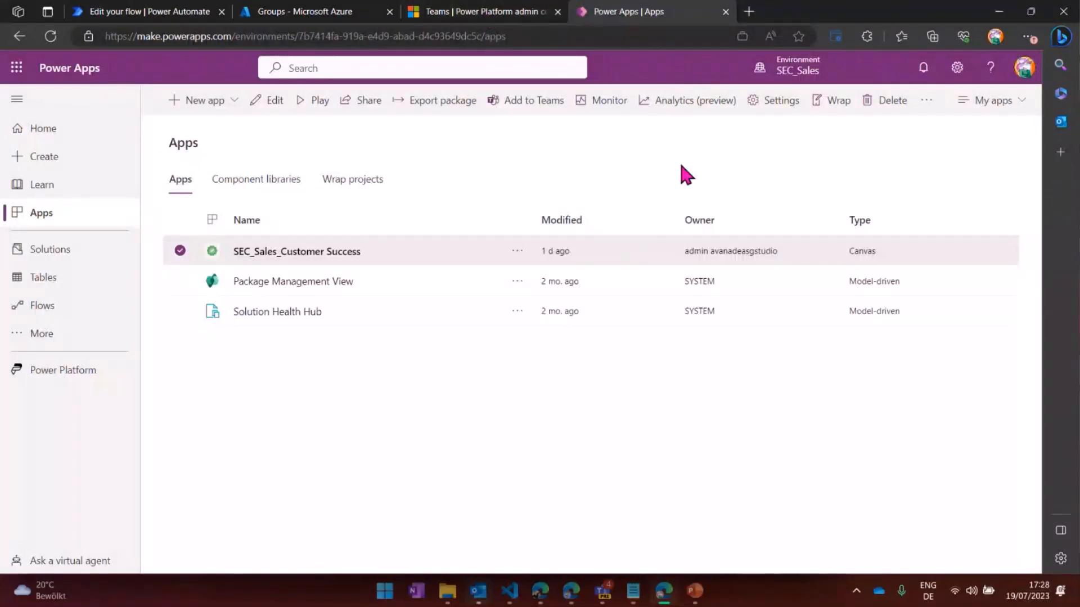
mouse_move(710, 528)
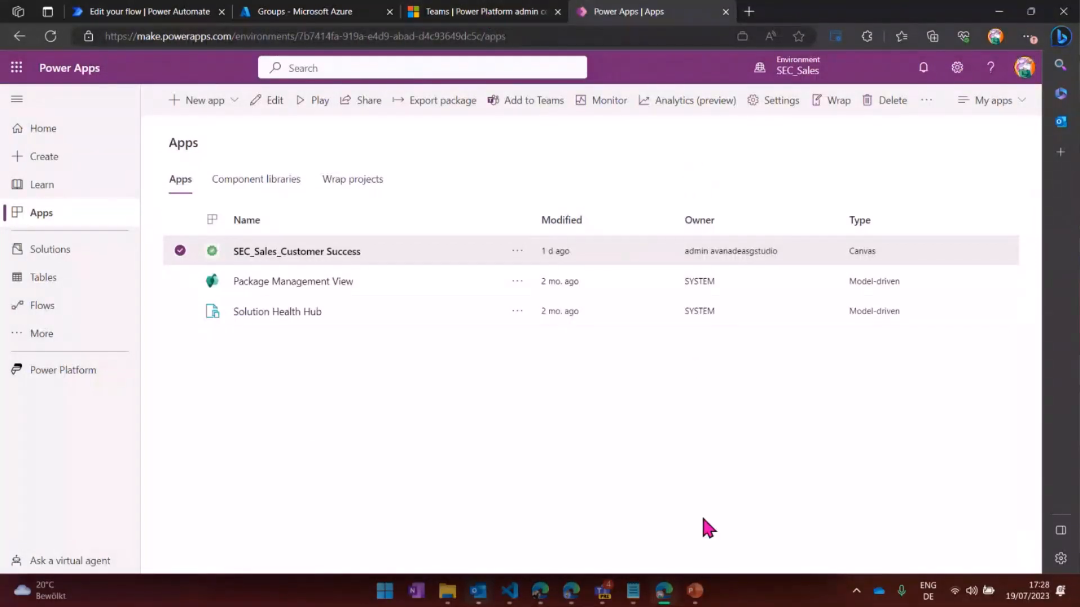
click(694, 590)
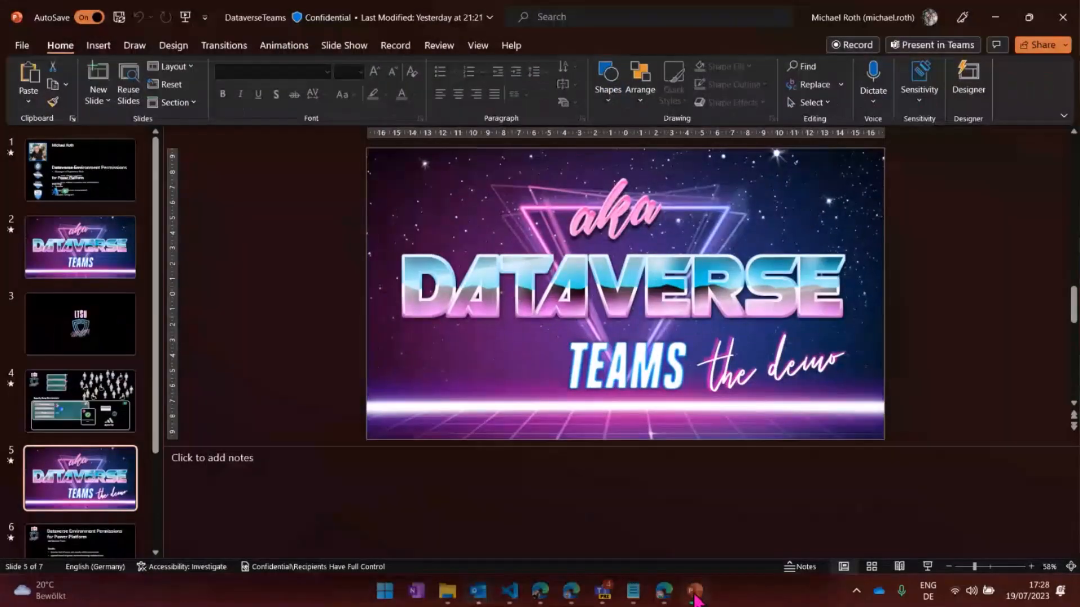